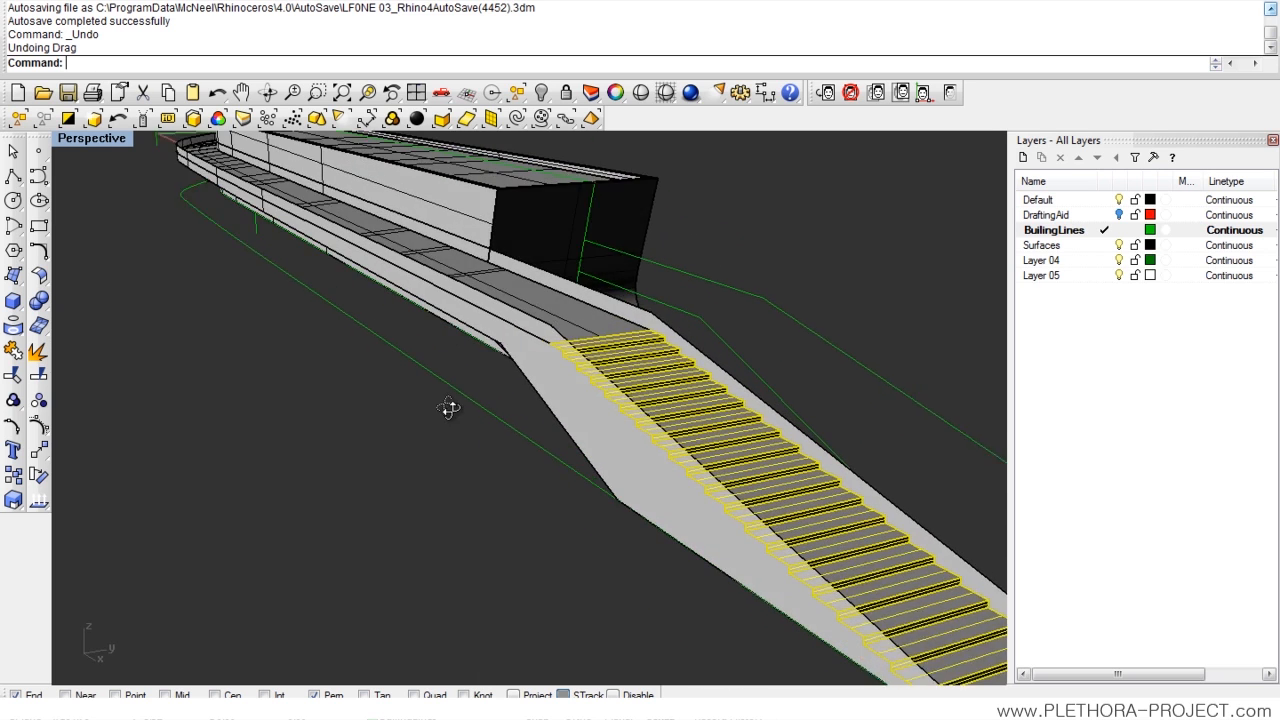
# Step: Orbit the perspective view around the extruded wall over the site drawing
pyautogui.moveTo(450, 408); pyautogui.dragTo(876, 390)
pyautogui.write('ExtrudeCrv')
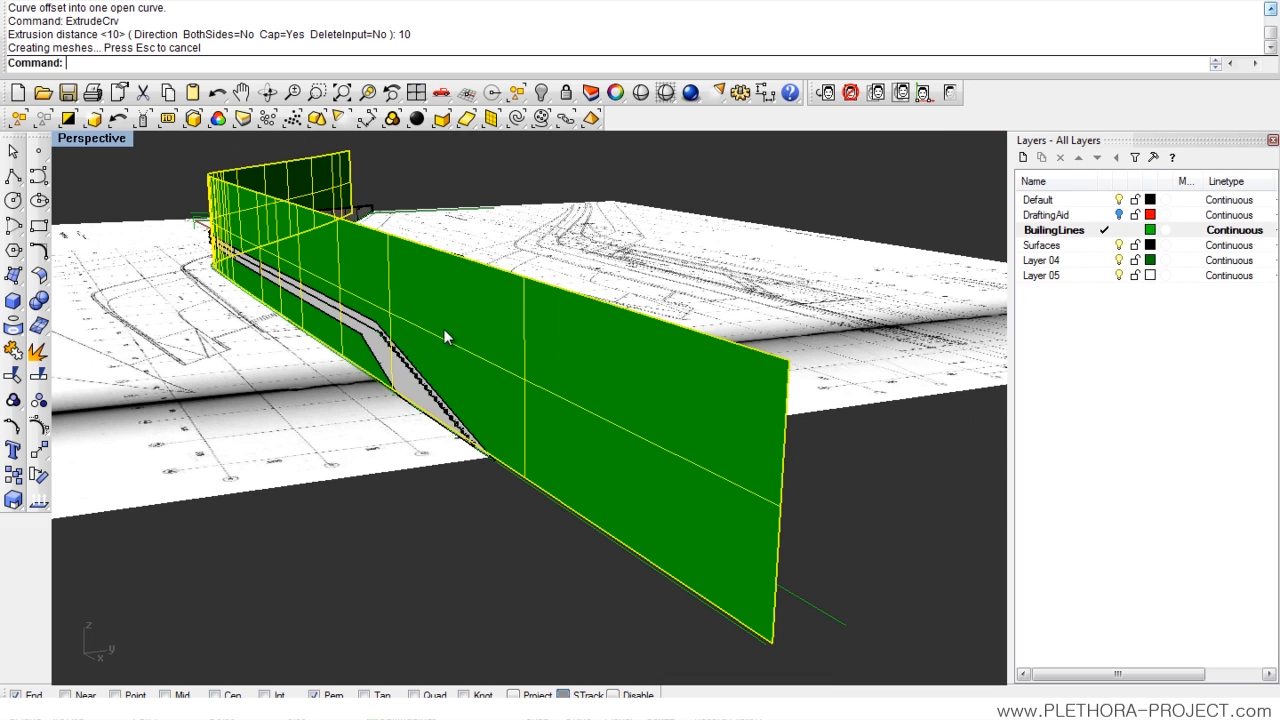
# Step: Invert the selection from the wall and hide the other 26 objects
pyautogui.rightClick(1042, 244)
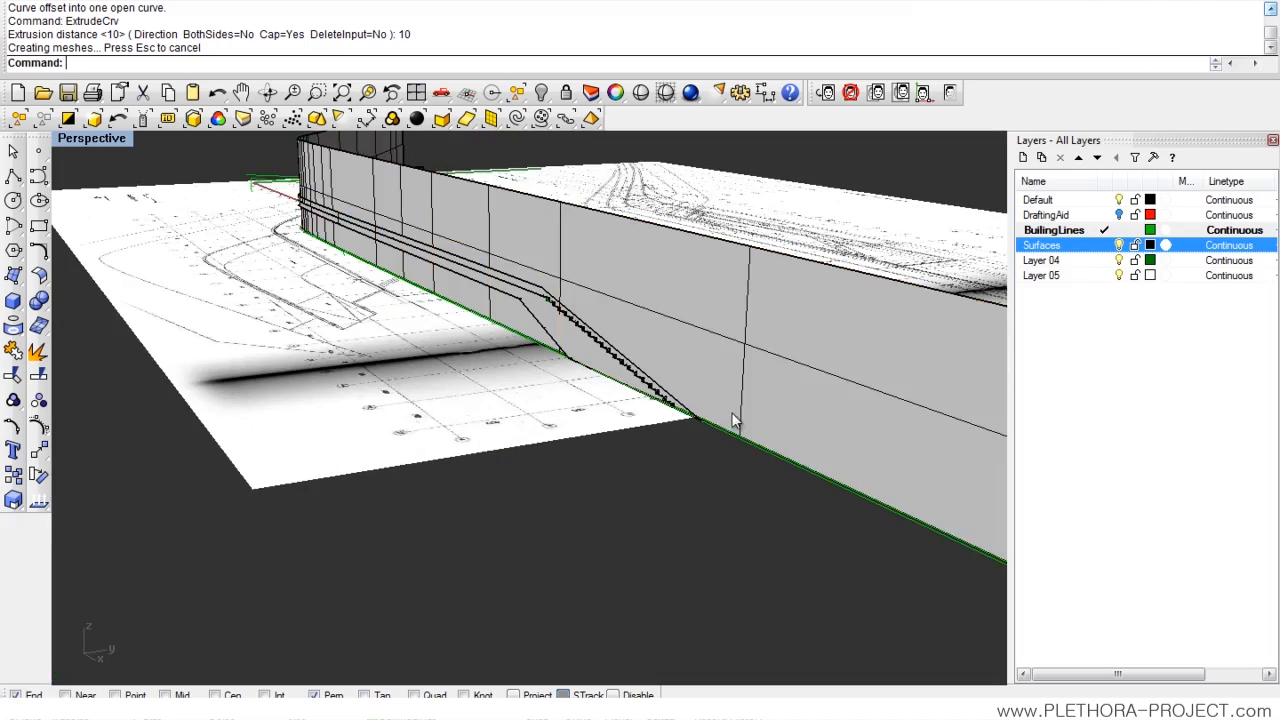
pyautogui.moveTo(736, 420); pyautogui.dragTo(360, 390)
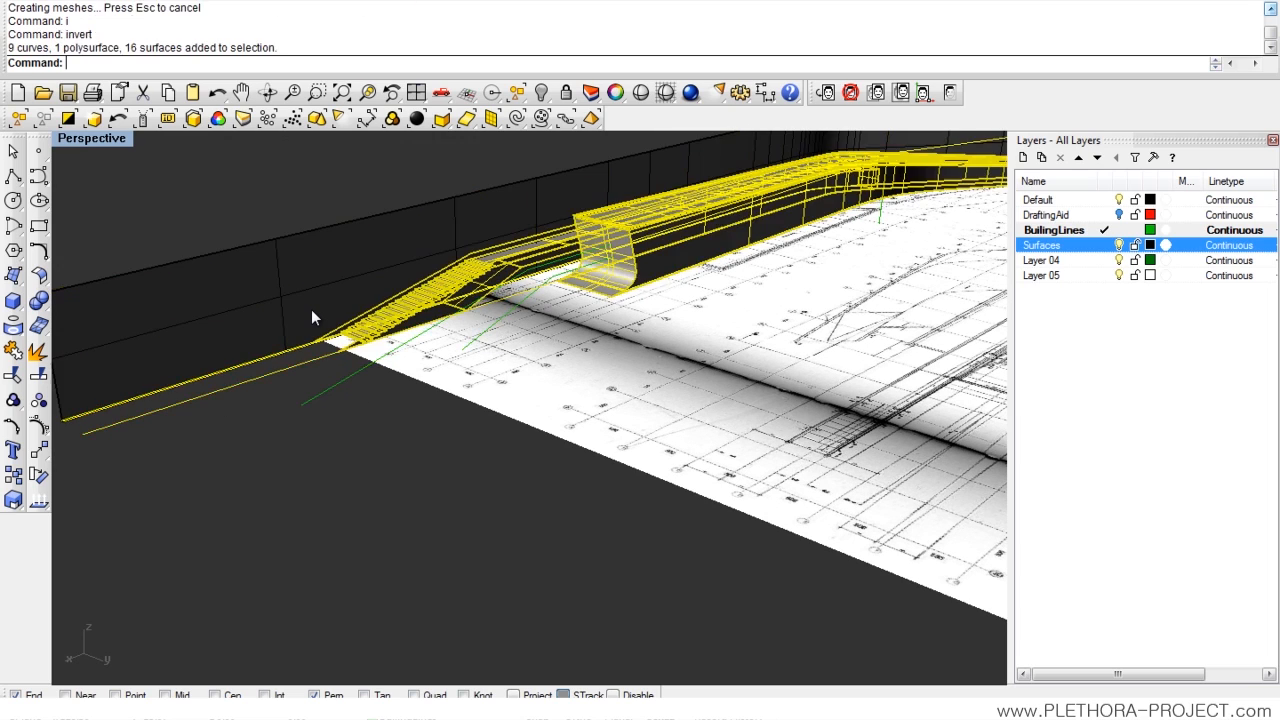
pyautogui.press('Enter')
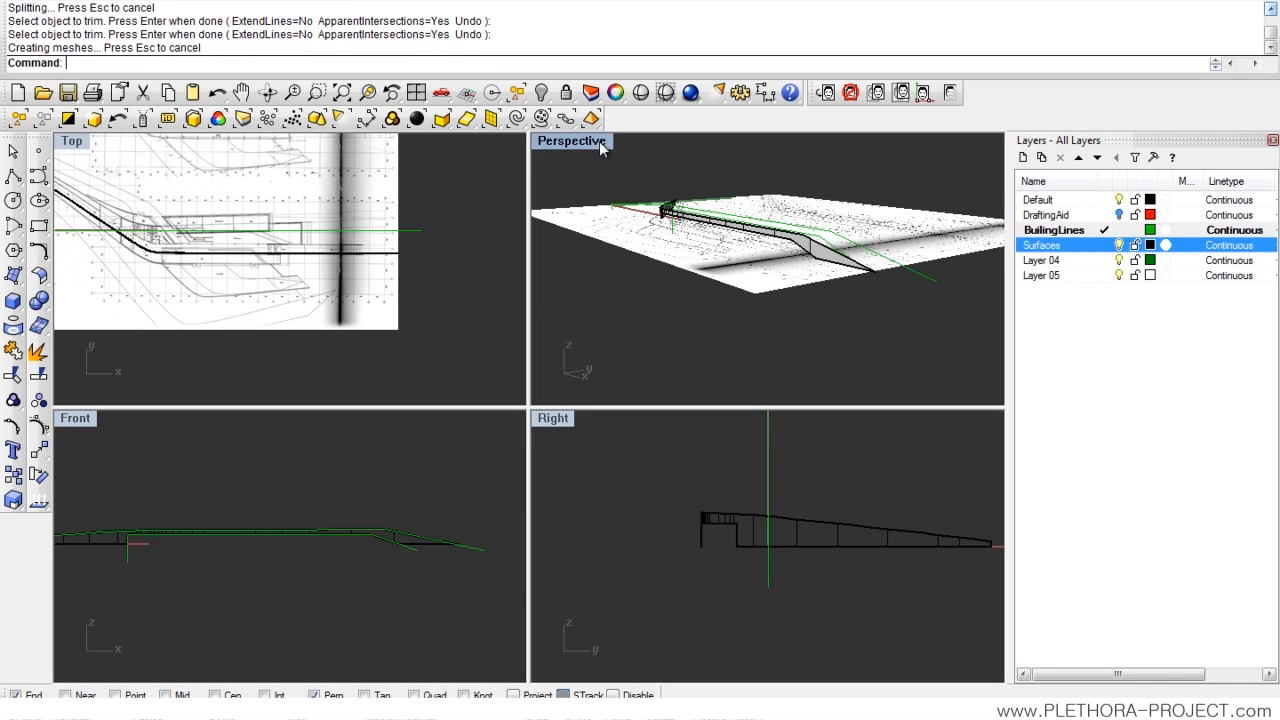
# Step: Maximize the Perspective viewport before showing the 26 hidden objects
pyautogui.doubleClick(568, 140)
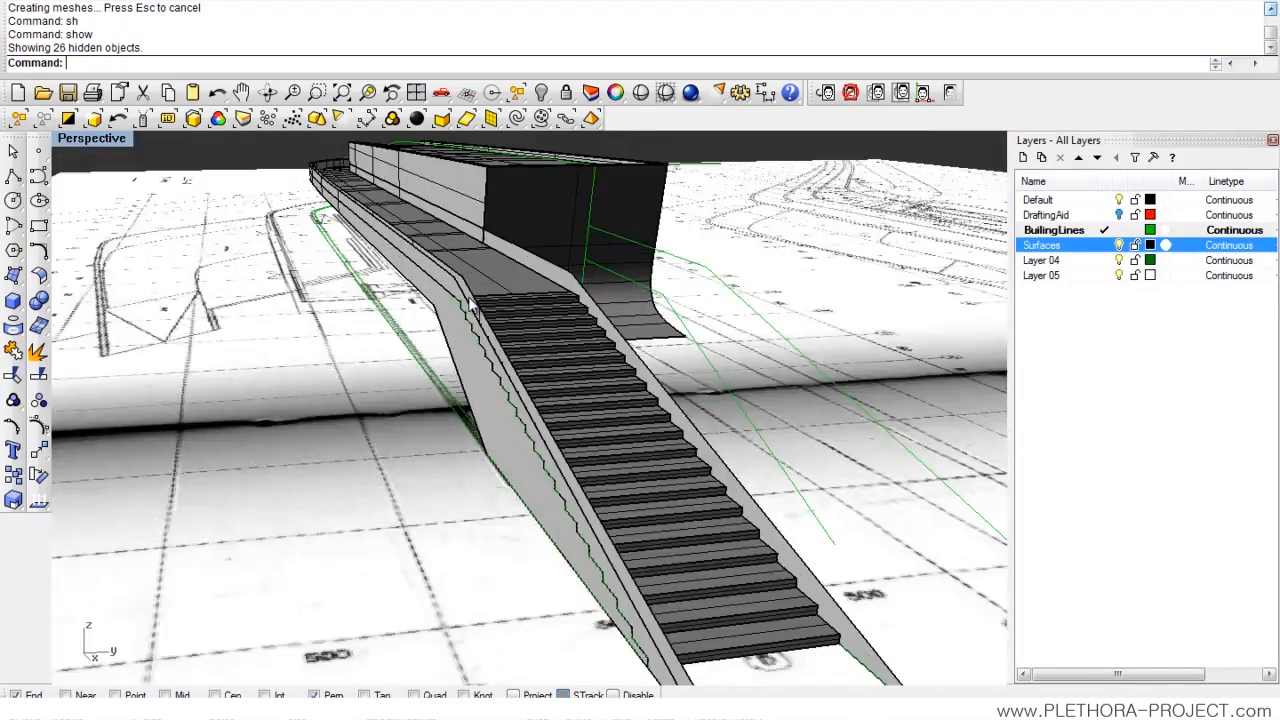
# Step: Loft side walls between the edge curves along the stairs and the long ramp, accepting default Loft Options
pyautogui.write('Lof')
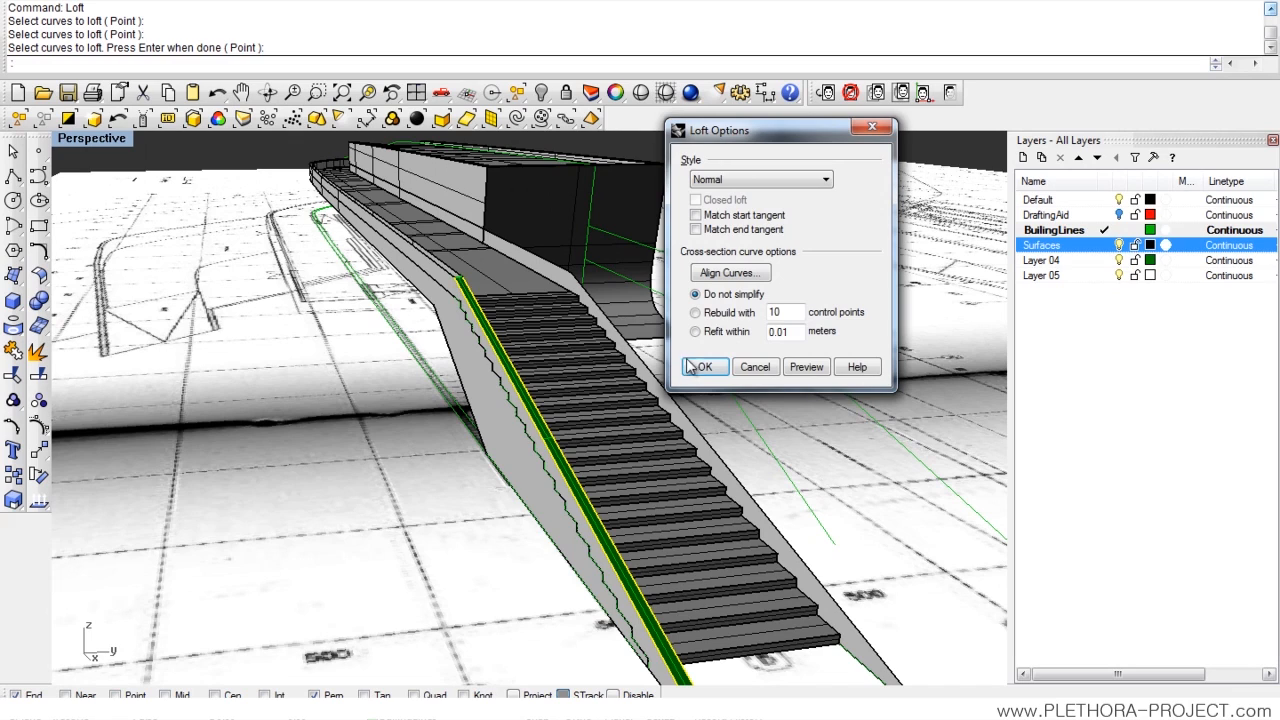
pyautogui.click(704, 366)
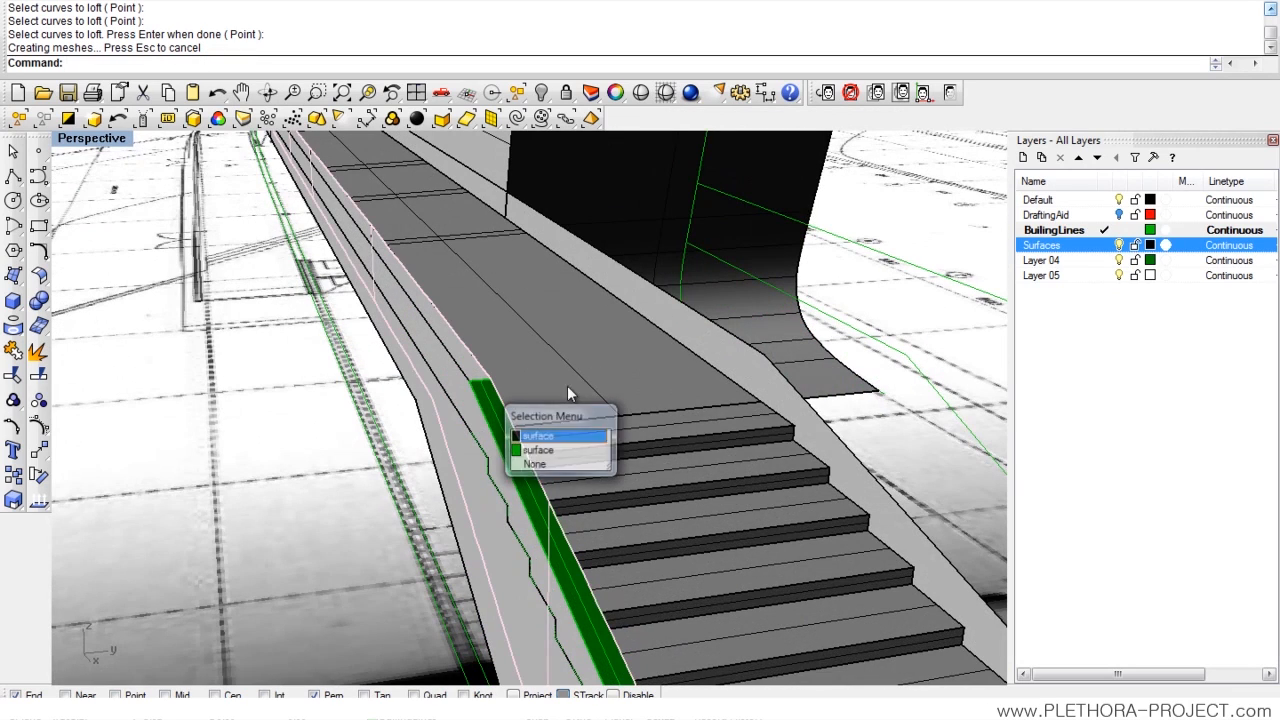
pyautogui.click(548, 432)
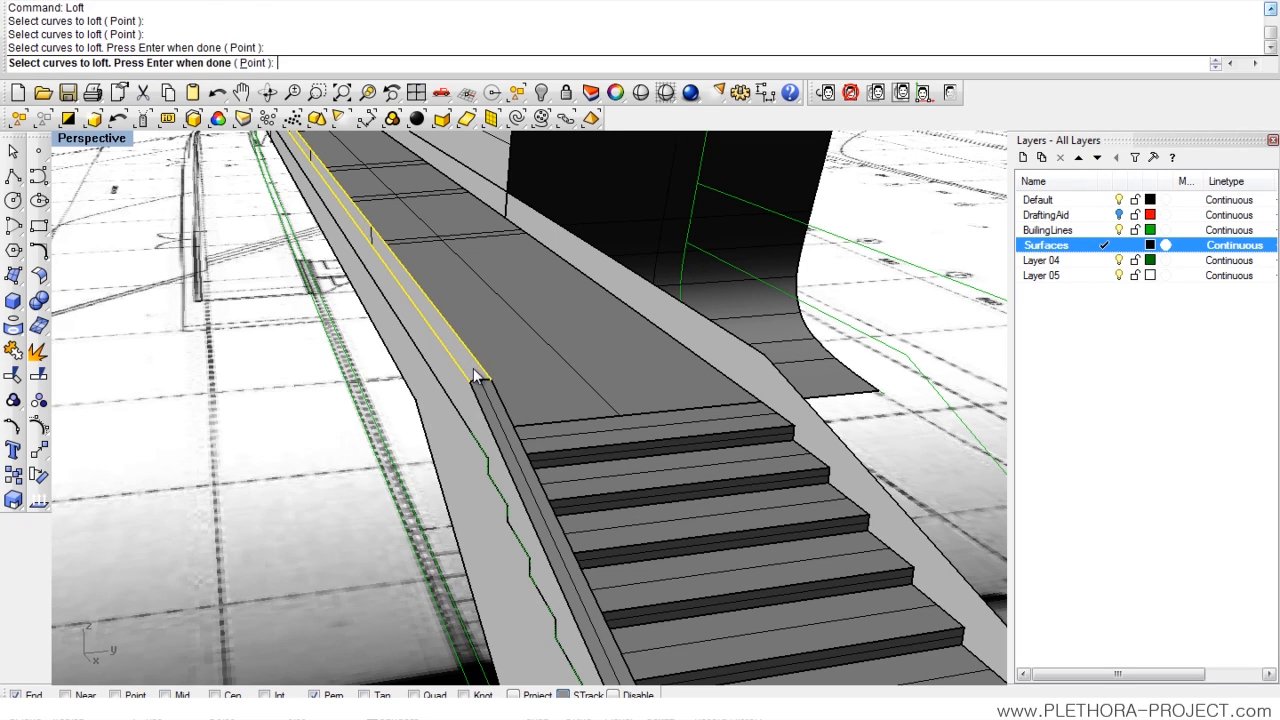
pyautogui.press('Enter')
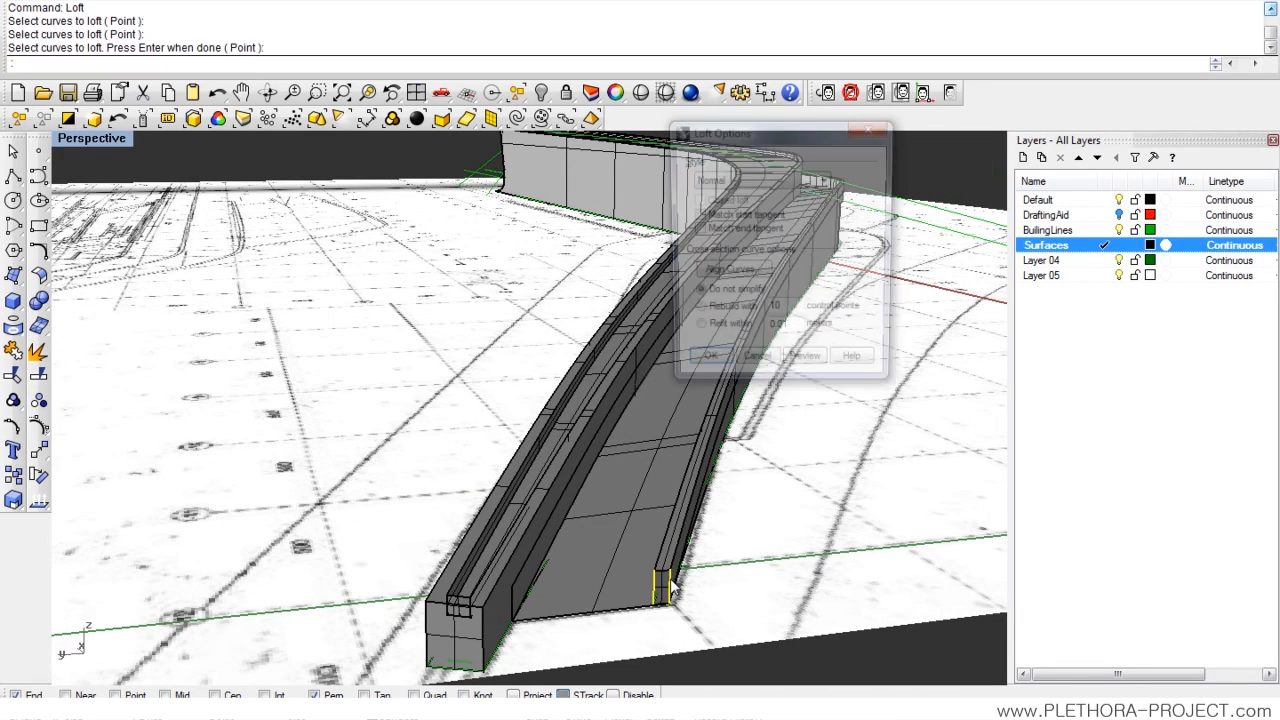
pyautogui.click(714, 356)
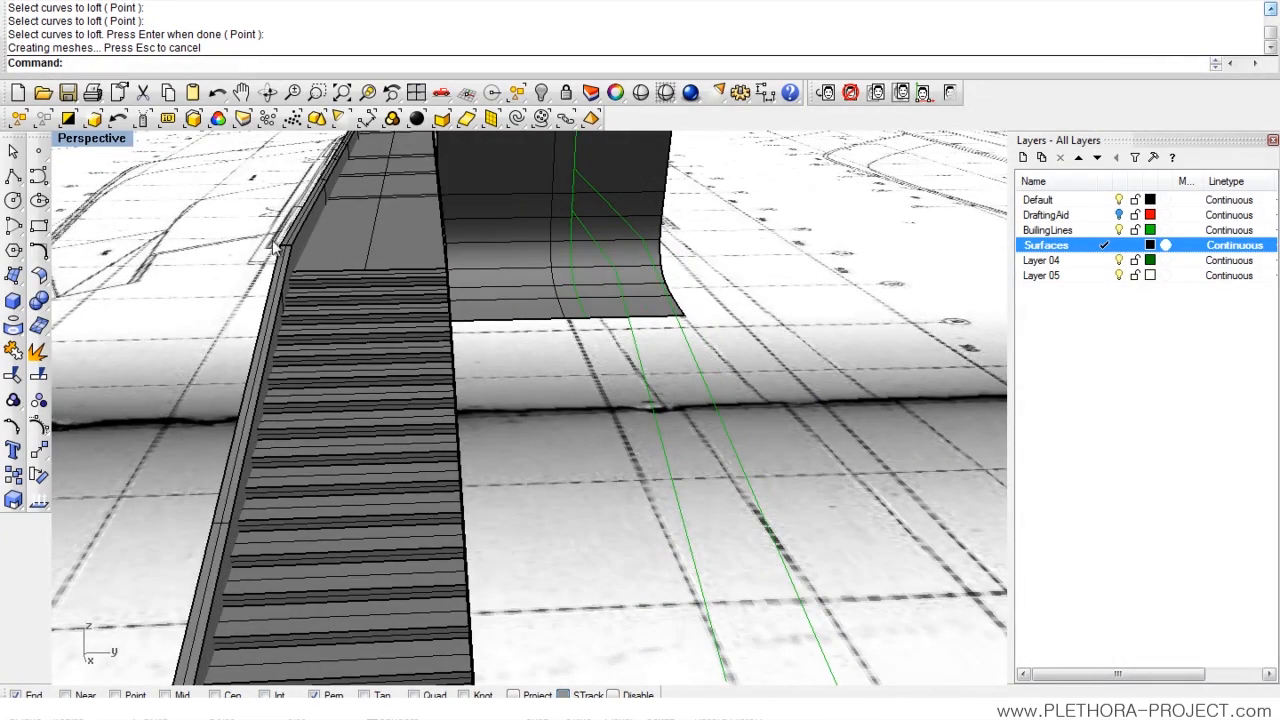
pyautogui.moveTo(332, 286)
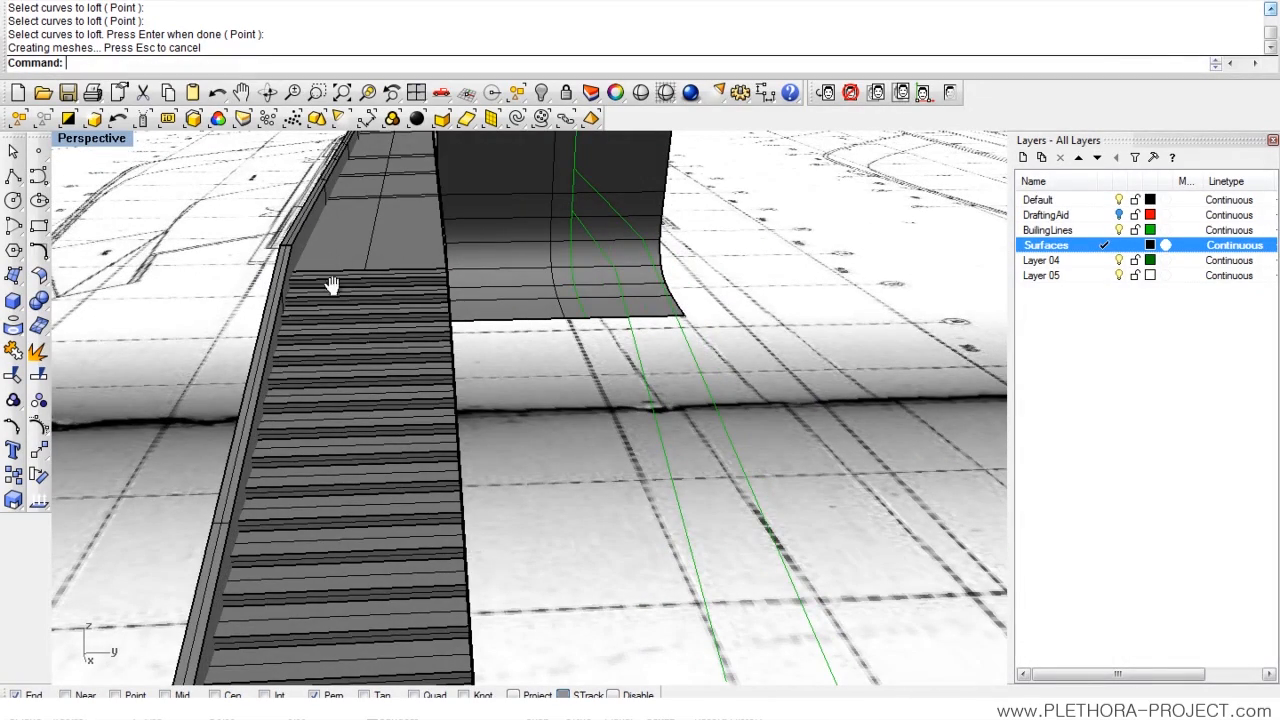
pyautogui.moveTo(330, 284); pyautogui.dragTo(620, 310)
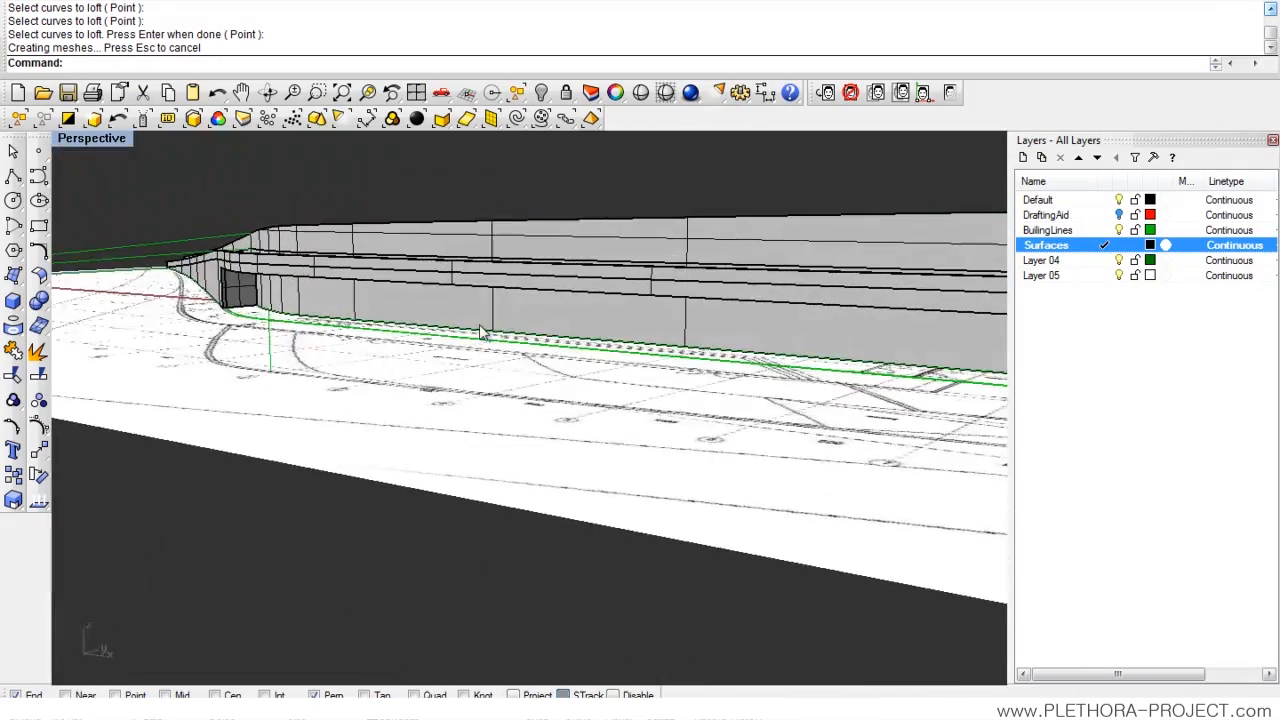
pyautogui.moveTo(480, 330); pyautogui.dragTo(670, 360)
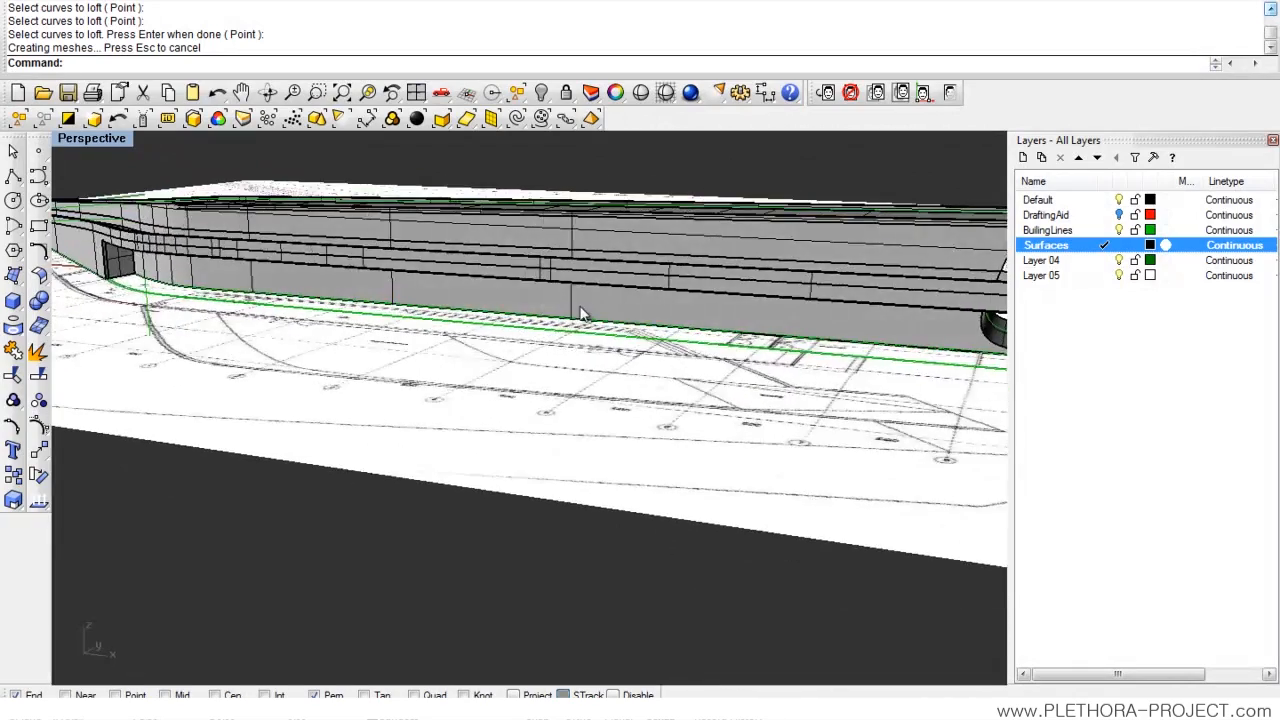
pyautogui.moveTo(580, 312); pyautogui.dragTo(444, 318)
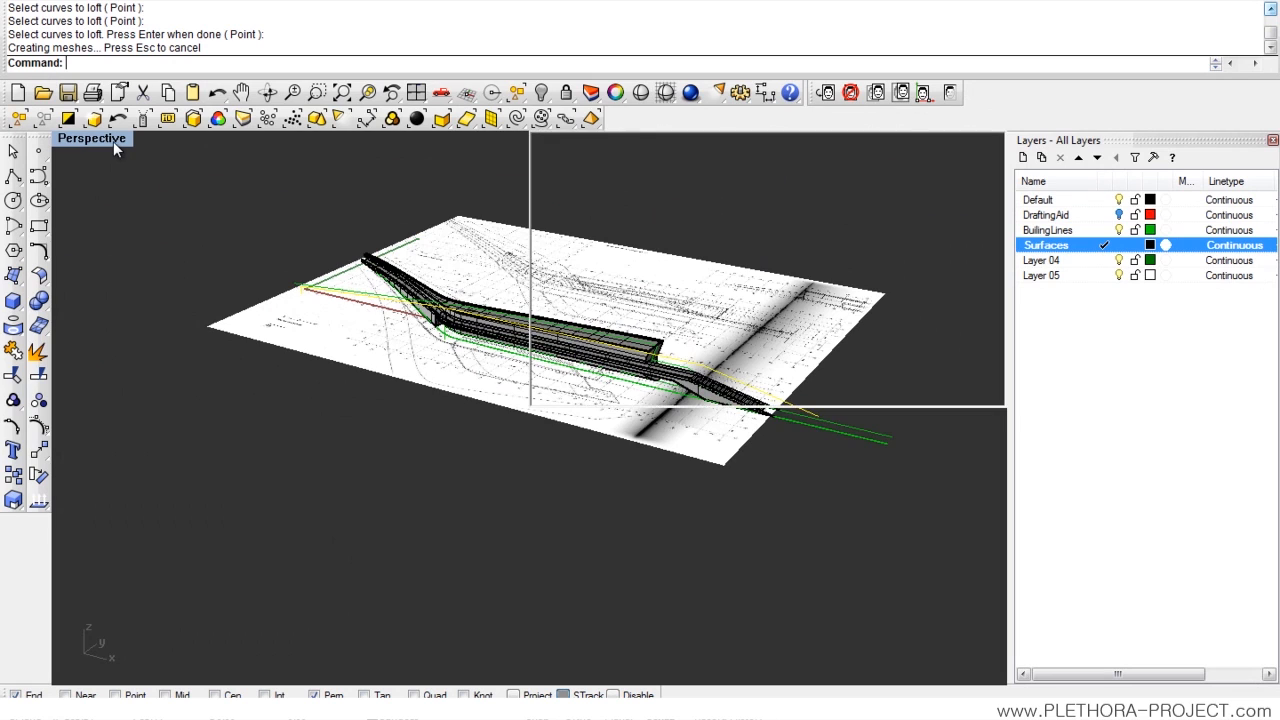
# Step: Maximize the Front view and create a new layer named BuildingLines02
pyautogui.click(90, 138)
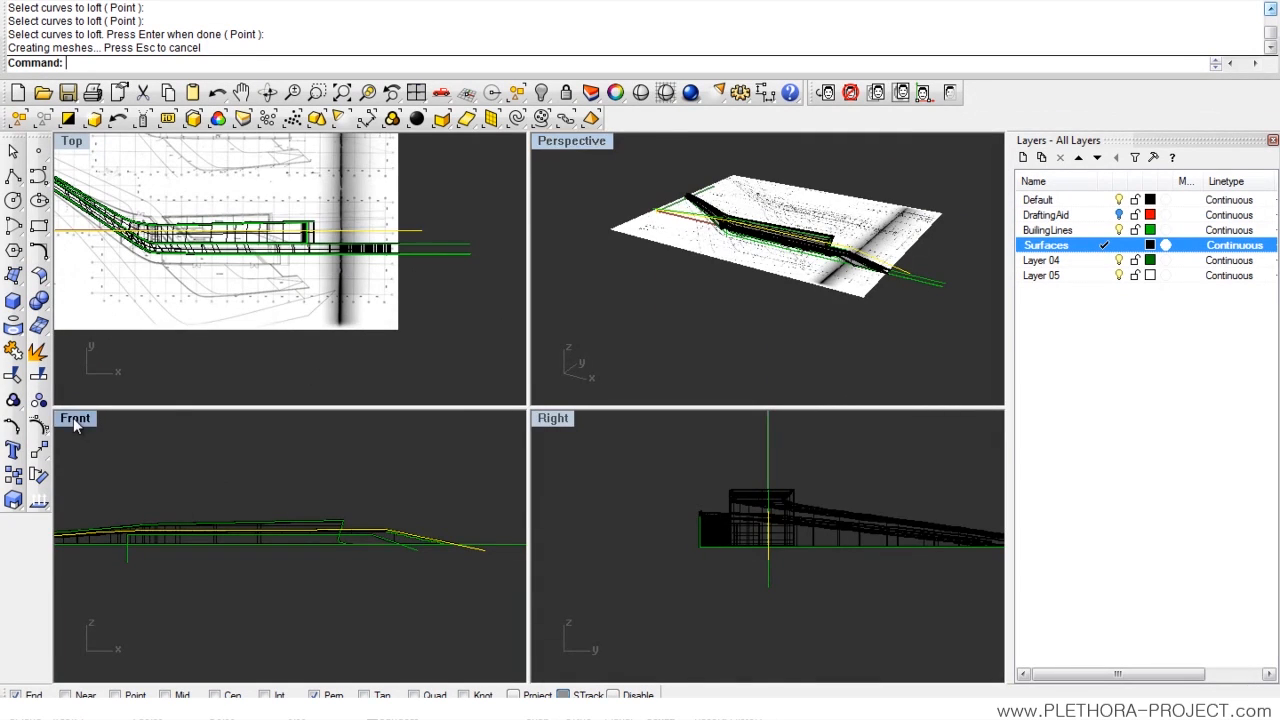
pyautogui.doubleClick(74, 420)
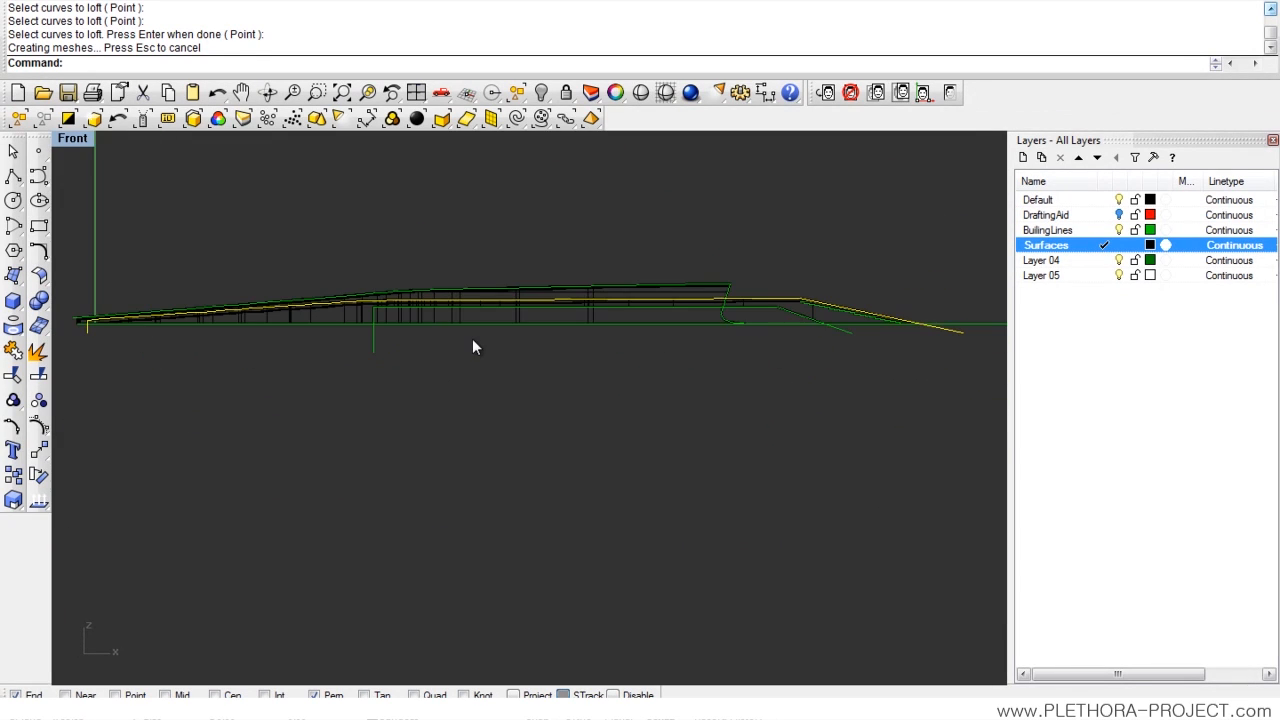
pyautogui.click(1048, 230)
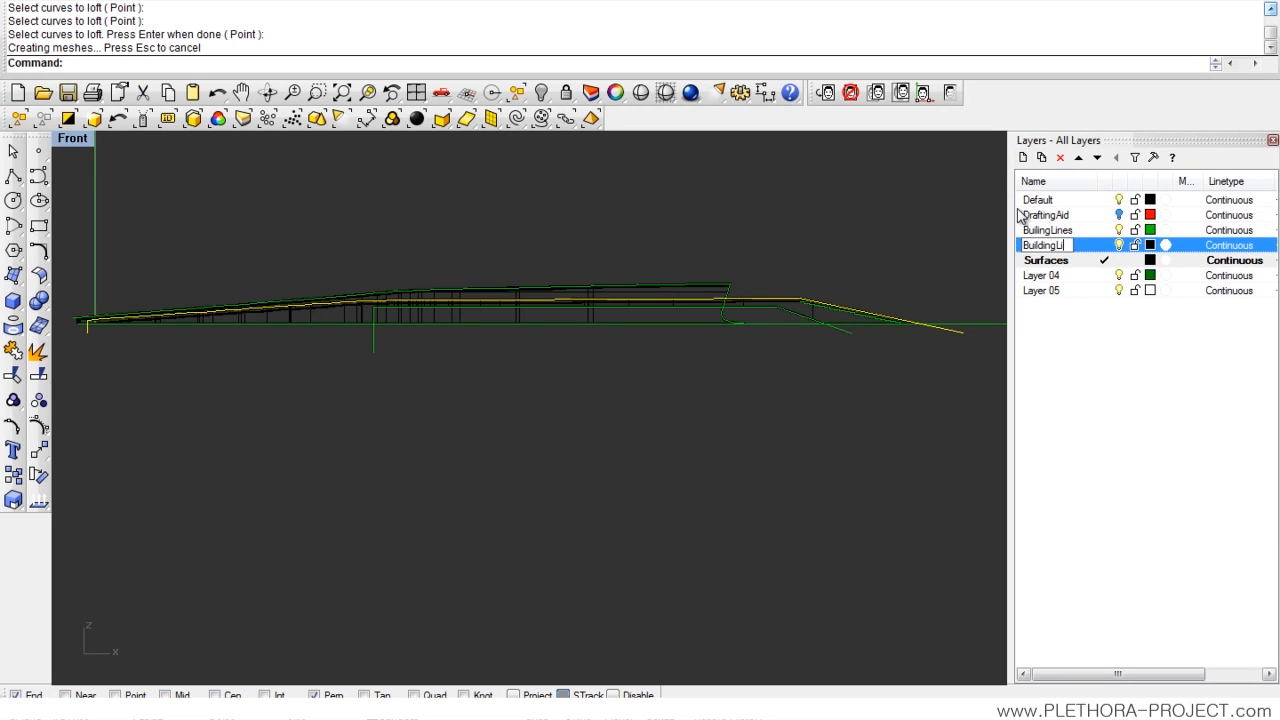
pyautogui.write('BuildingLines02')
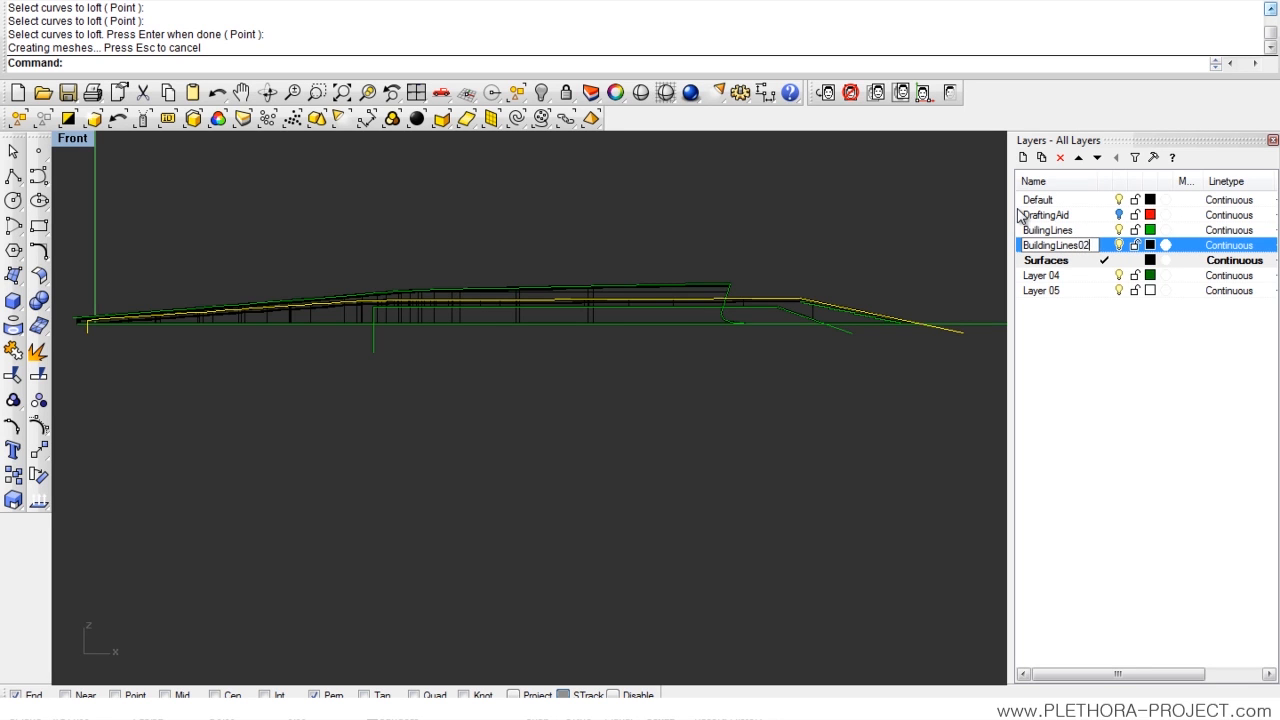
# Step: Give the BuildingLines02 layer a red colour
pyautogui.click(1150, 244)
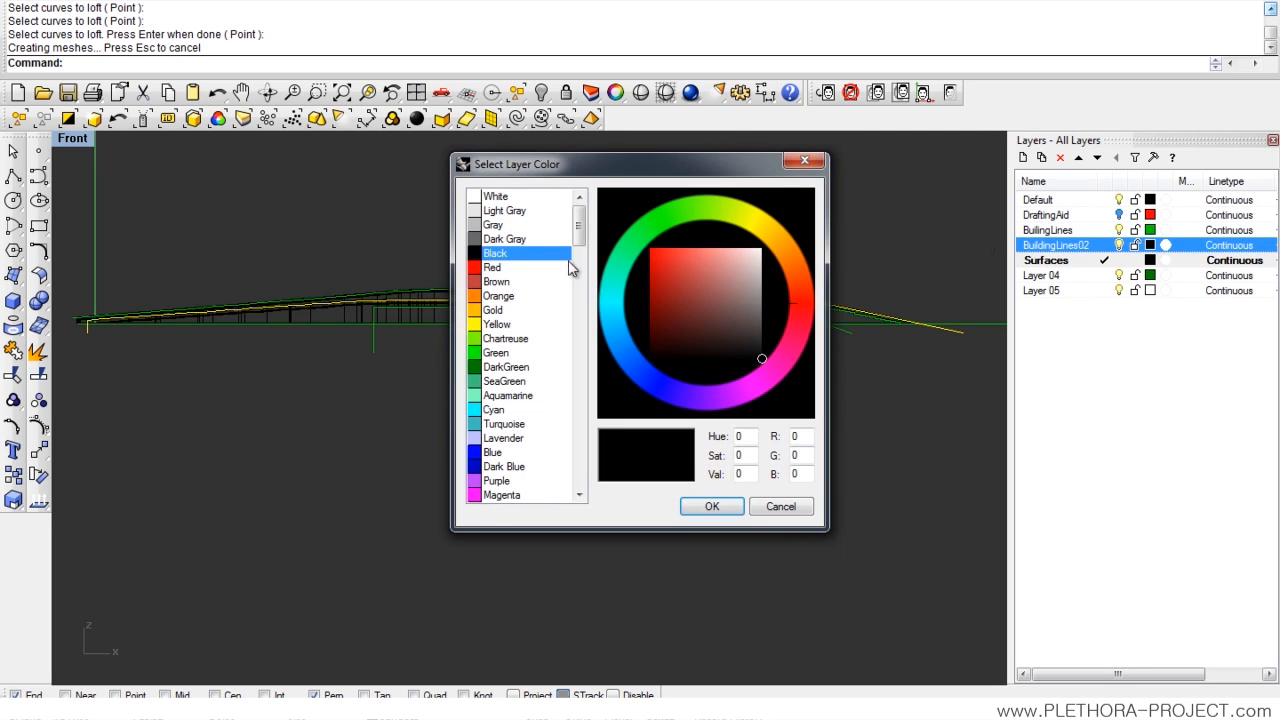
pyautogui.click(496, 280)
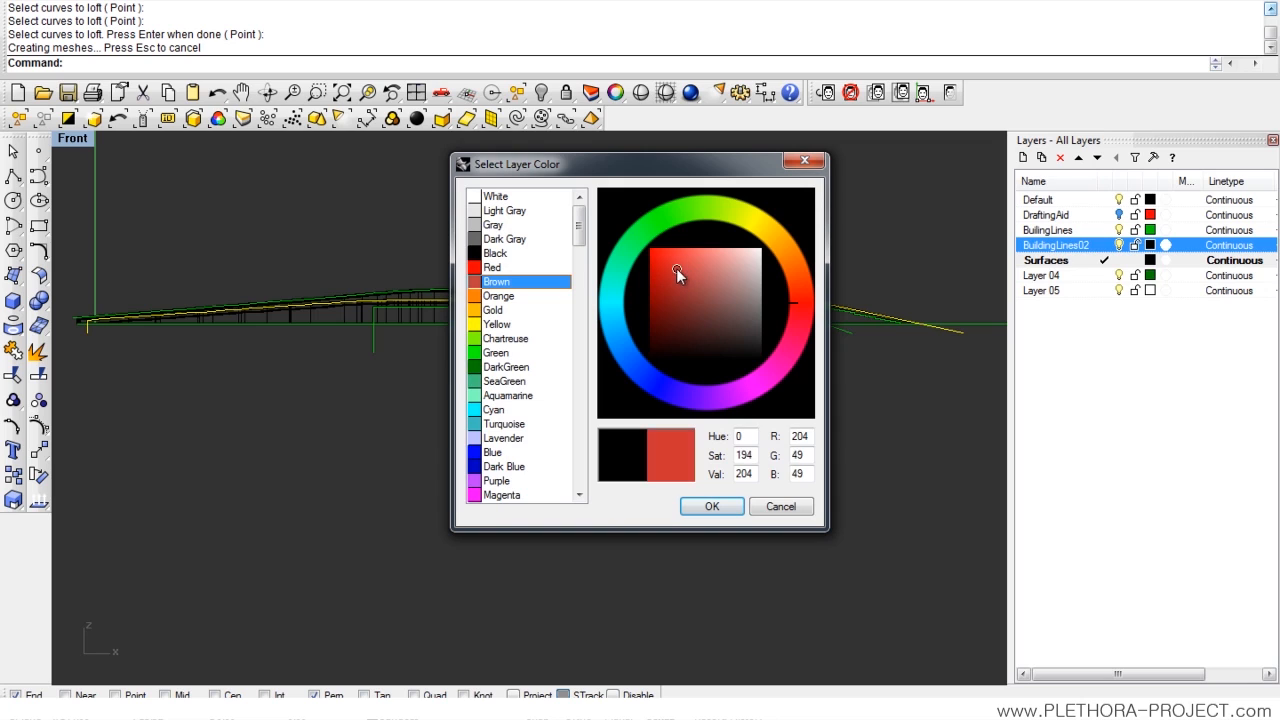
pyautogui.click(712, 506)
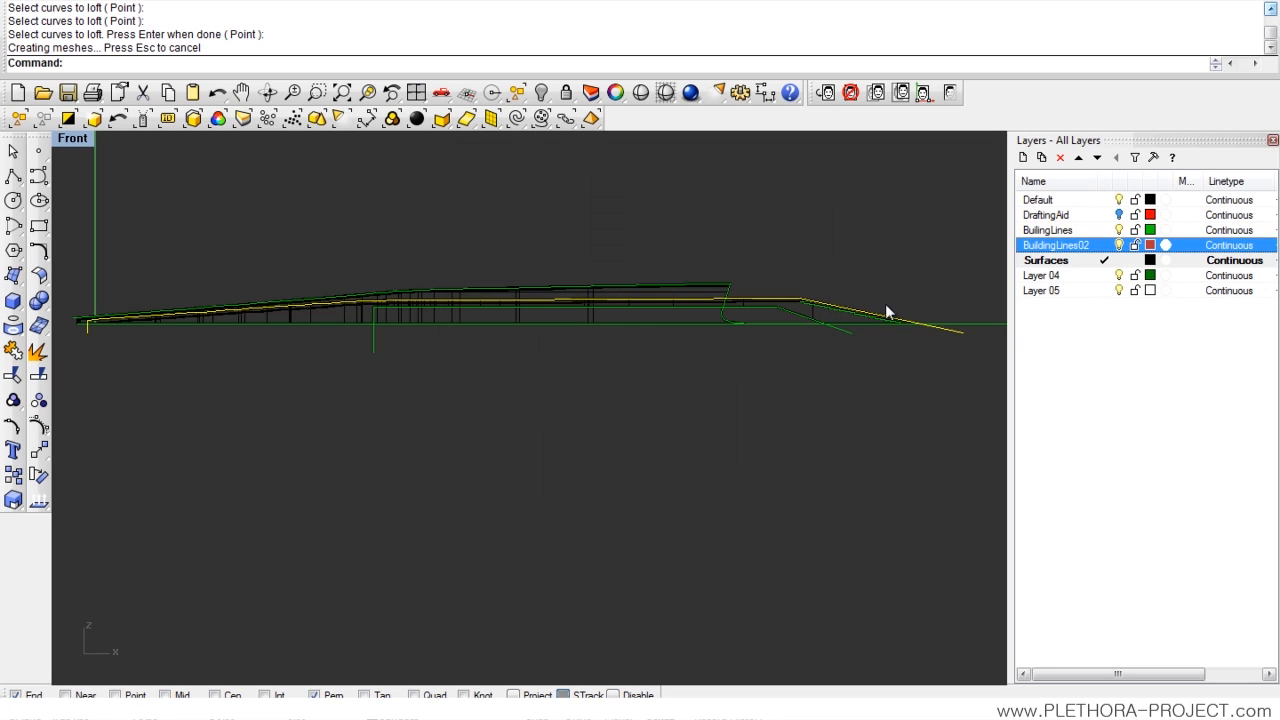
# Step: Move the pasted copy of the ramp's edge curve onto the BuildingLines02 layer so it draws red
pyautogui.click(888, 310)
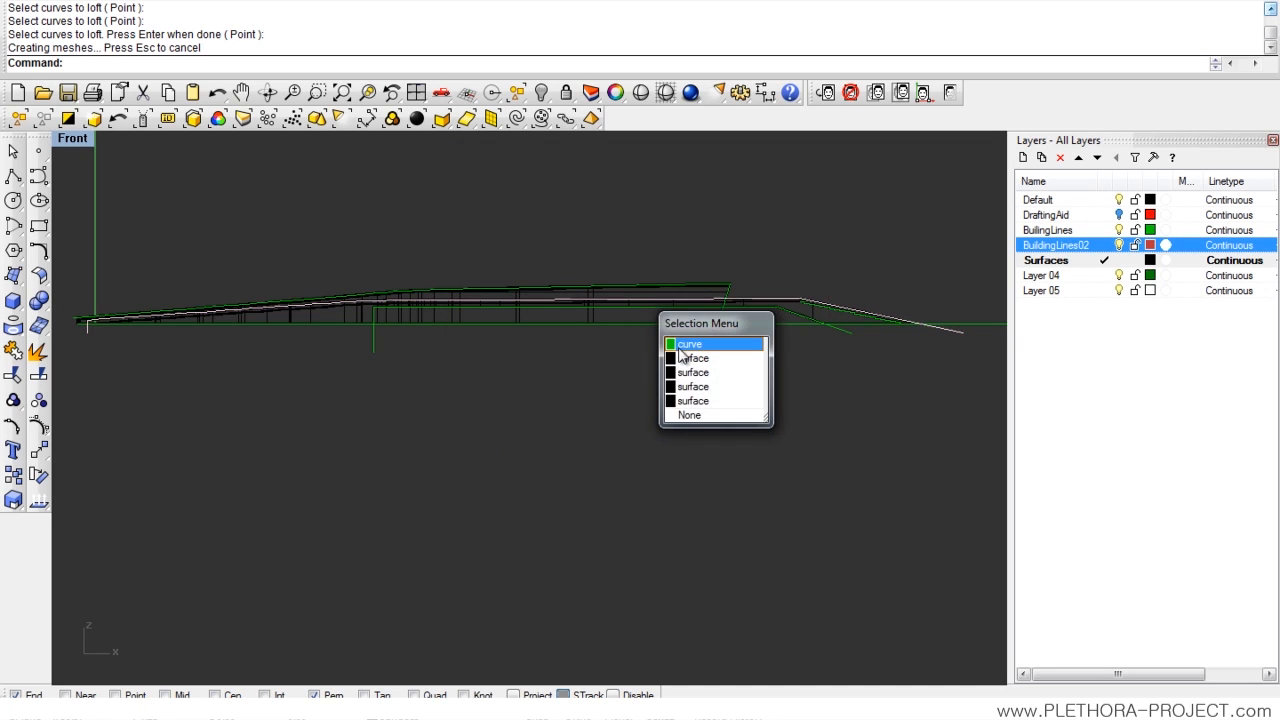
pyautogui.click(690, 344)
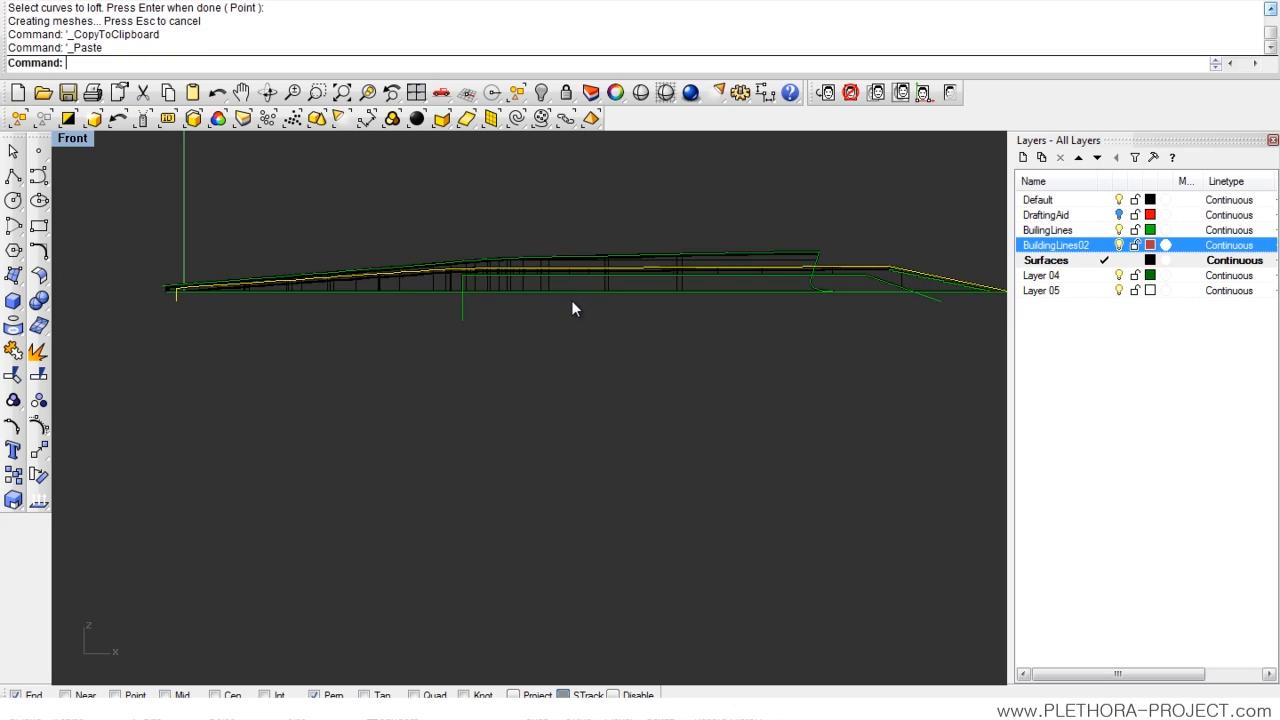
pyautogui.rightClick(1056, 244)
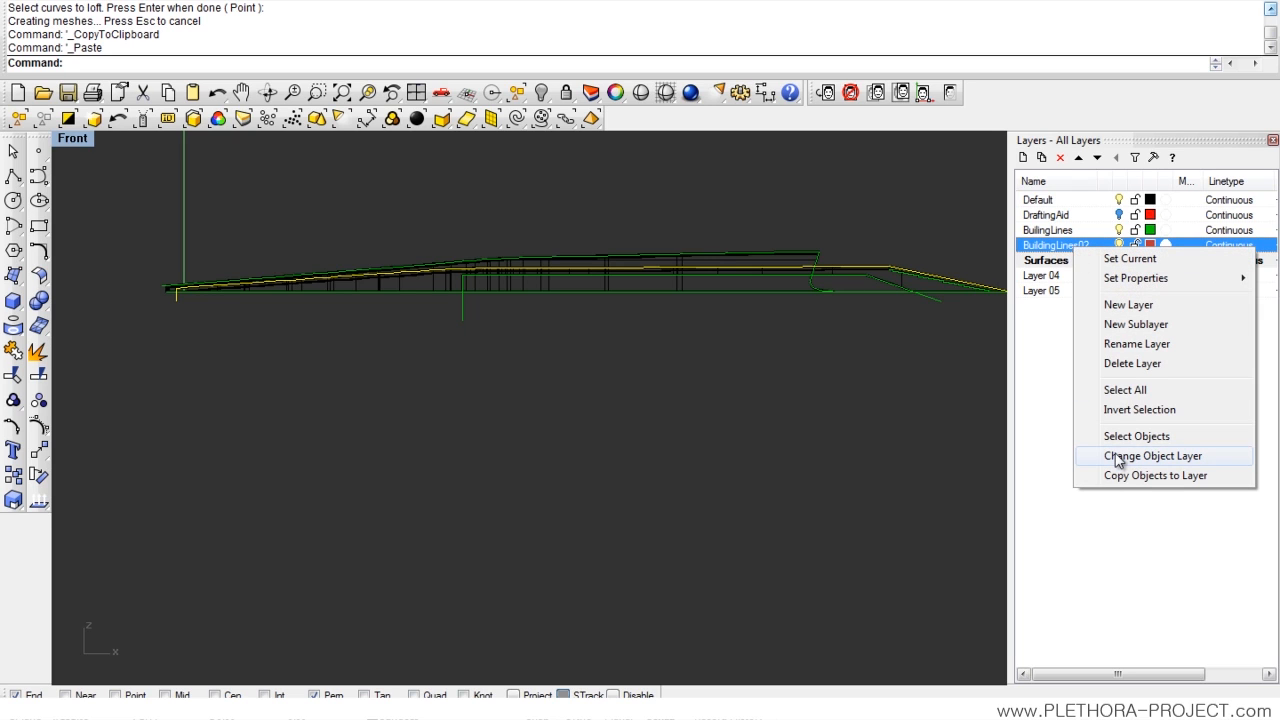
pyautogui.click(1152, 456)
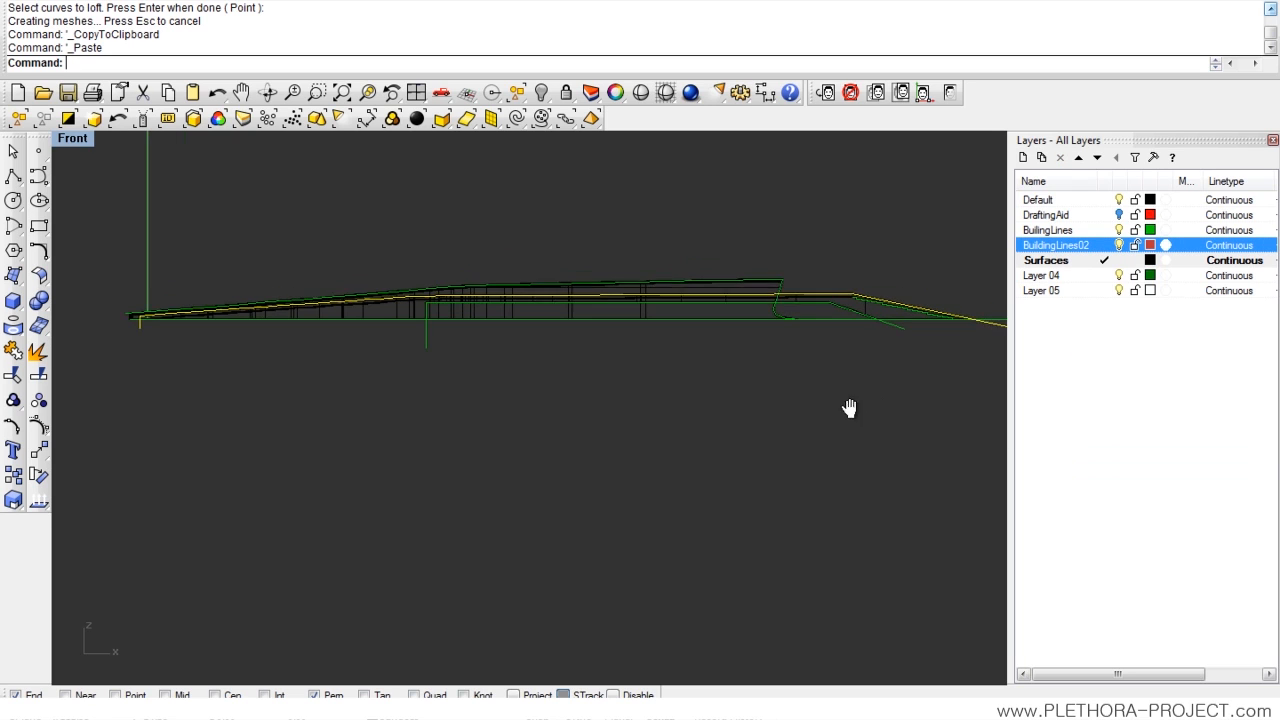
pyautogui.click(1048, 230)
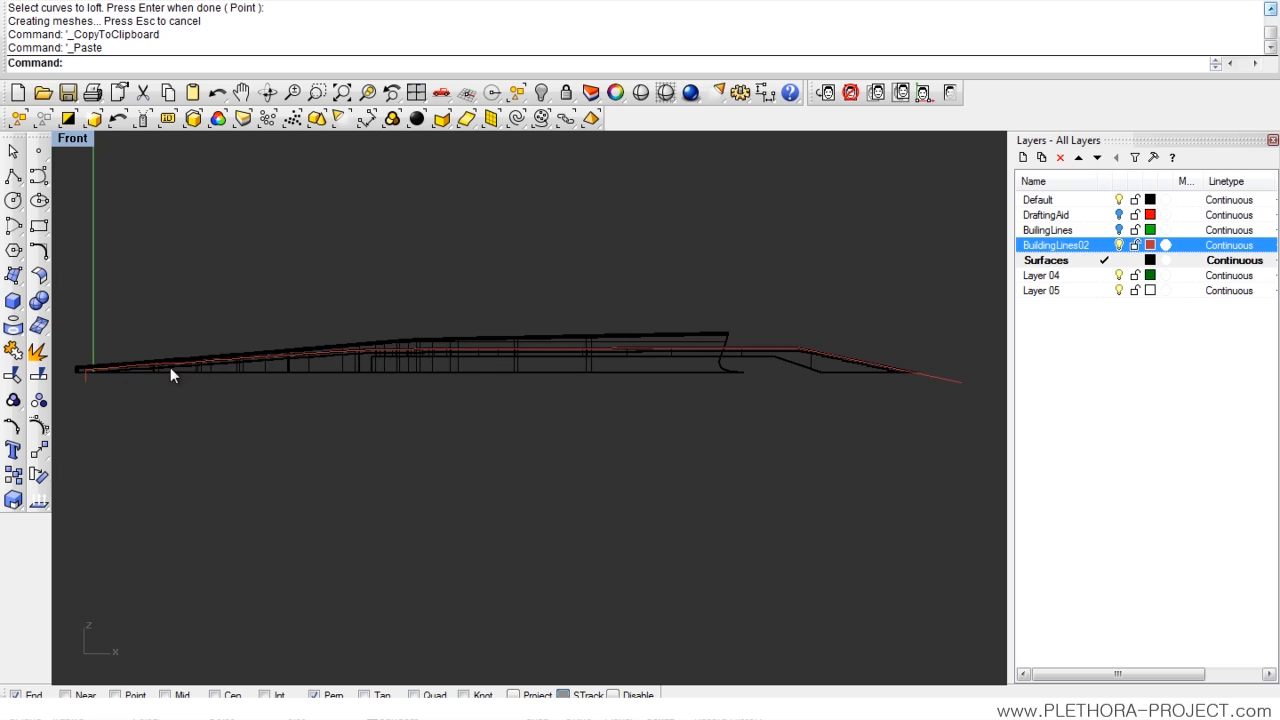
pyautogui.moveTo(636, 340)
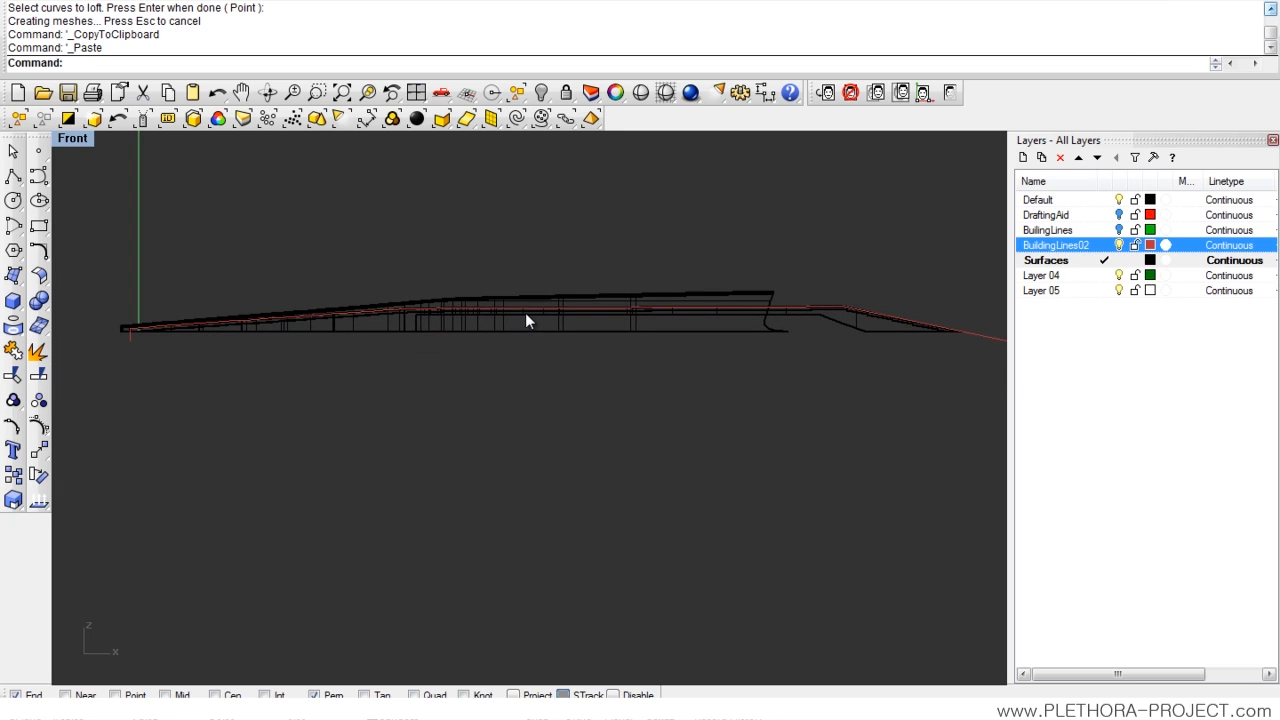
pyautogui.moveTo(634, 326)
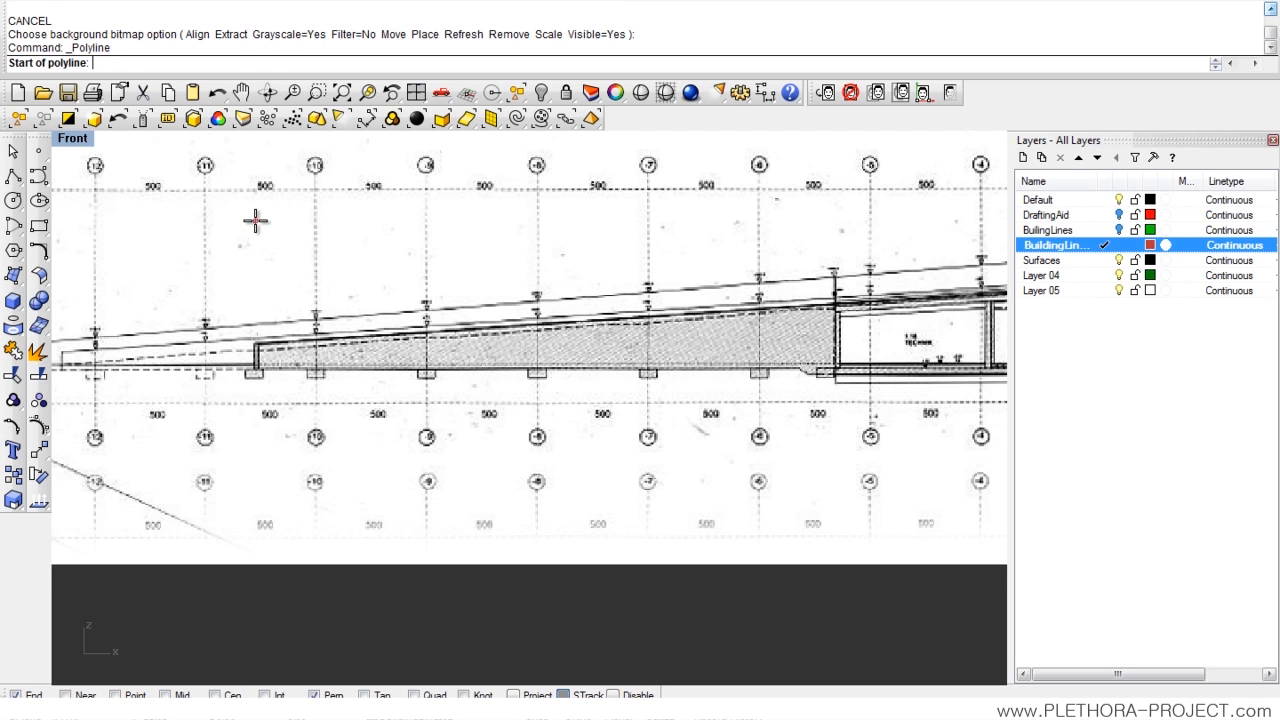
# Step: Move the two copied red curves into line over the scanned elevation drawing
pyautogui.click(256, 220)
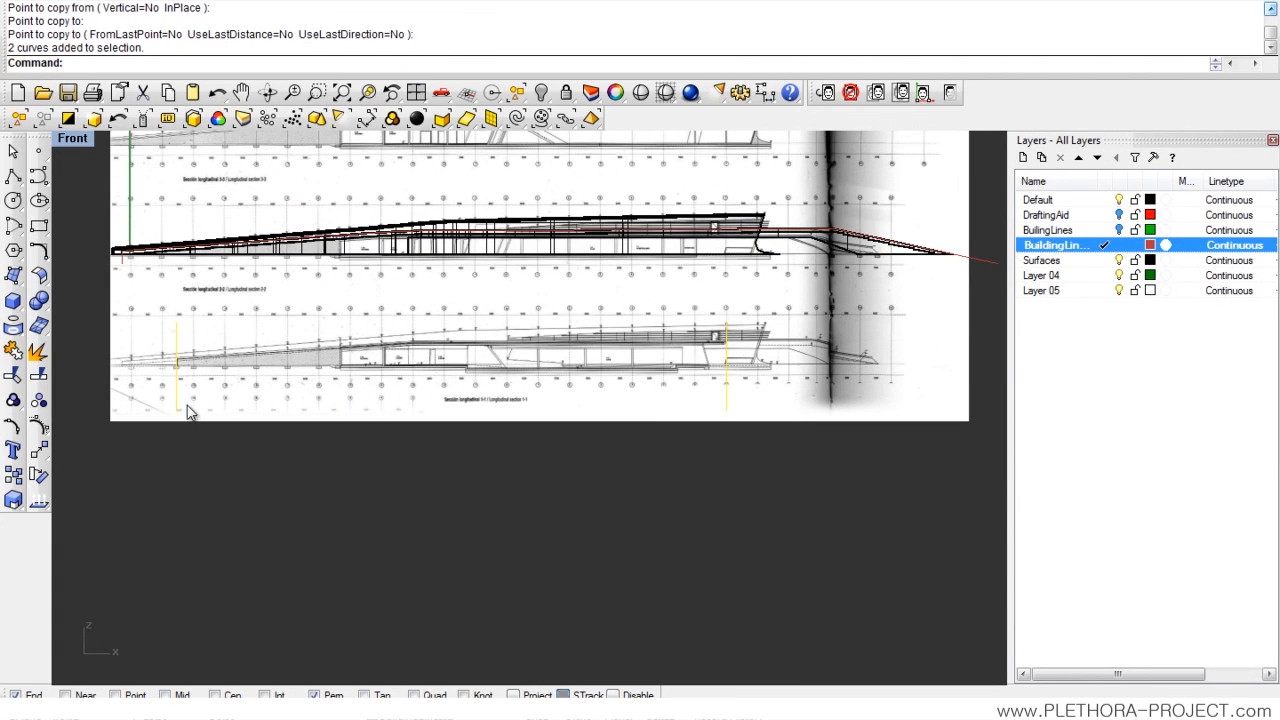
pyautogui.write('move')
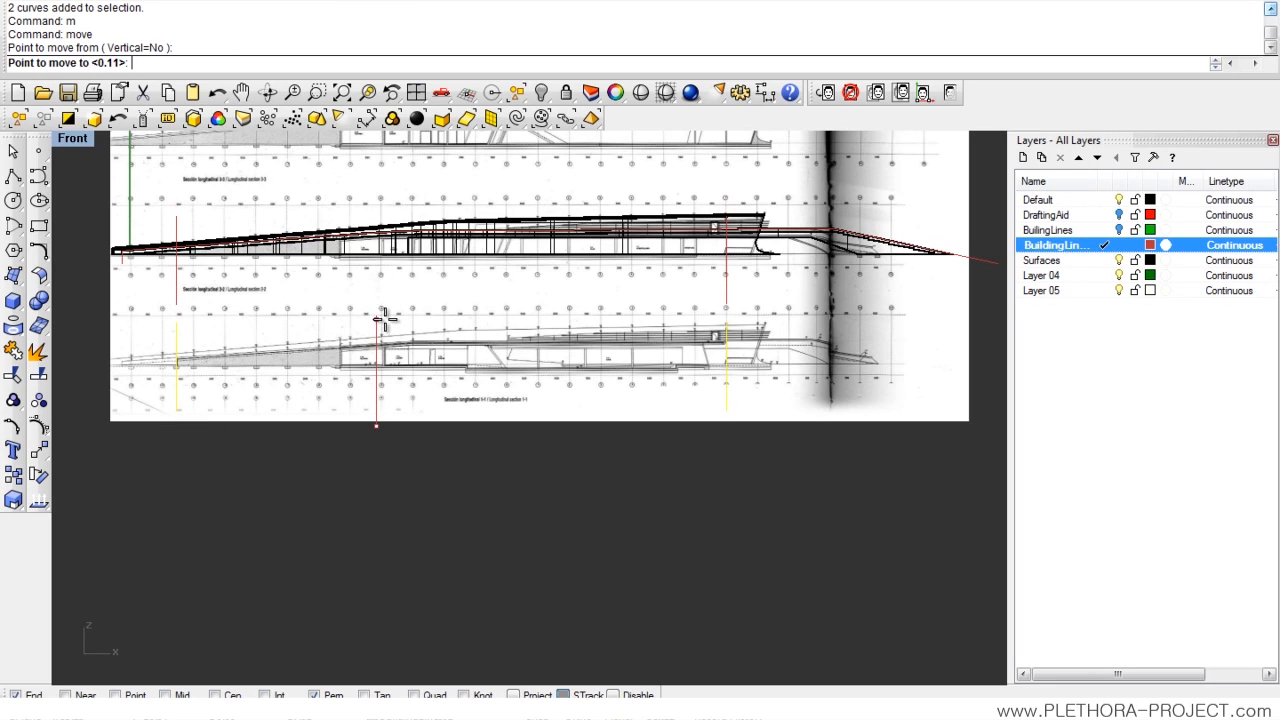
pyautogui.click(402, 250)
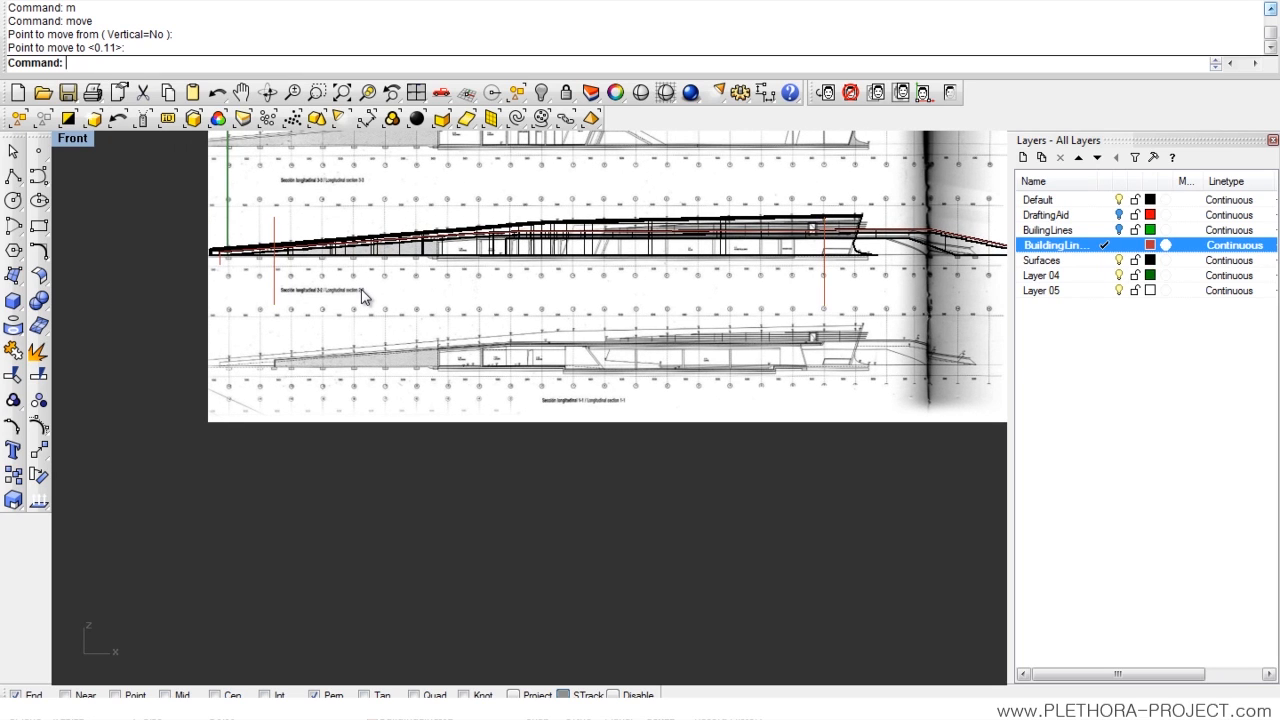
pyautogui.moveTo(64, 142)
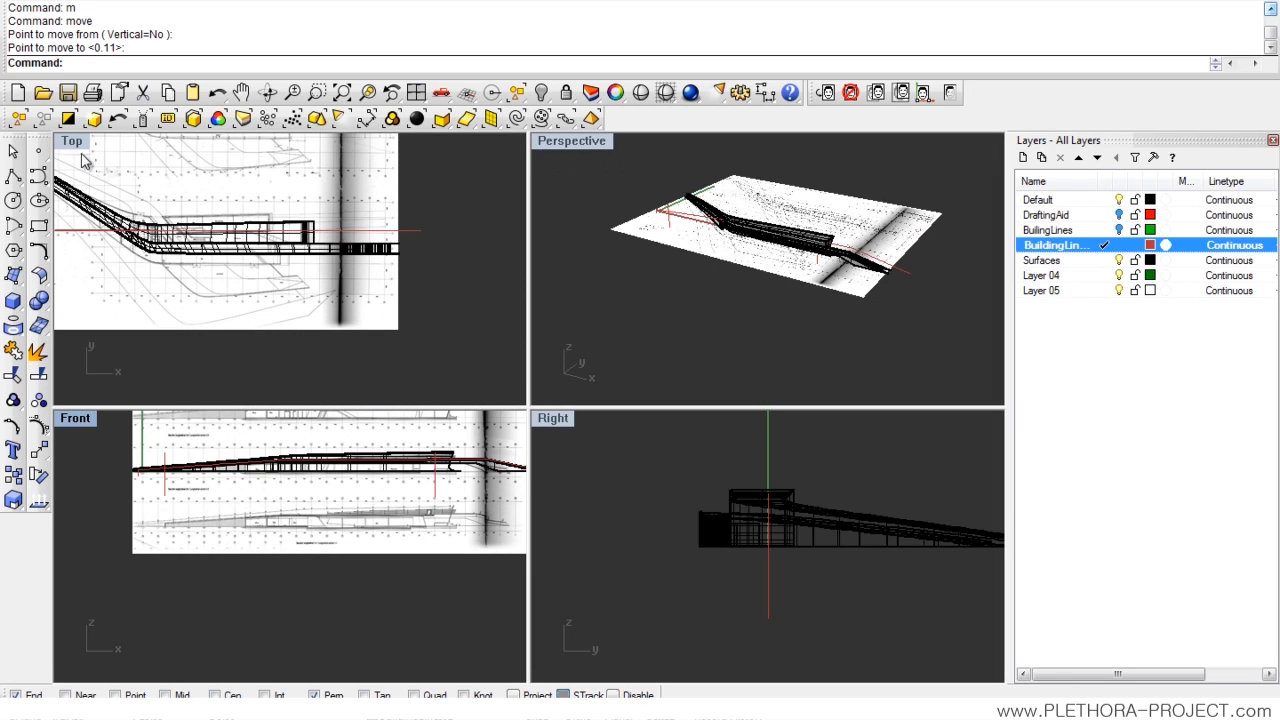
pyautogui.moveTo(78, 148)
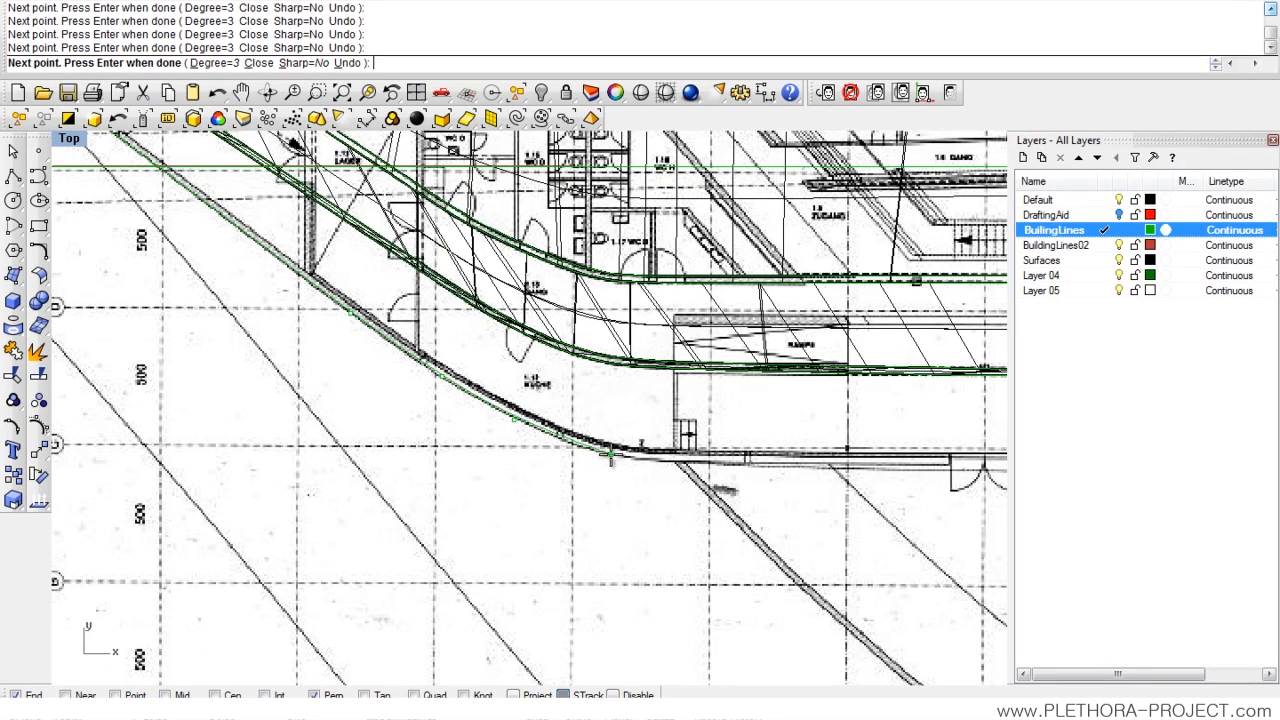
pyautogui.moveTo(638, 478)
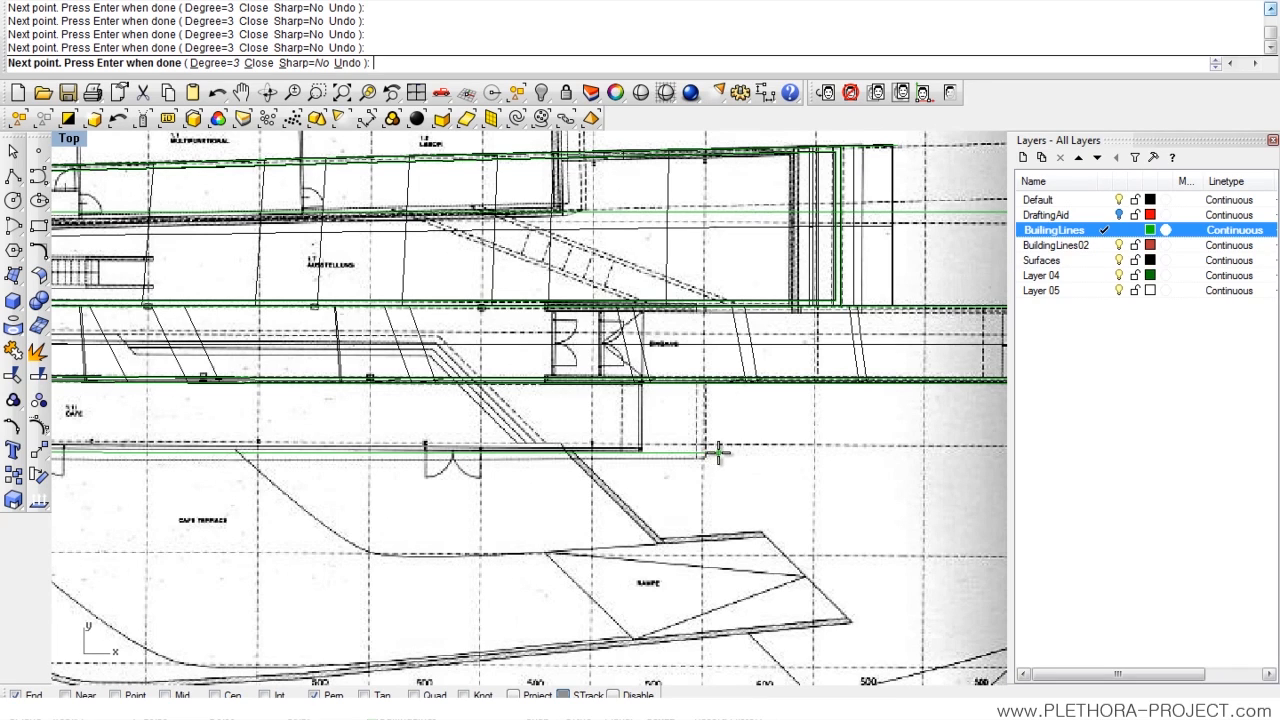
pyautogui.moveTo(728, 456)
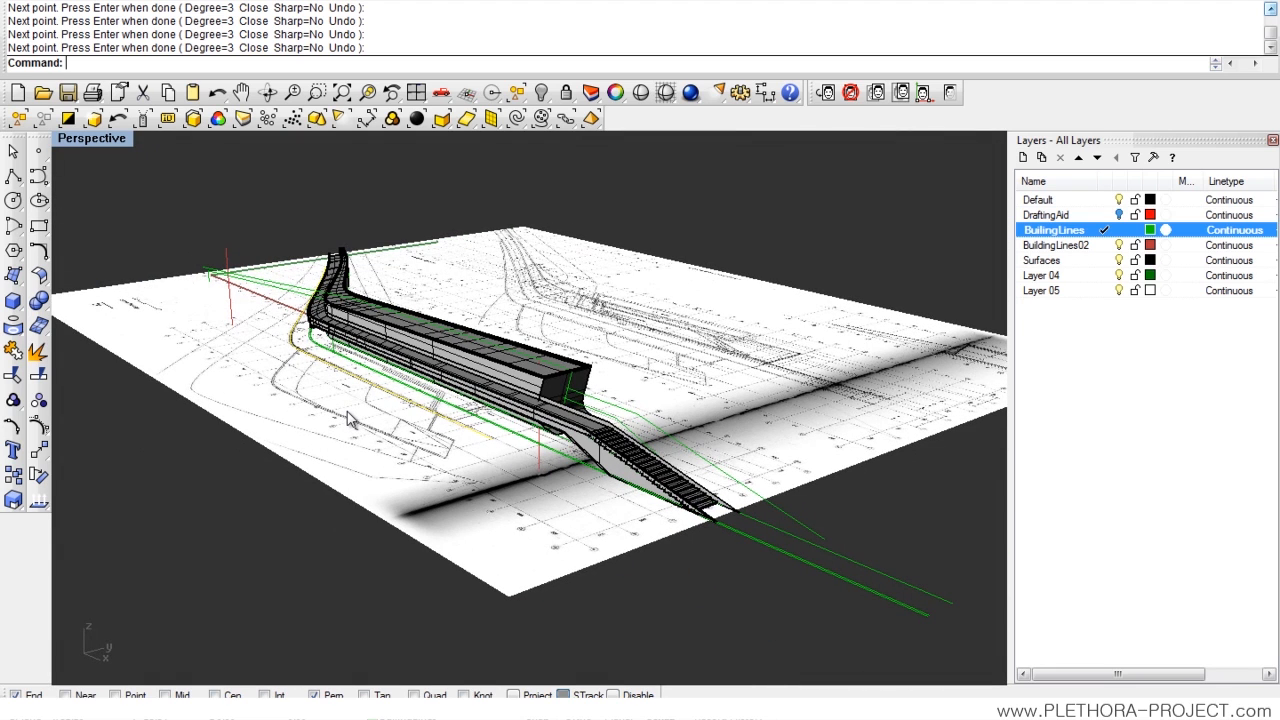
# Step: Extrude the traced plan curve both sides by distance 10 into a vertical wall surface
pyautogui.write('ExtractBadSrf')
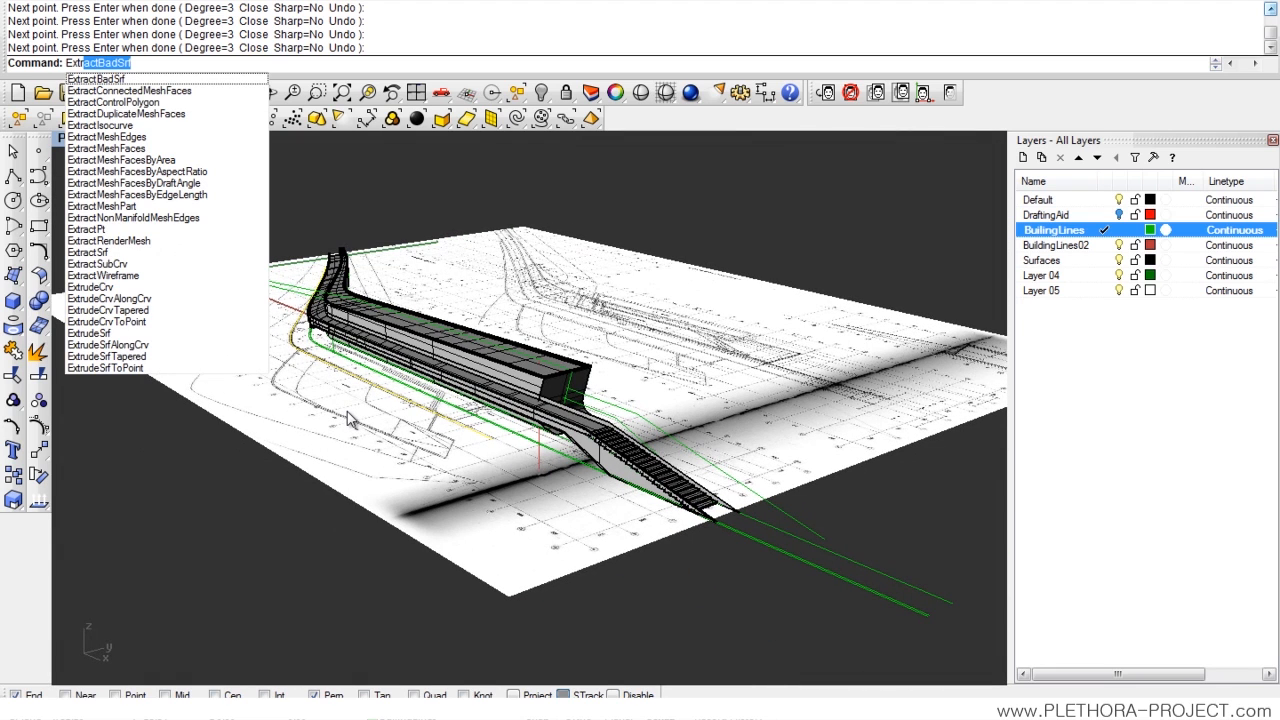
pyautogui.click(90, 288)
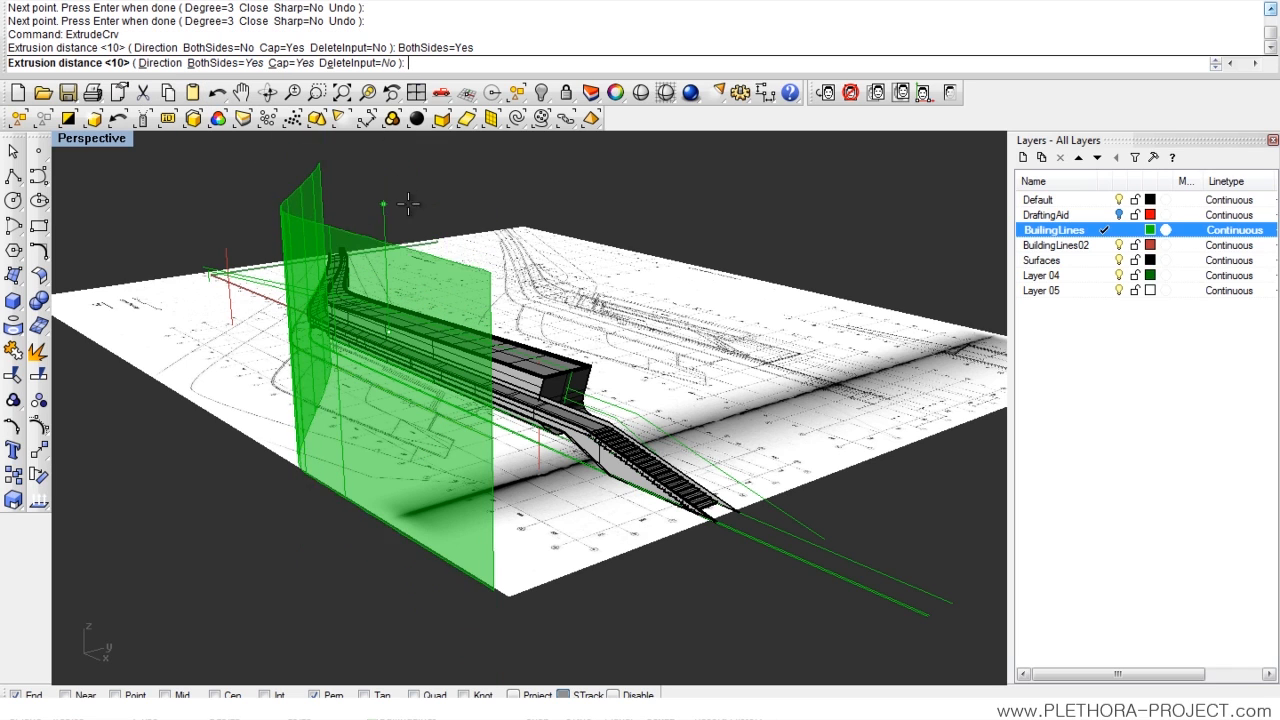
pyautogui.write('10')
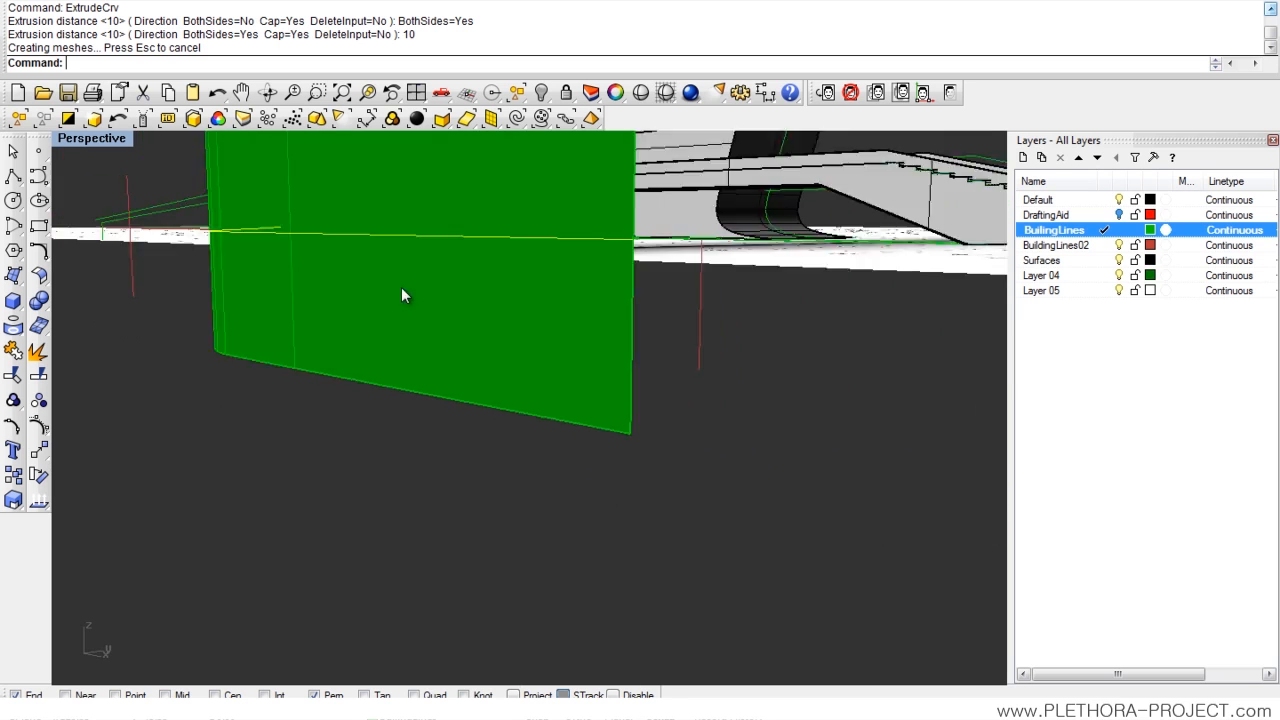
pyautogui.rightClick(1042, 260)
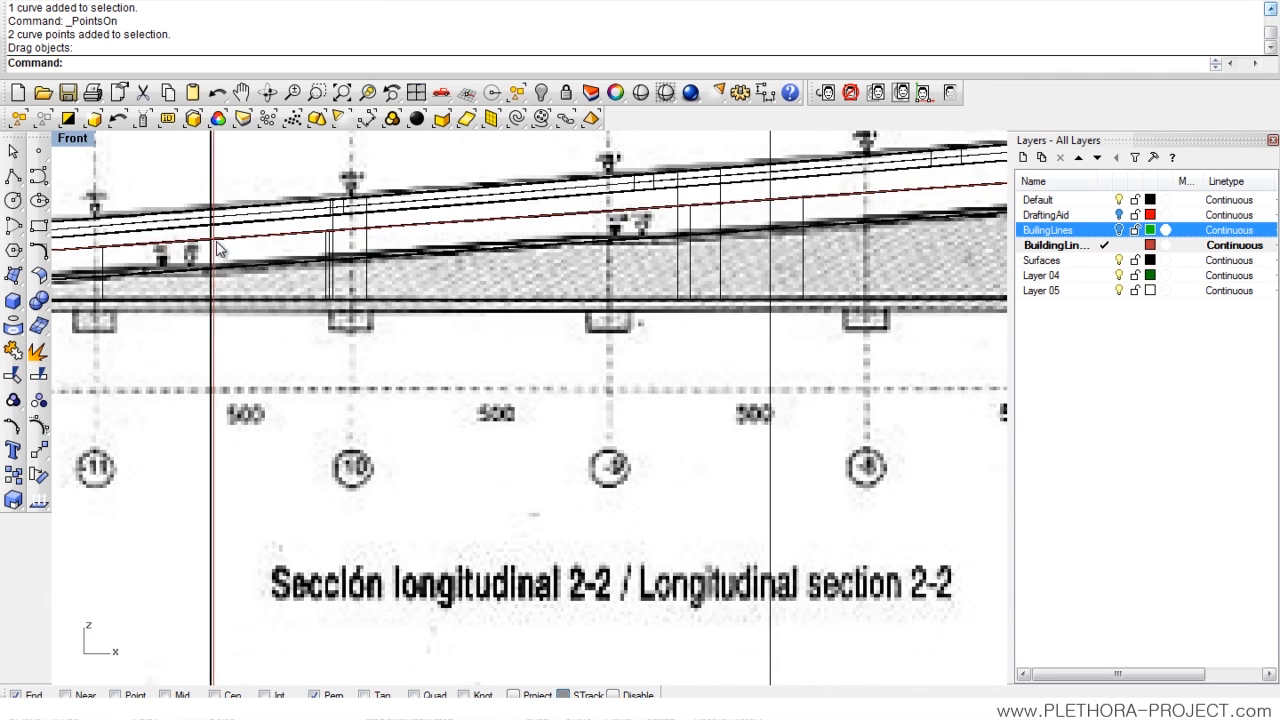
# Step: Join the three section curves and use the profile as the cutter to trim the side wall
pyautogui.click(946, 92)
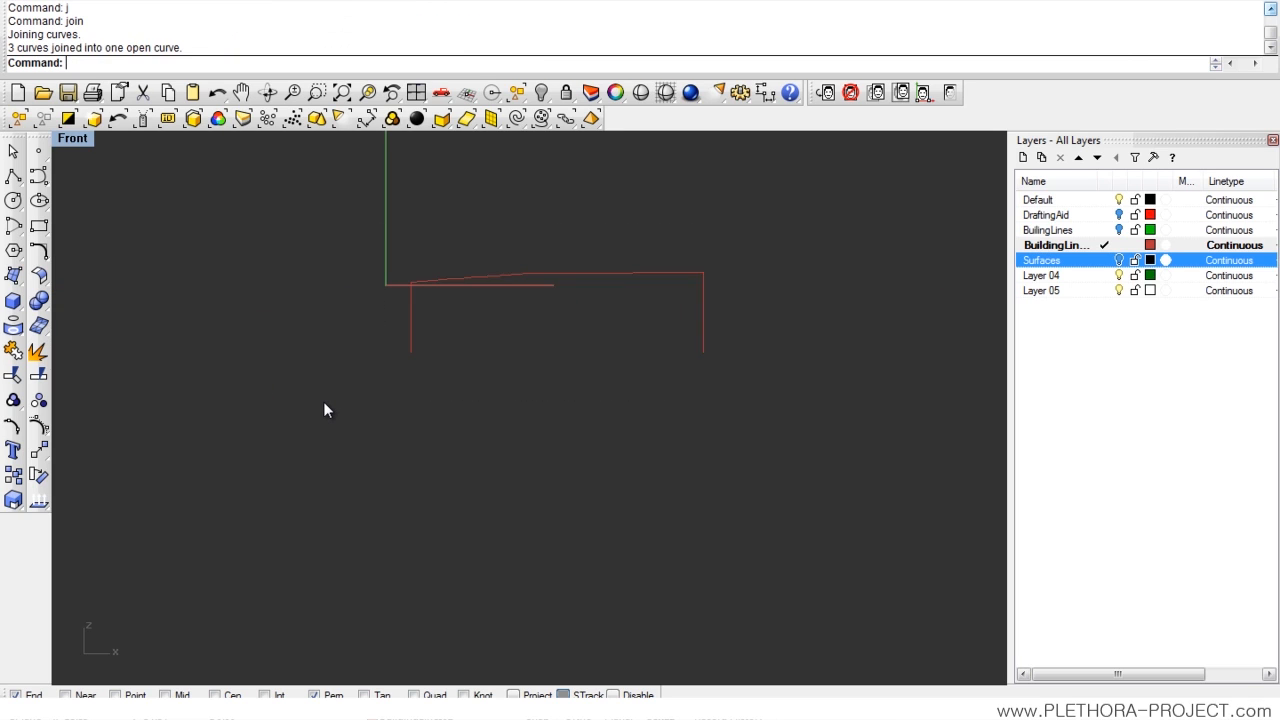
pyautogui.click(1118, 260)
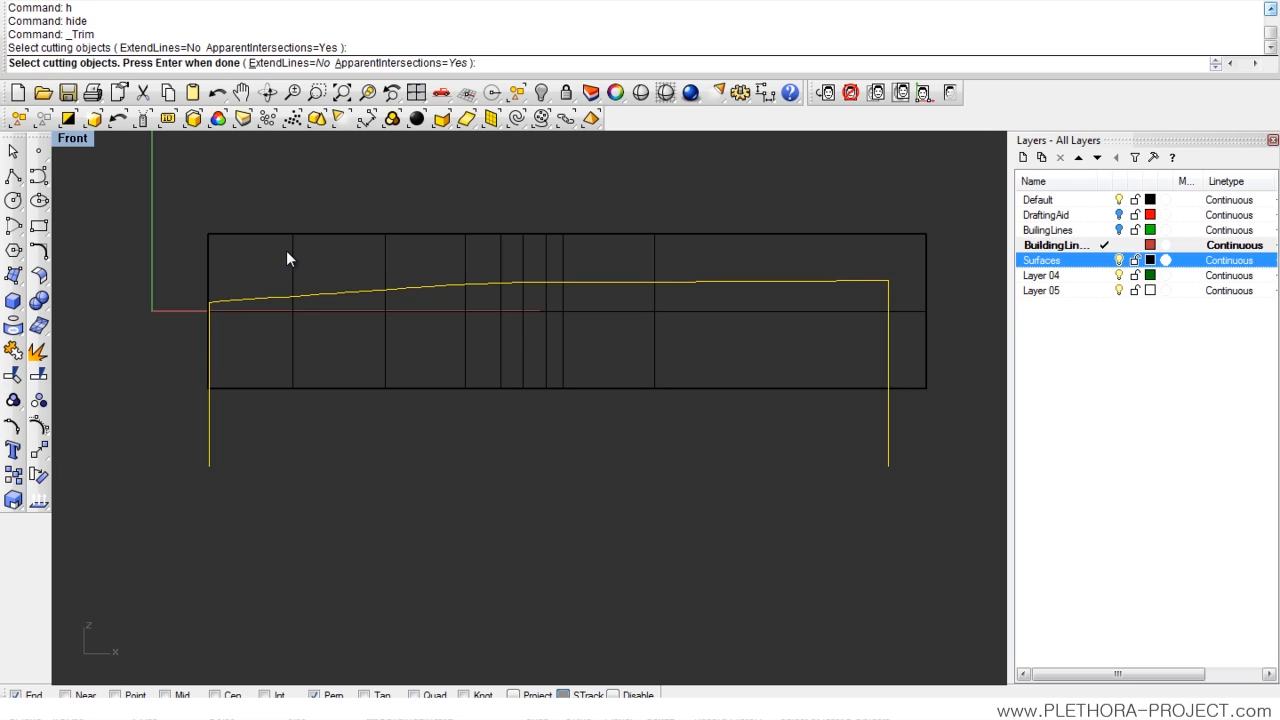
pyautogui.press('Enter')
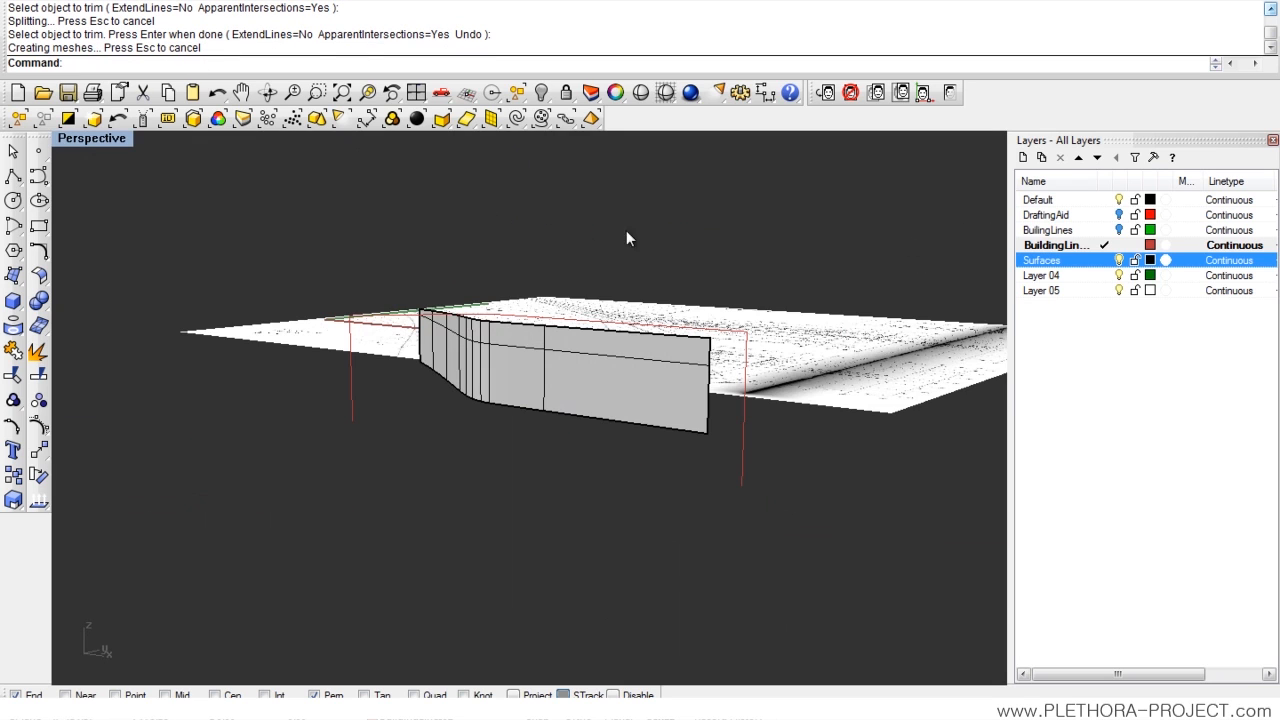
# Step: Show all hidden objects and orbit to view the trimmed wall beside the stair-and-ramp building
pyautogui.click(1048, 230)
pyautogui.write('show')
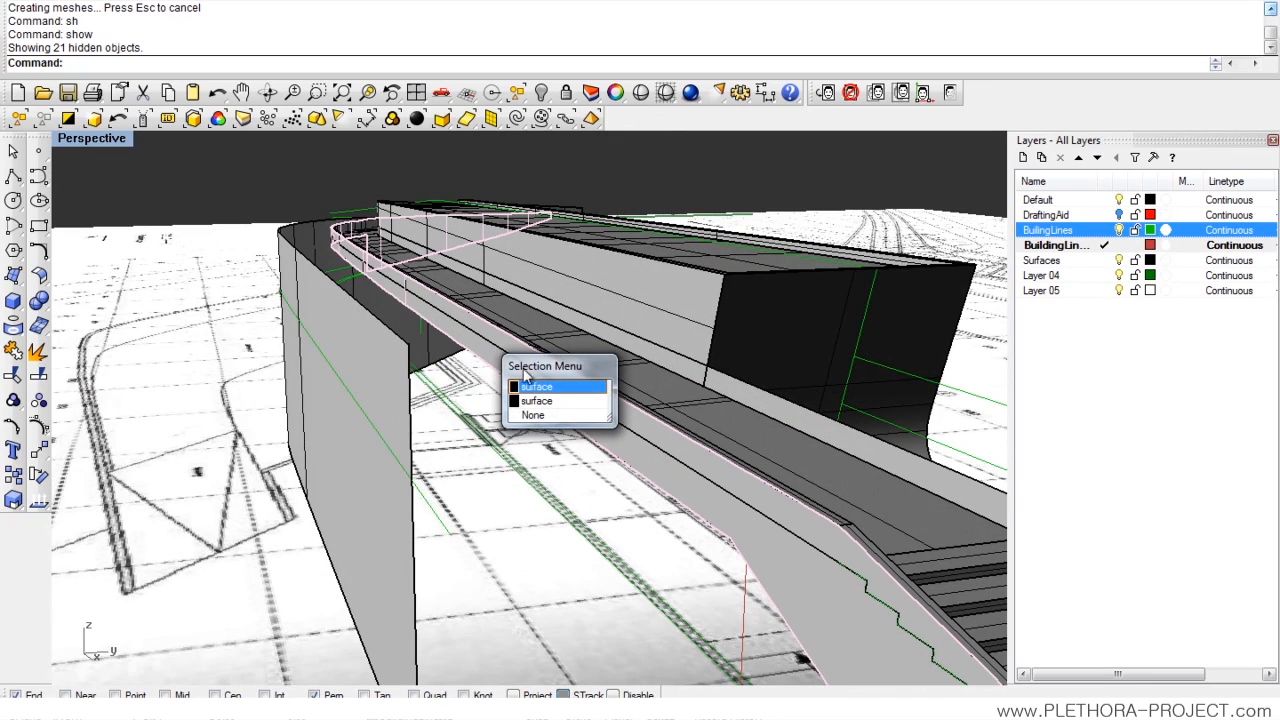
pyautogui.click(536, 388)
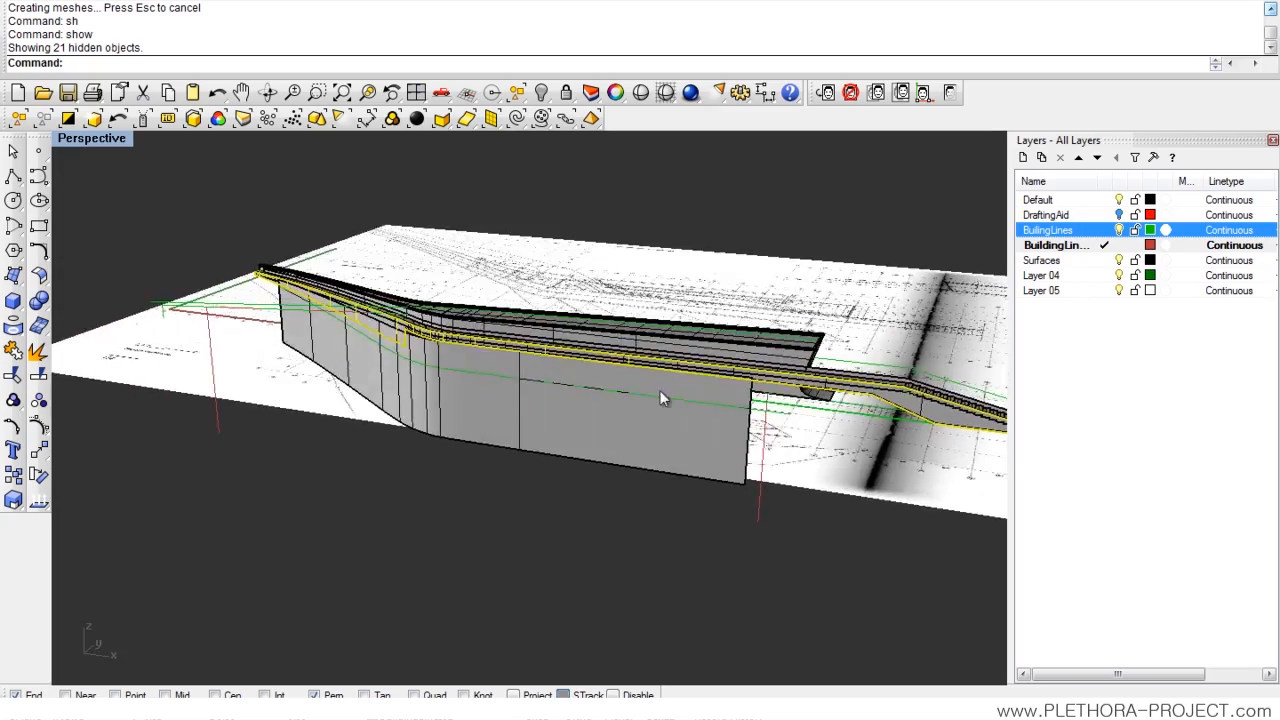
pyautogui.moveTo(660, 398); pyautogui.dragTo(576, 382)
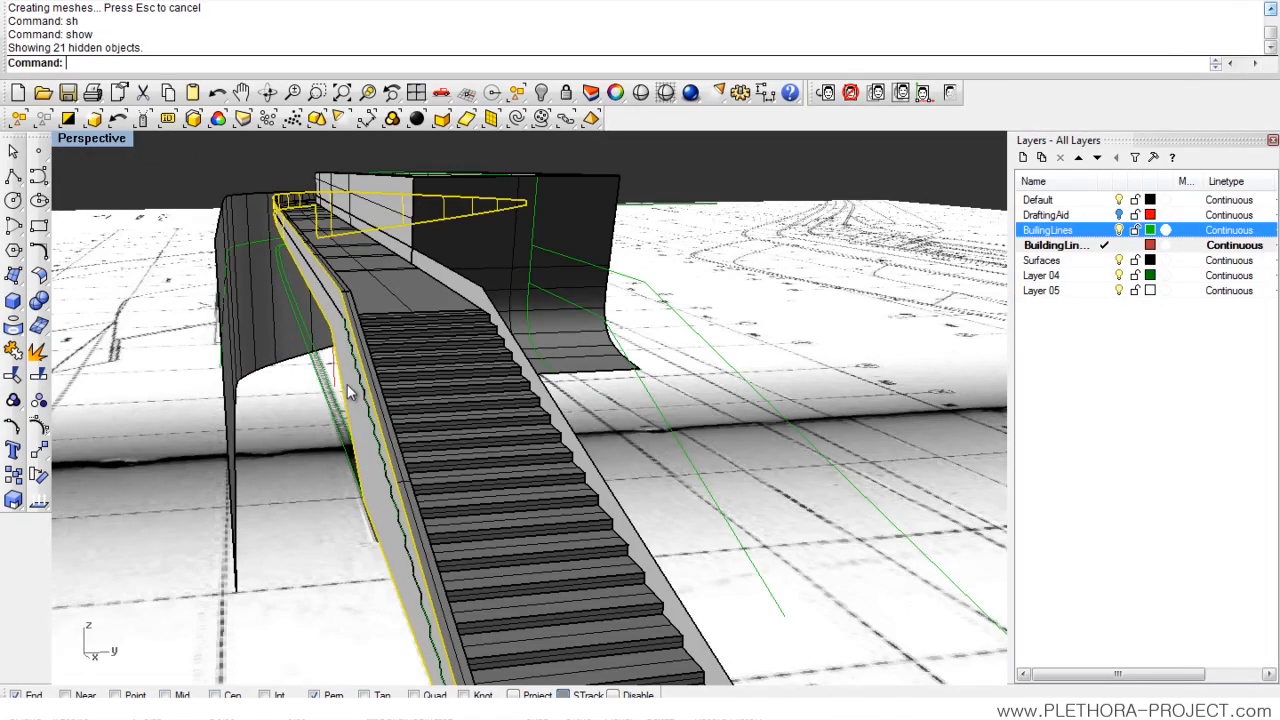
pyautogui.moveTo(350, 390); pyautogui.dragTo(650, 320)
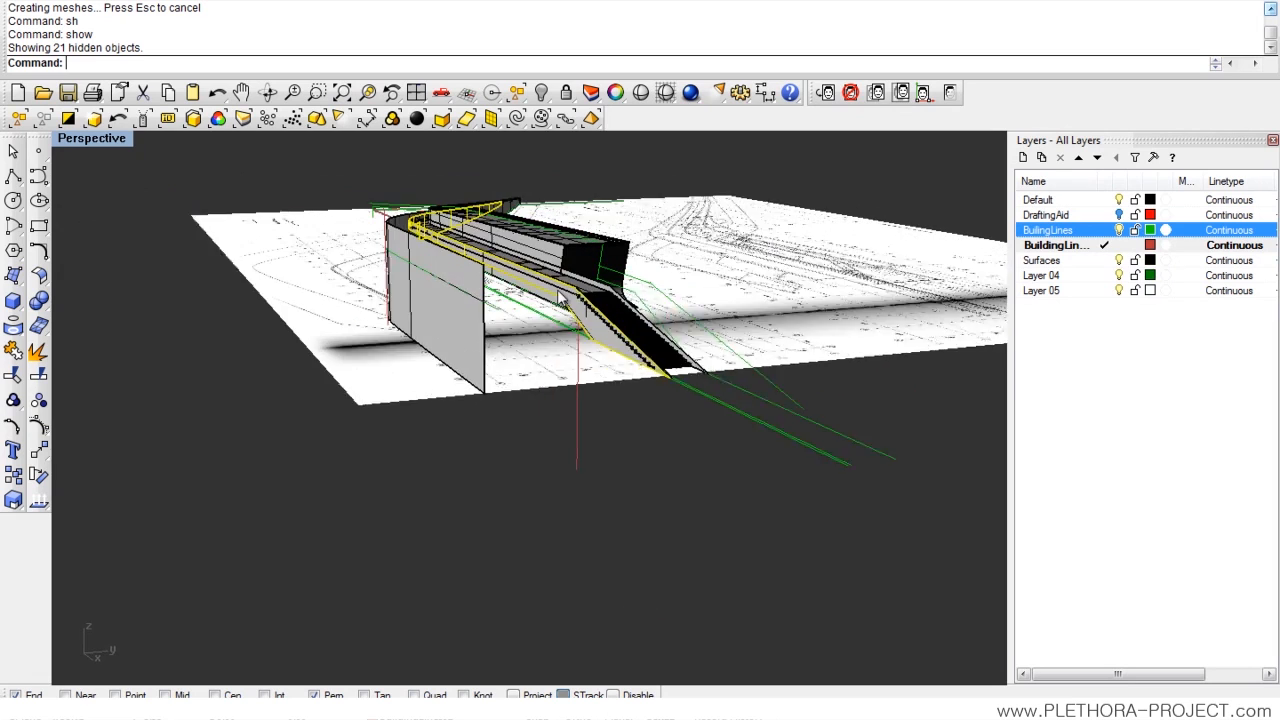
pyautogui.moveTo(560, 300); pyautogui.dragTo(520, 290)
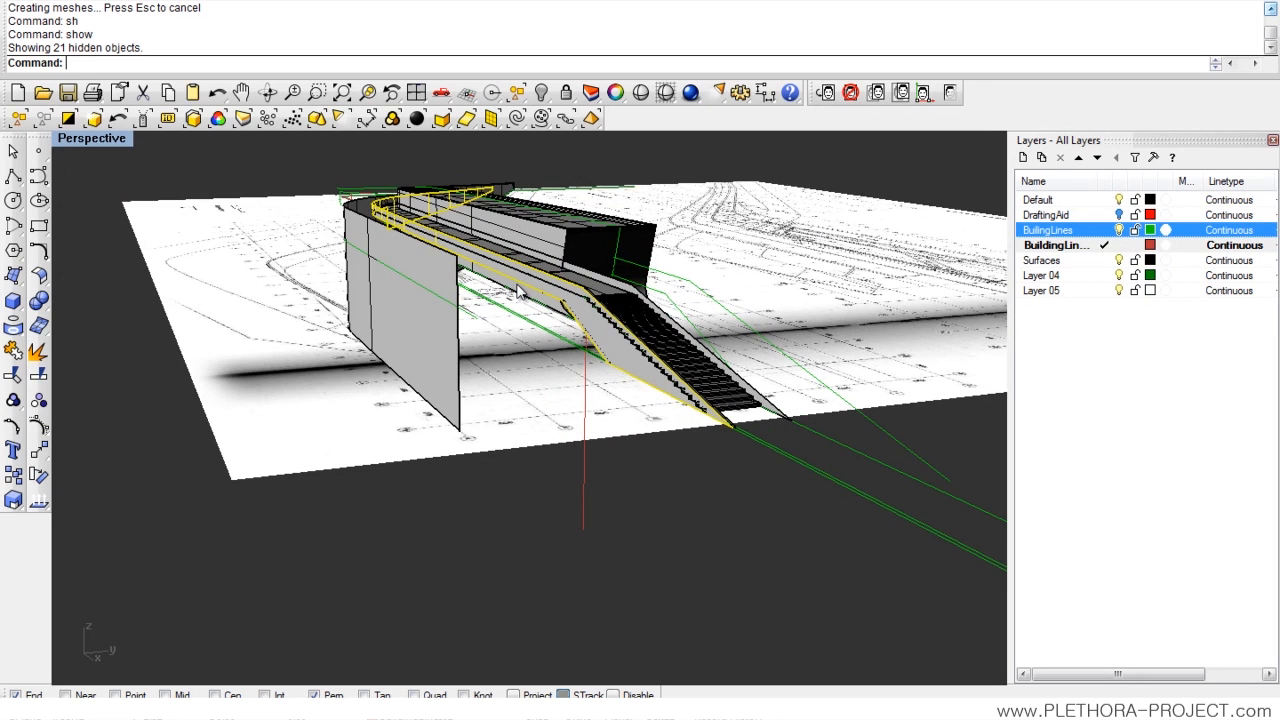
# Step: Save the model as the new version file LF0NE 04b.3dm
pyautogui.click(10, 4)
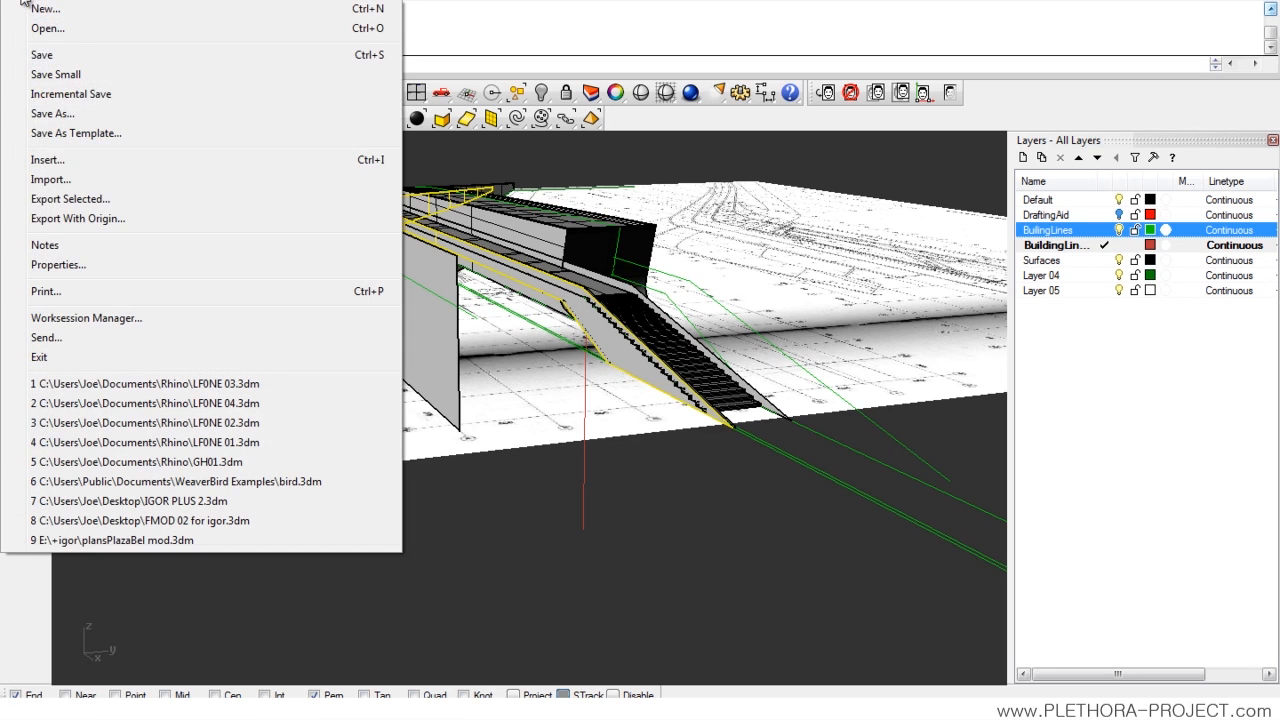
pyautogui.click(52, 112)
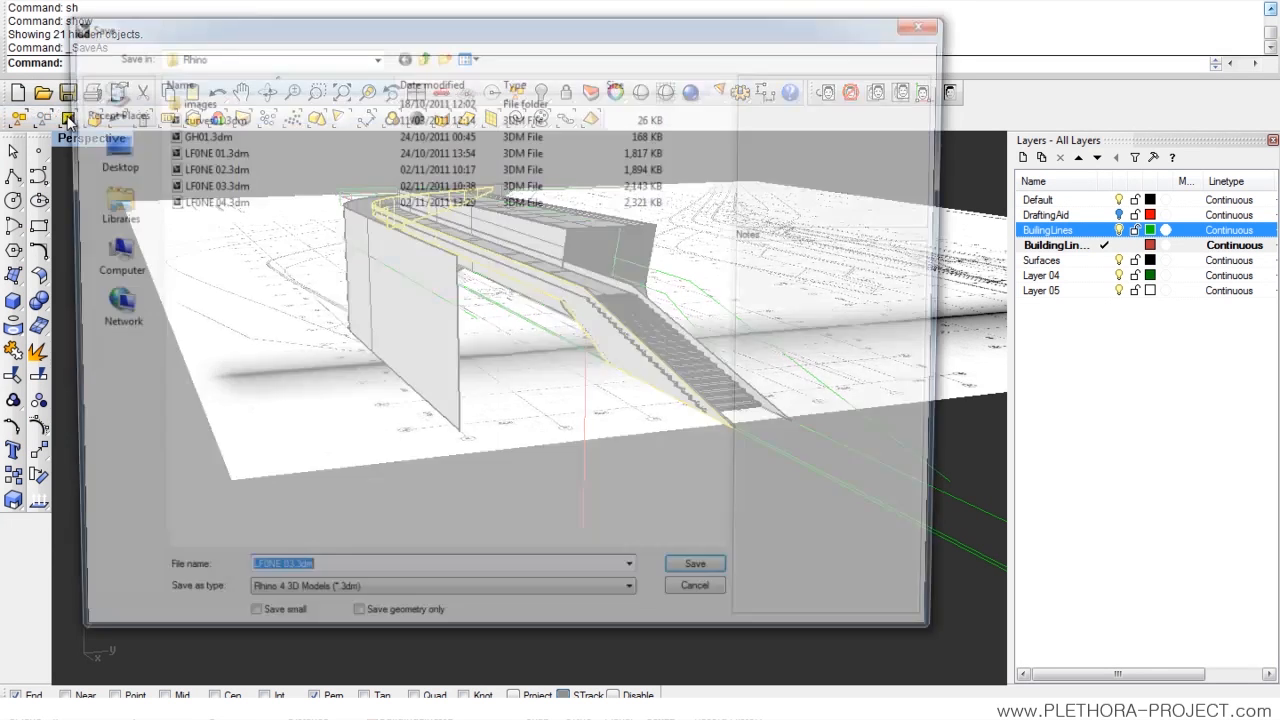
pyautogui.click(204, 200)
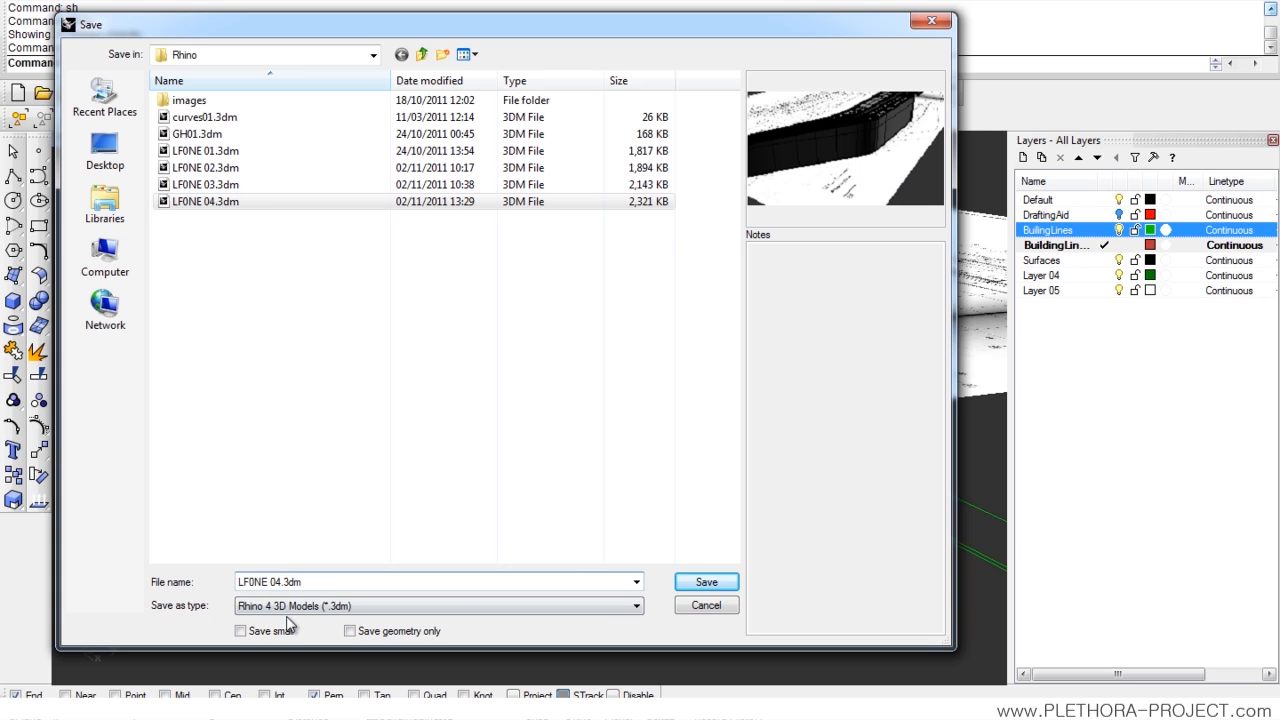
pyautogui.click(706, 580)
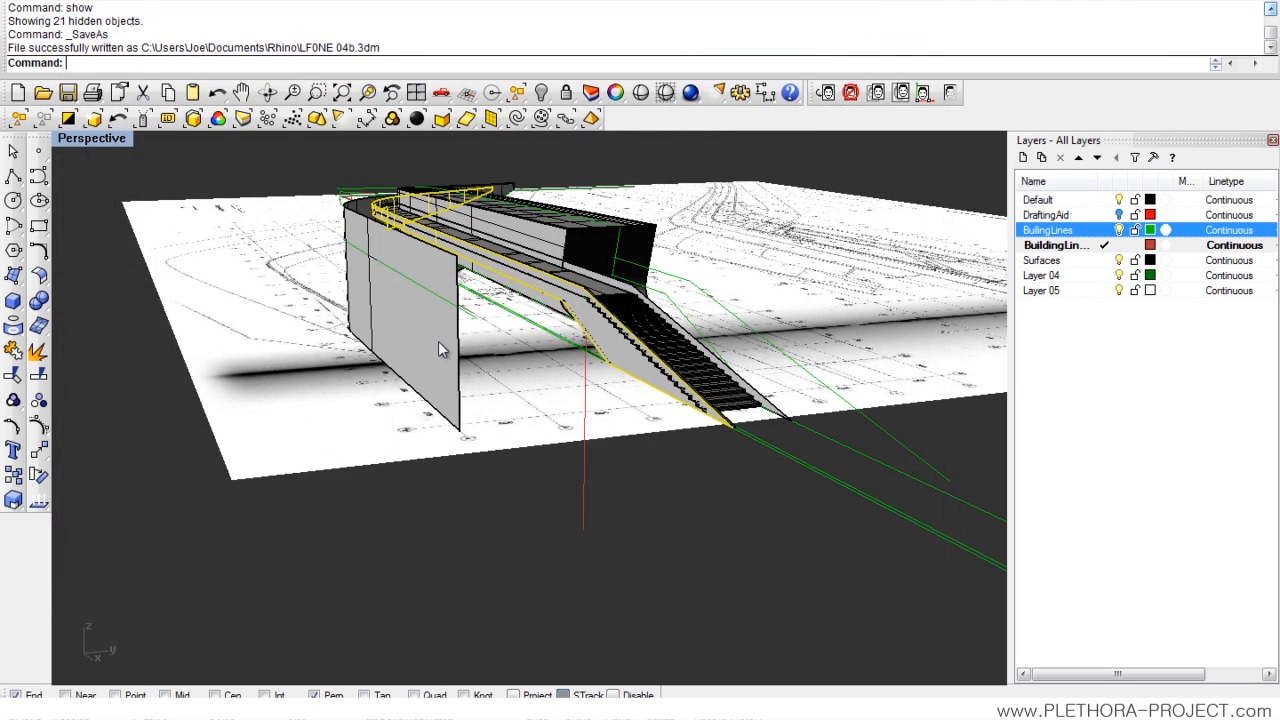
# Step: Loft a surface joining the sloped wall's edge to the ramp building and make the Surfaces layer active
pyautogui.moveTo(440, 348); pyautogui.dragTo(730, 412)
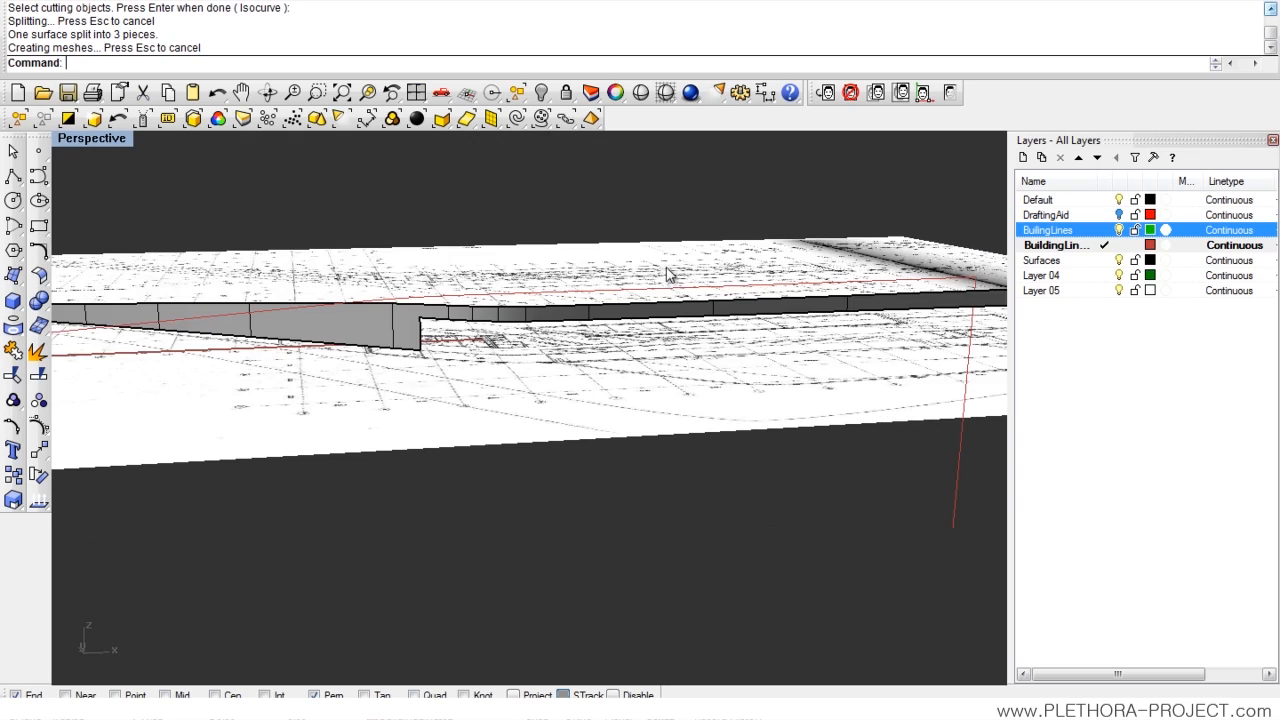
pyautogui.write('show')
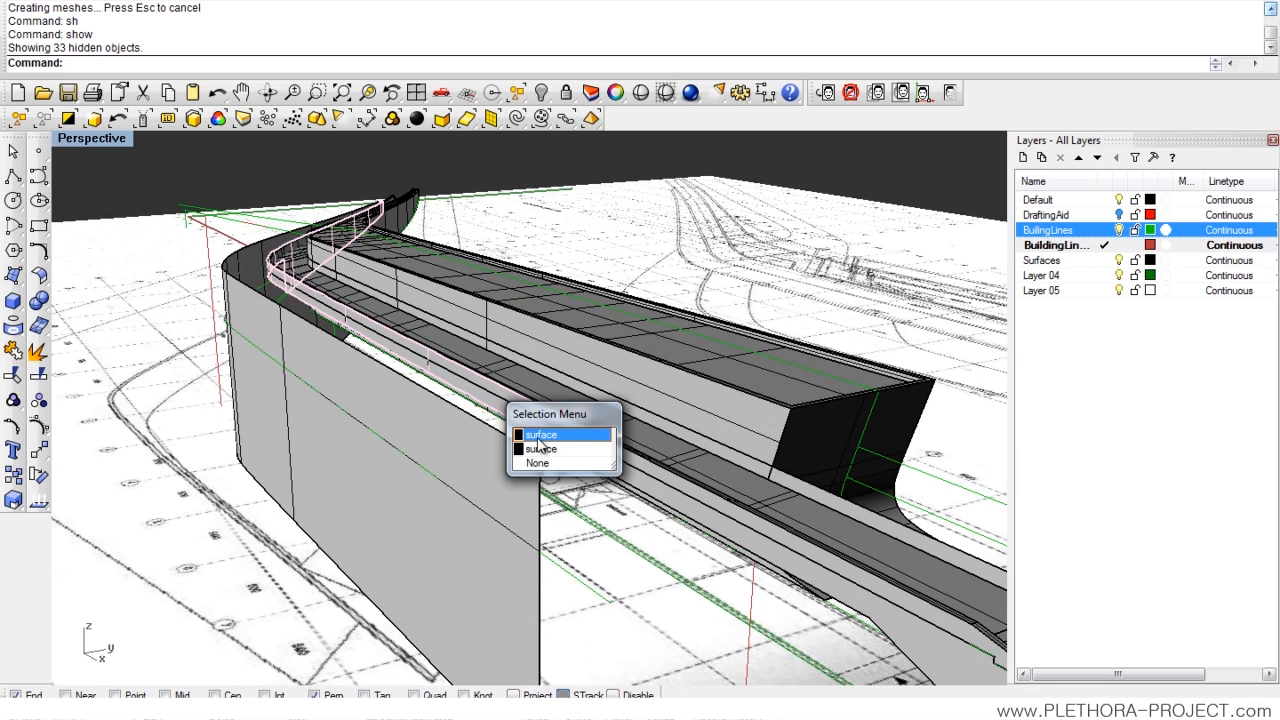
pyautogui.click(542, 430)
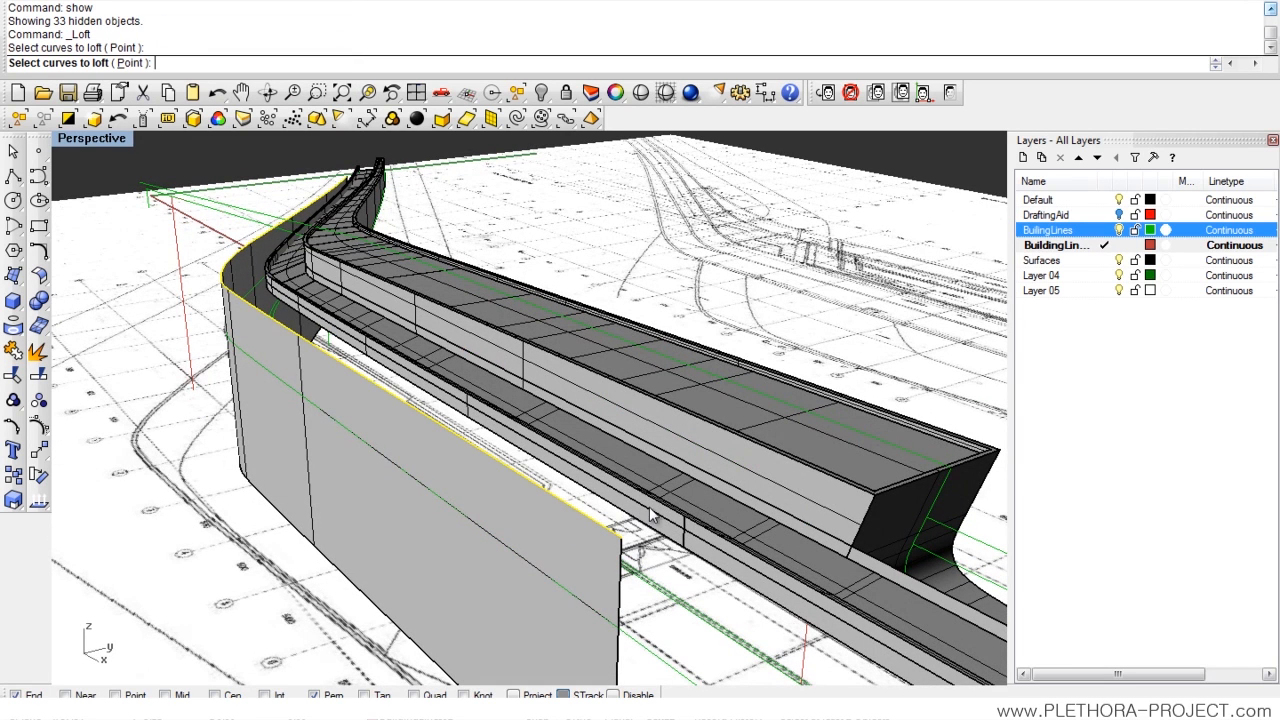
pyautogui.click(658, 518)
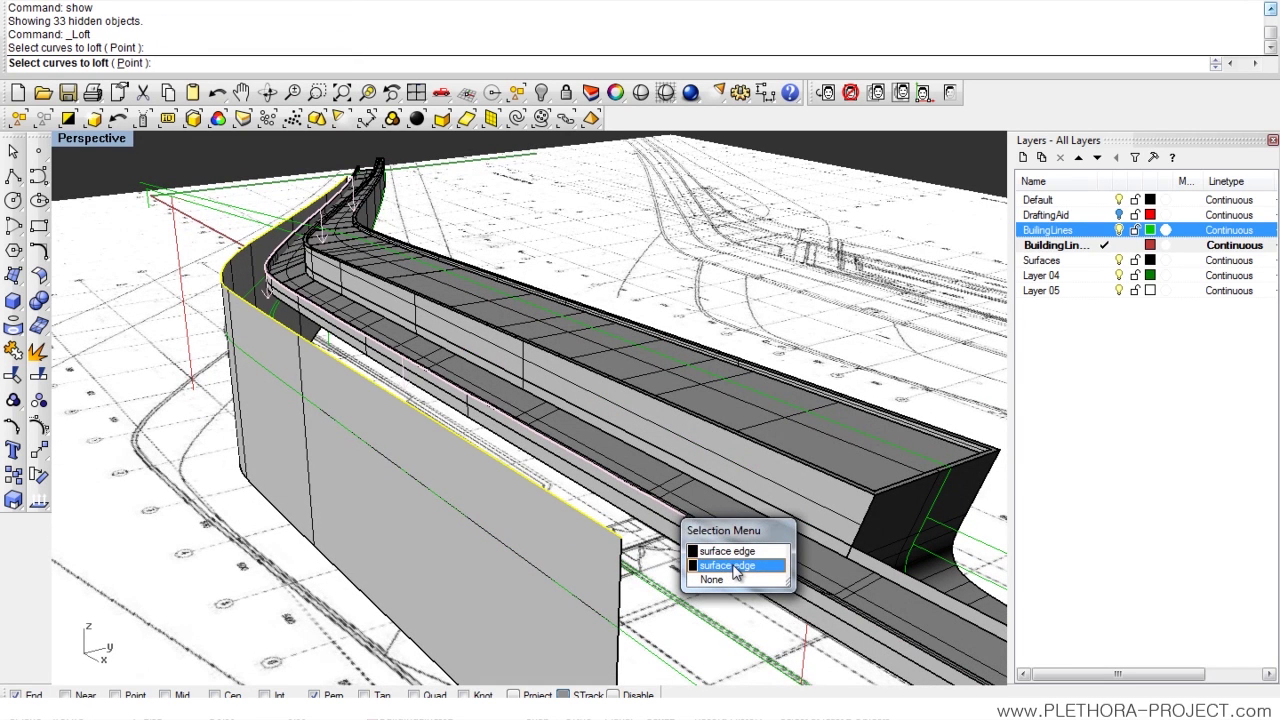
pyautogui.moveTo(734, 550)
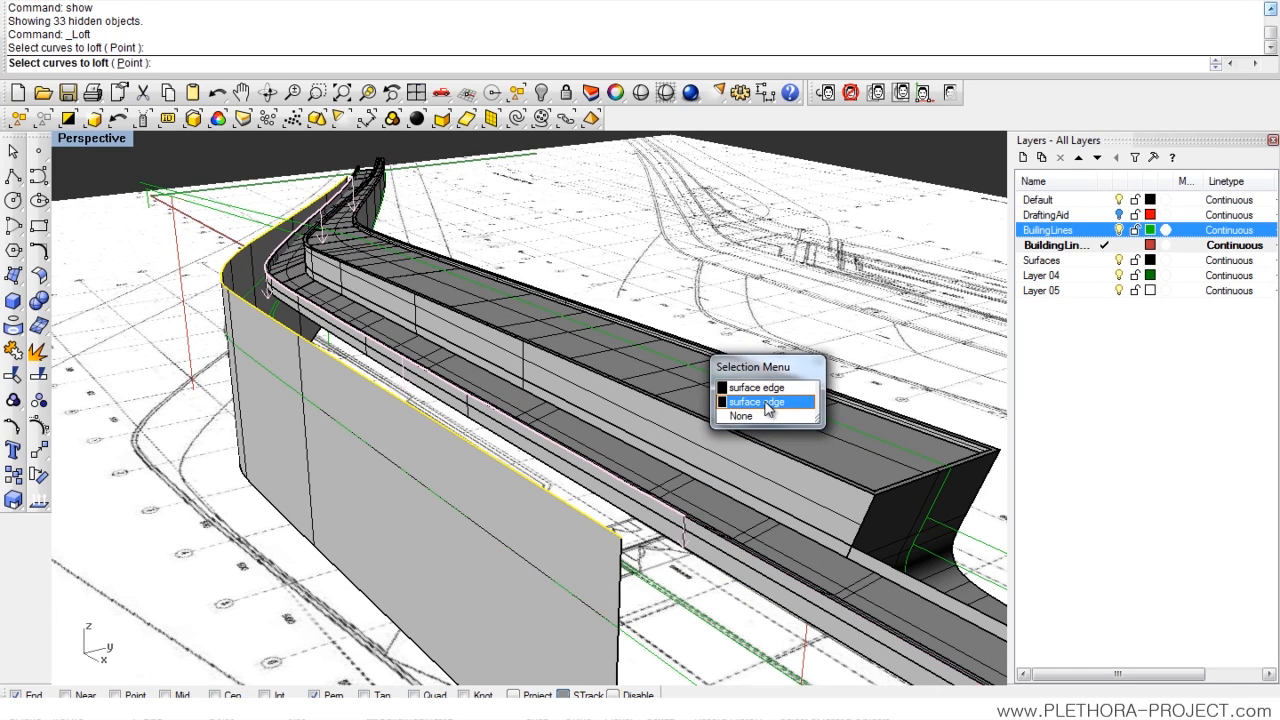
pyautogui.click(768, 400)
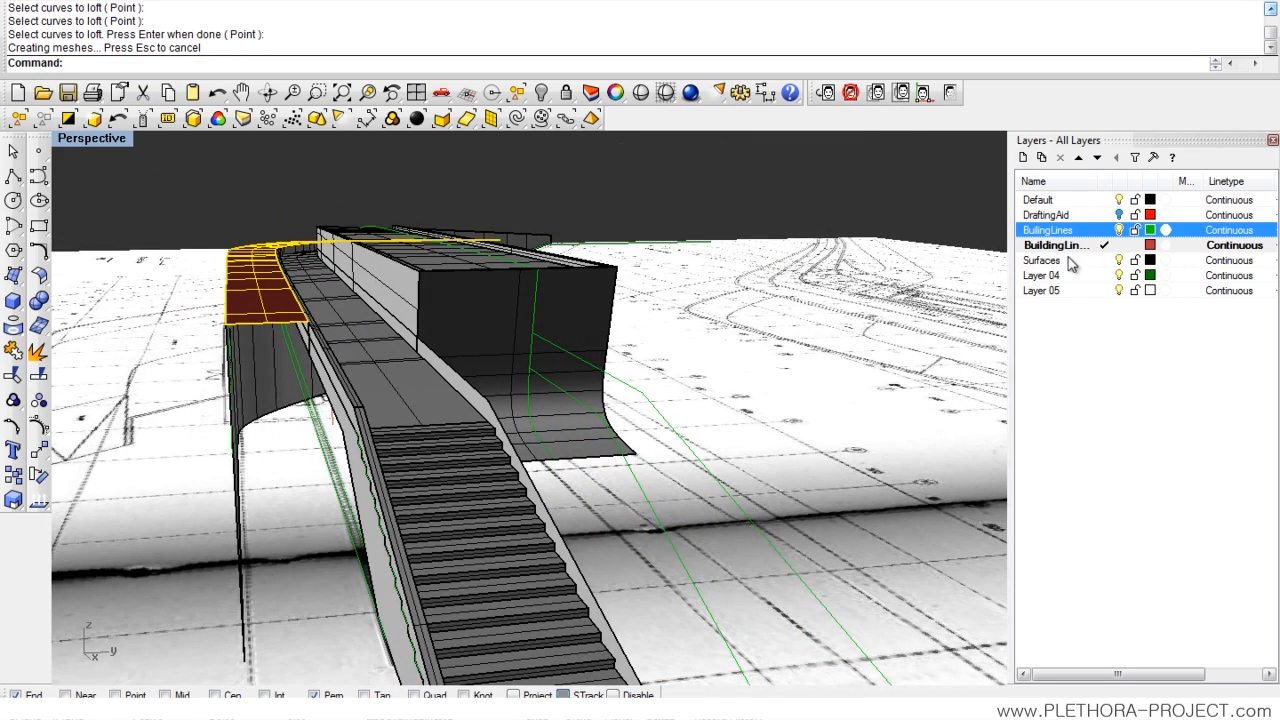
pyautogui.click(1040, 260)
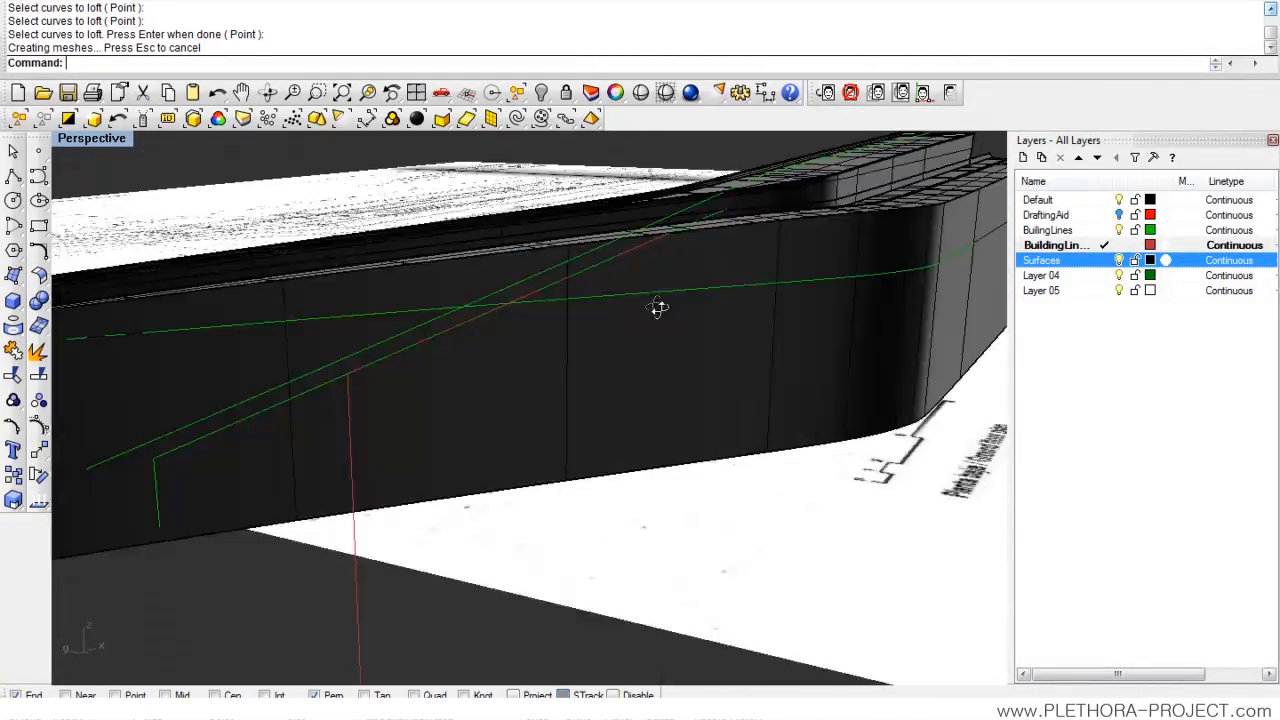
# Step: Draw a short polyline spanning the gap between the sloped wall and the ramp building
pyautogui.moveTo(658, 308); pyautogui.dragTo(584, 372)
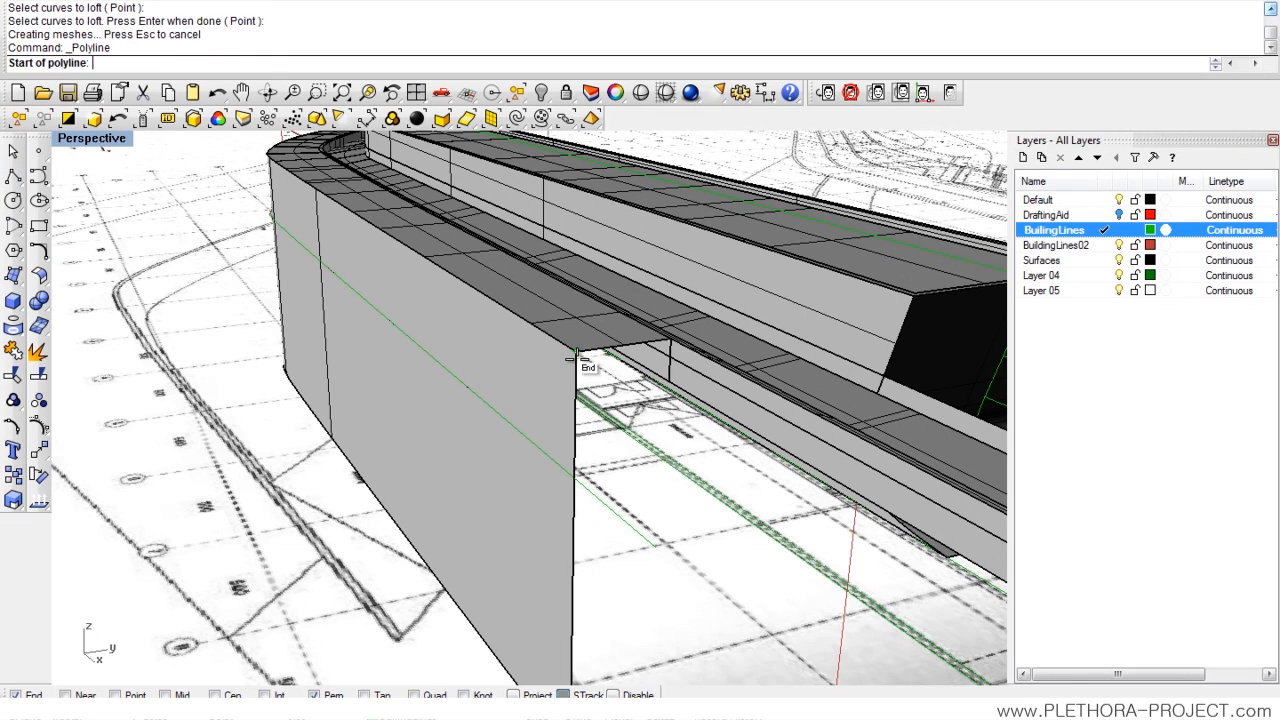
pyautogui.click(576, 362)
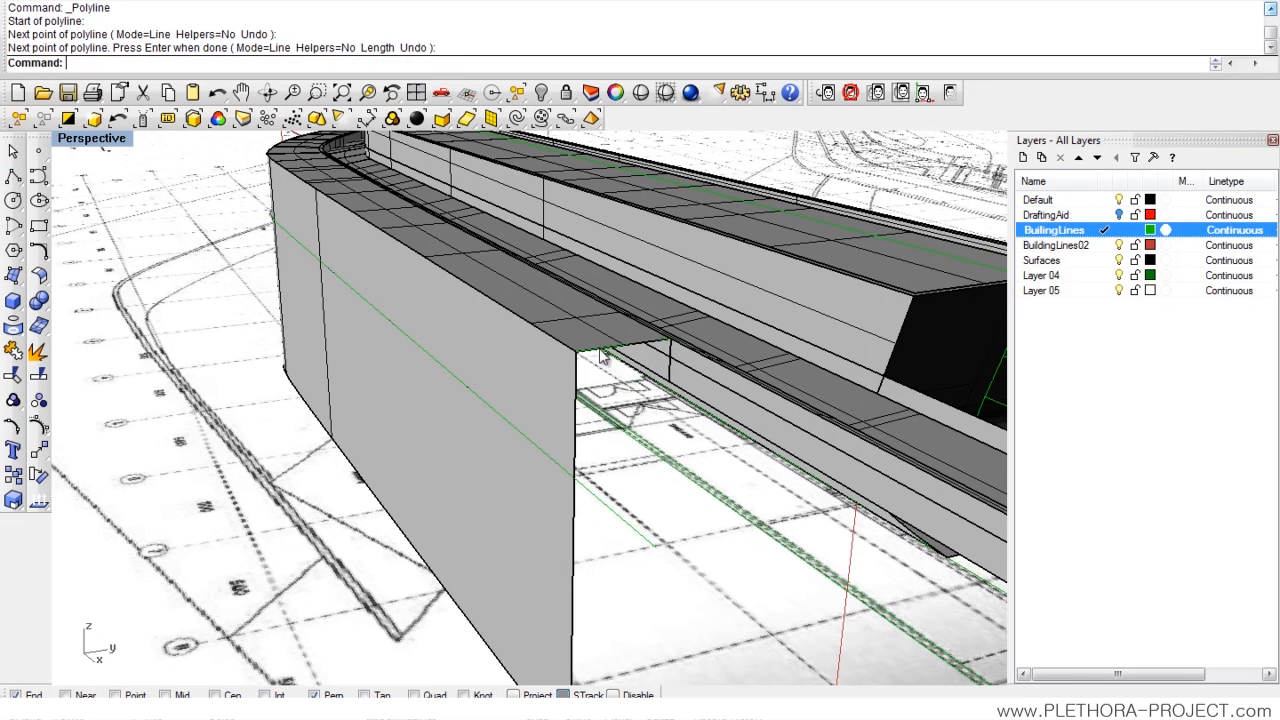
pyautogui.moveTo(1024, 336)
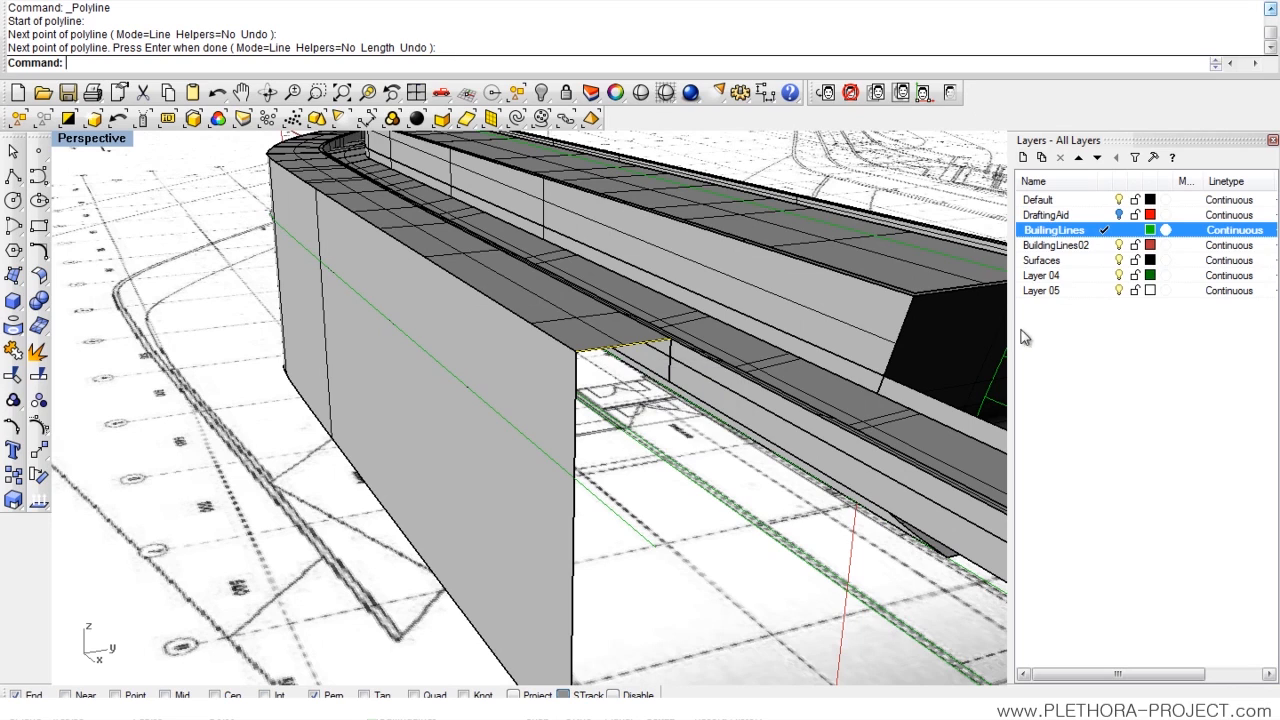
pyautogui.write('mv')
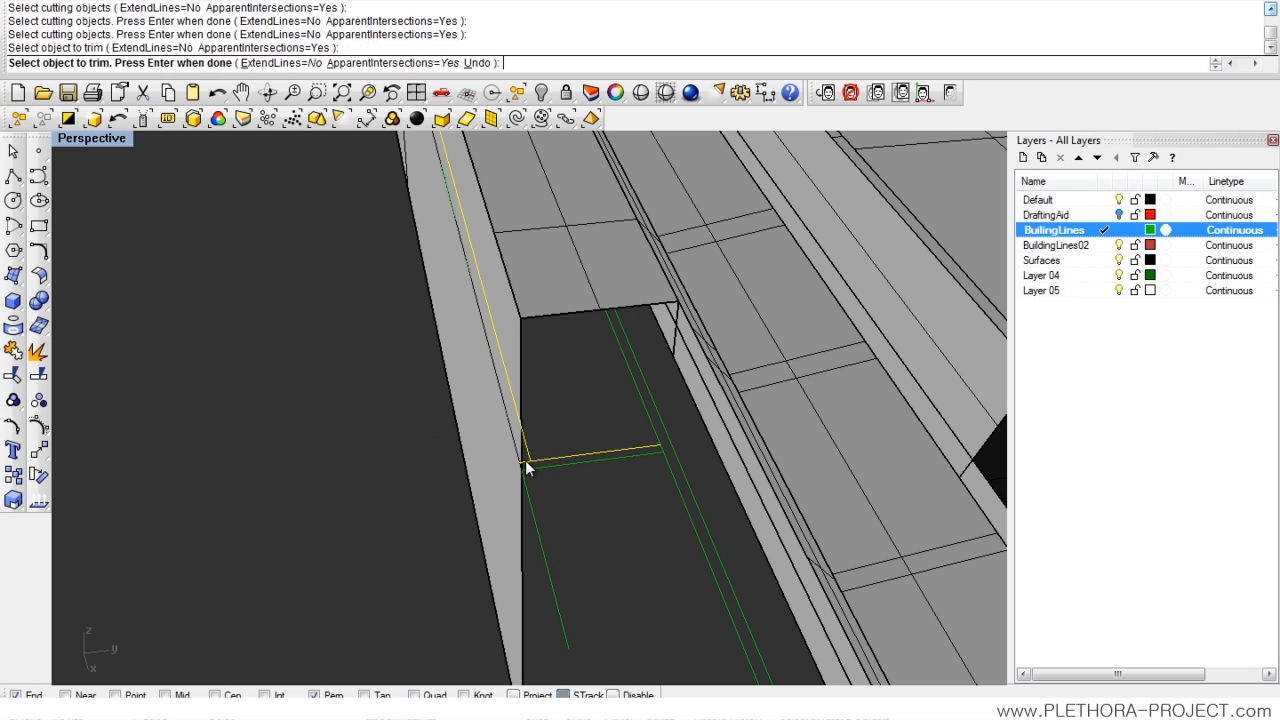
# Step: Trim the wall piece, offset a new opening line by 0.24 and join the curb curves
pyautogui.click(530, 462)
pyautogui.write('j')
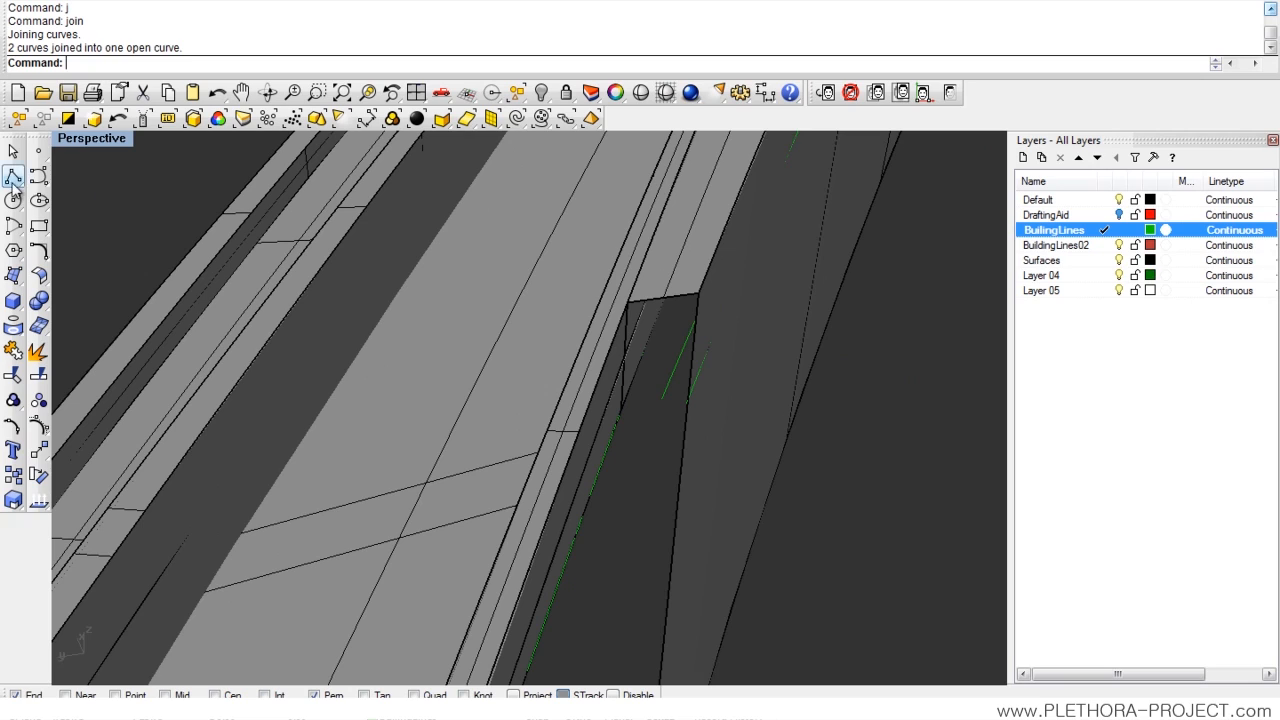
pyautogui.click(684, 424)
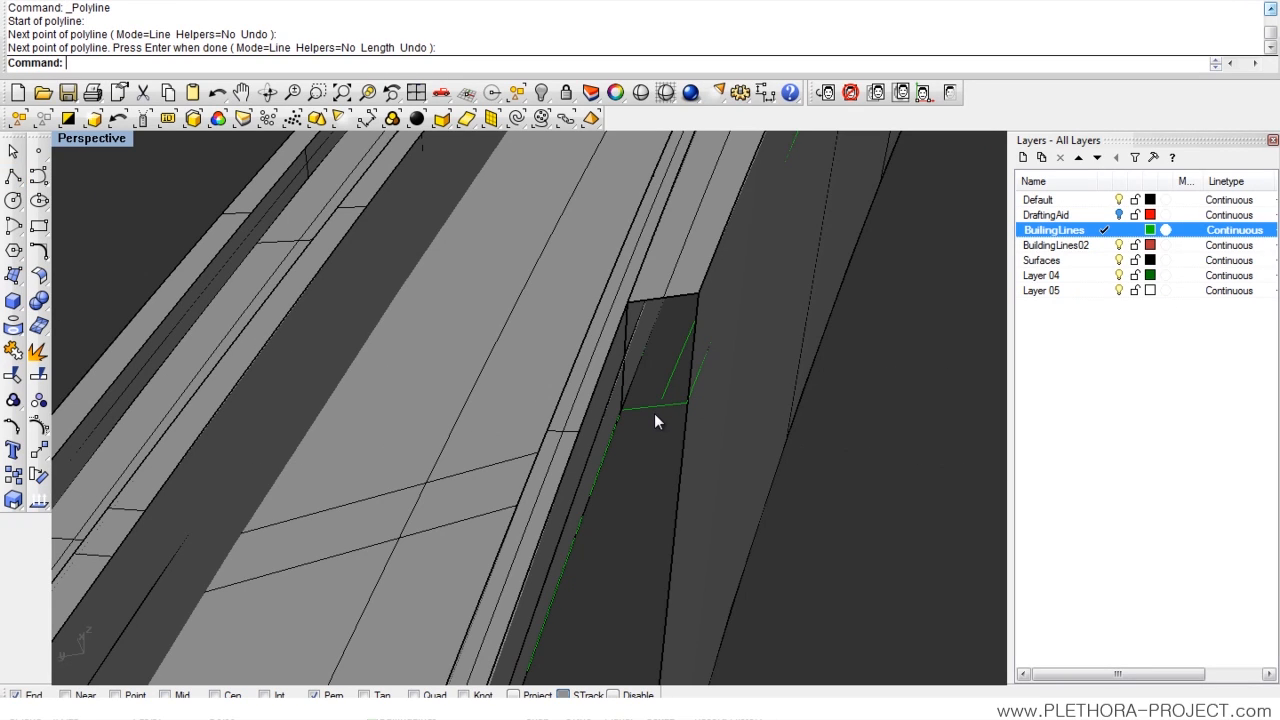
pyautogui.write('Offset')
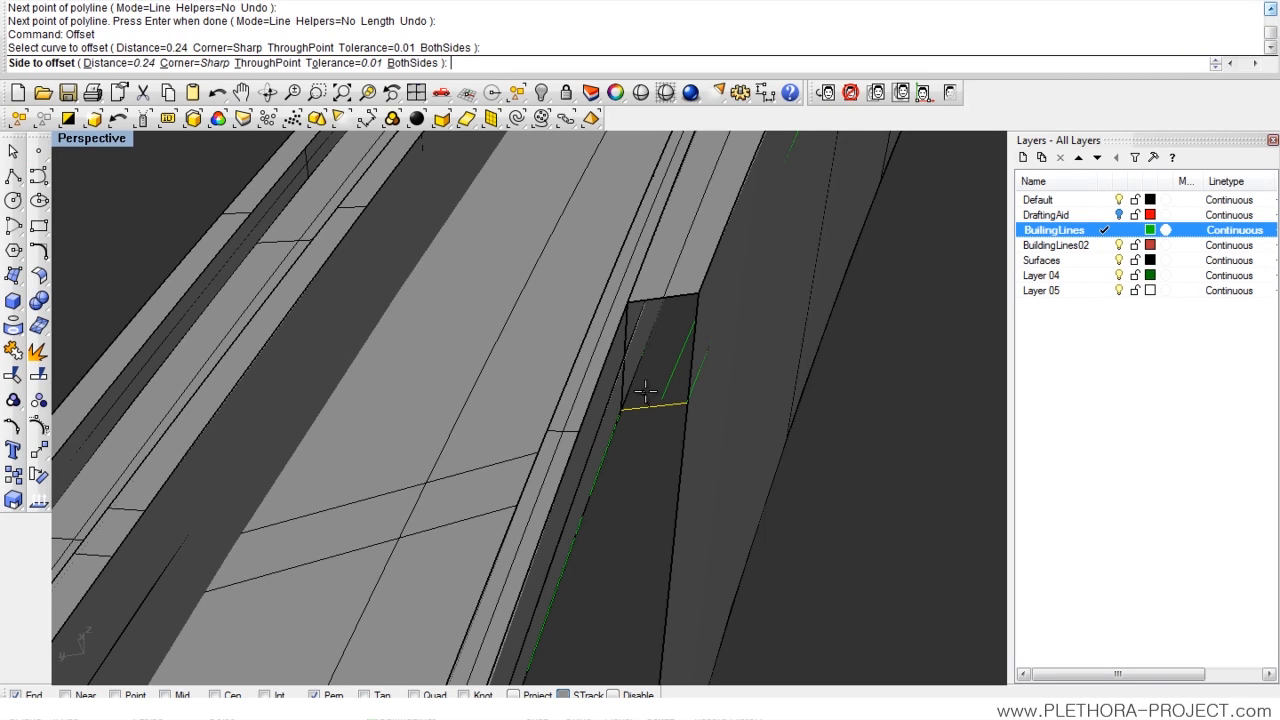
pyautogui.click(648, 390)
pyautogui.write('j')
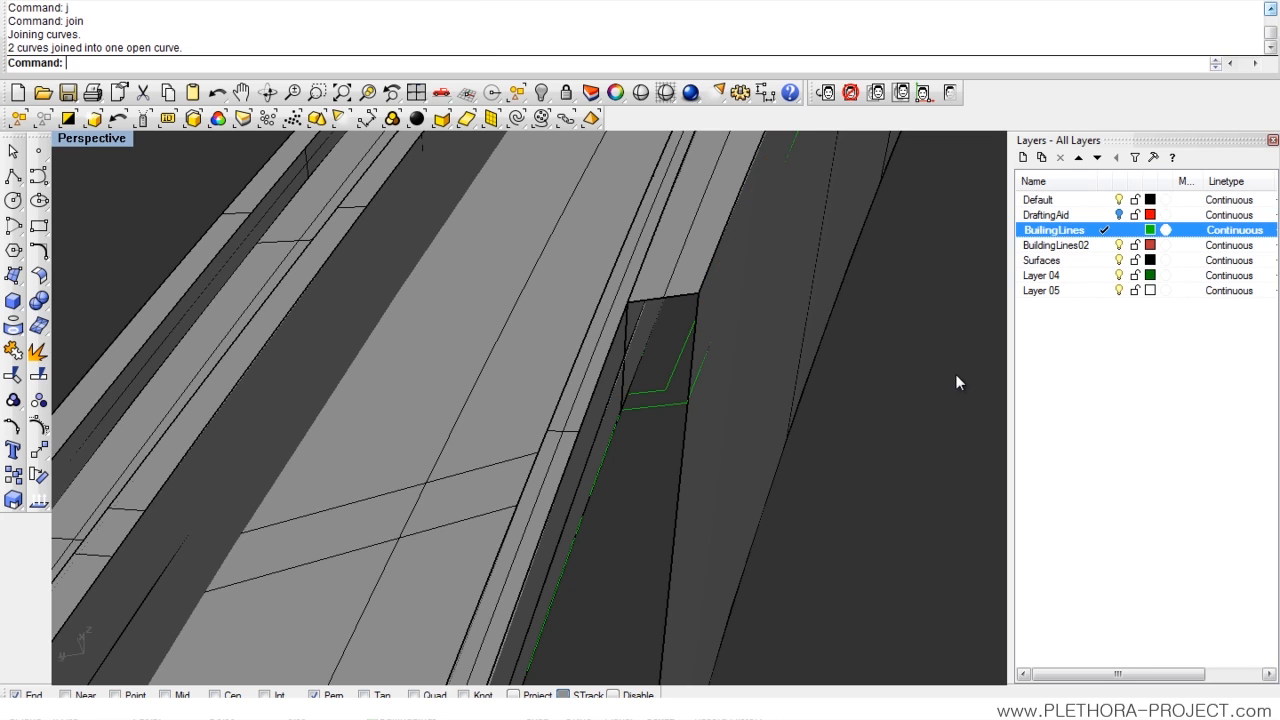
pyautogui.moveTo(958, 382); pyautogui.dragTo(744, 328)
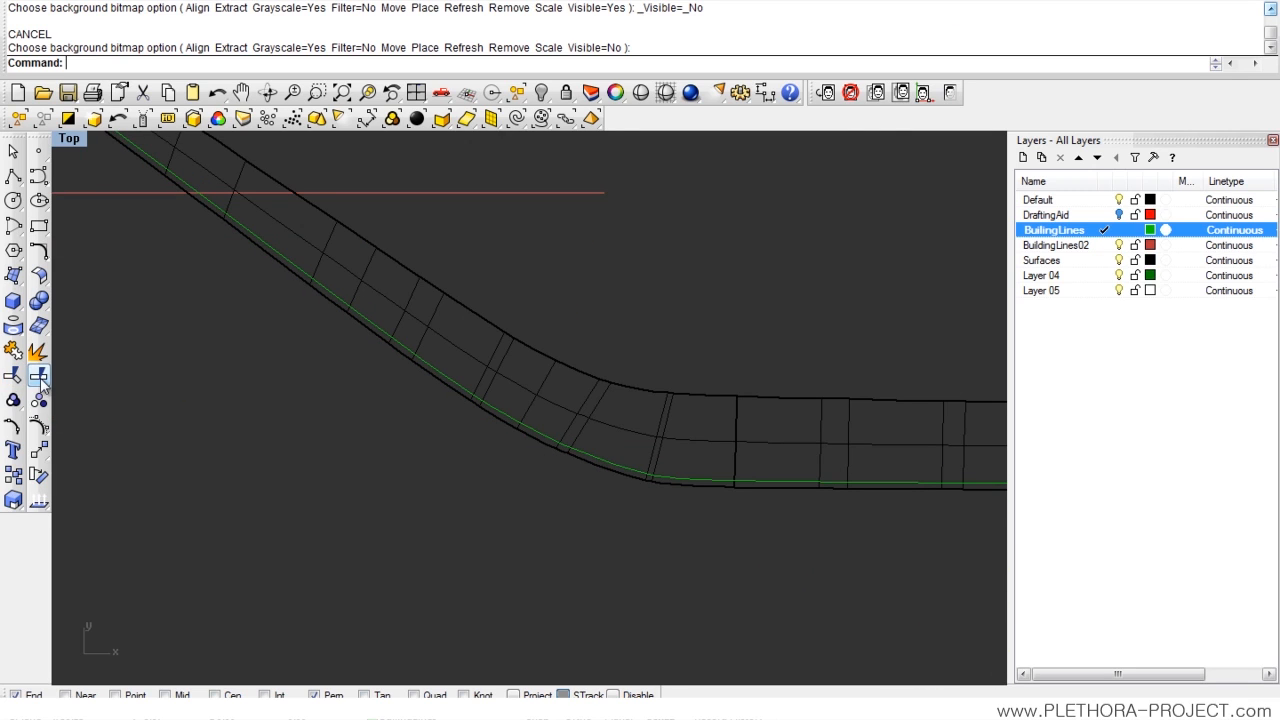
# Step: Move the ramp walkway surfaces vertically by -0.3 below the curb edge
pyautogui.click(40, 376)
pyautogui.write('m')
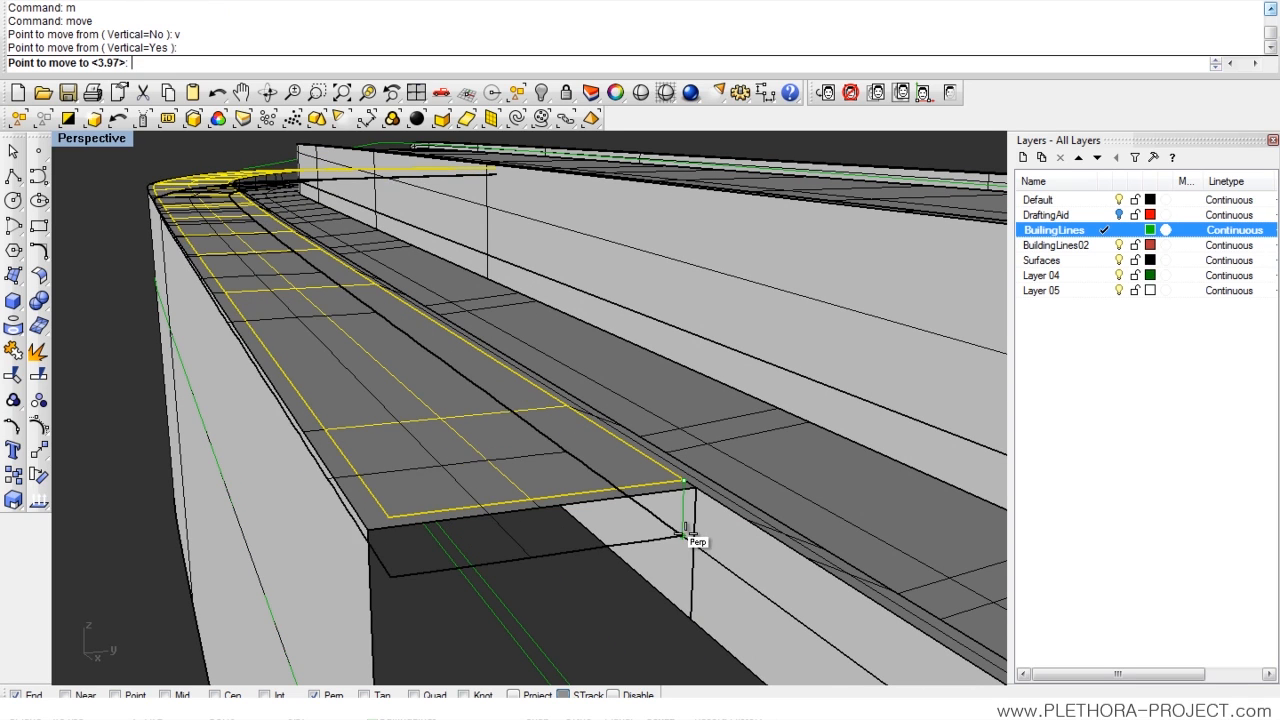
pyautogui.write('-0.3')
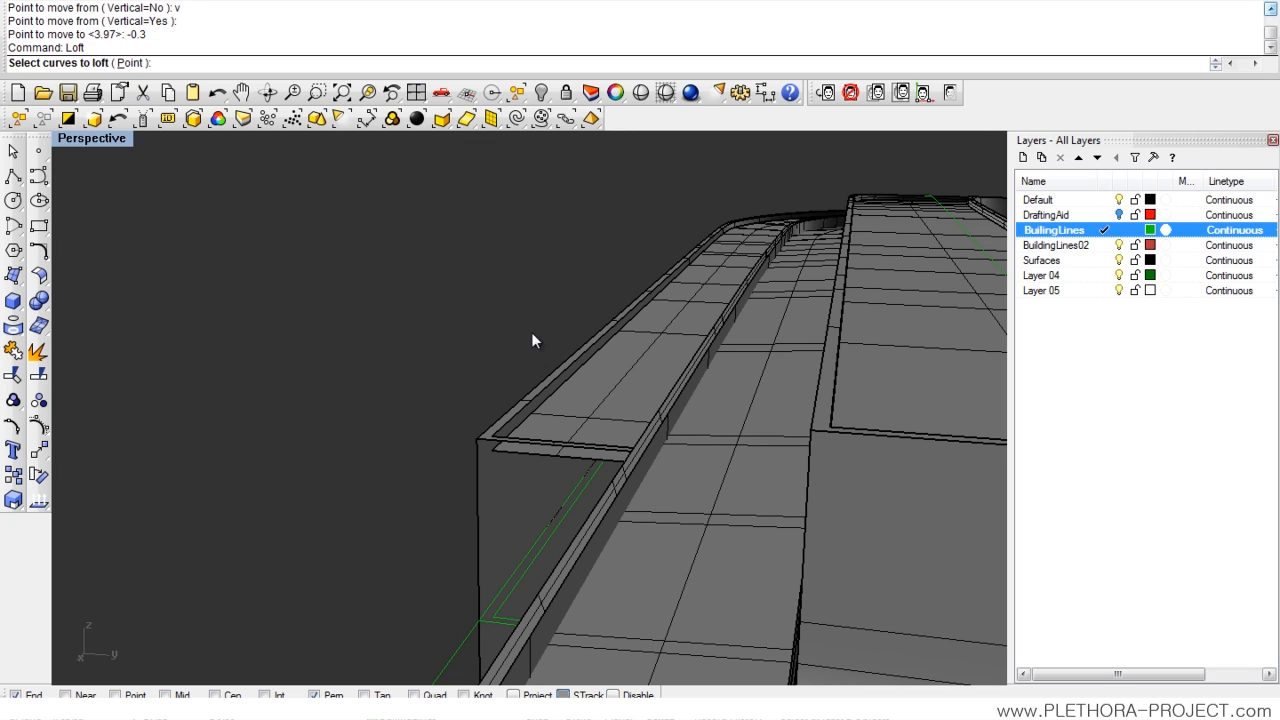
# Step: Loft the curb face between the raised and lowered edges on the Surfaces layer
pyautogui.click(540, 418)
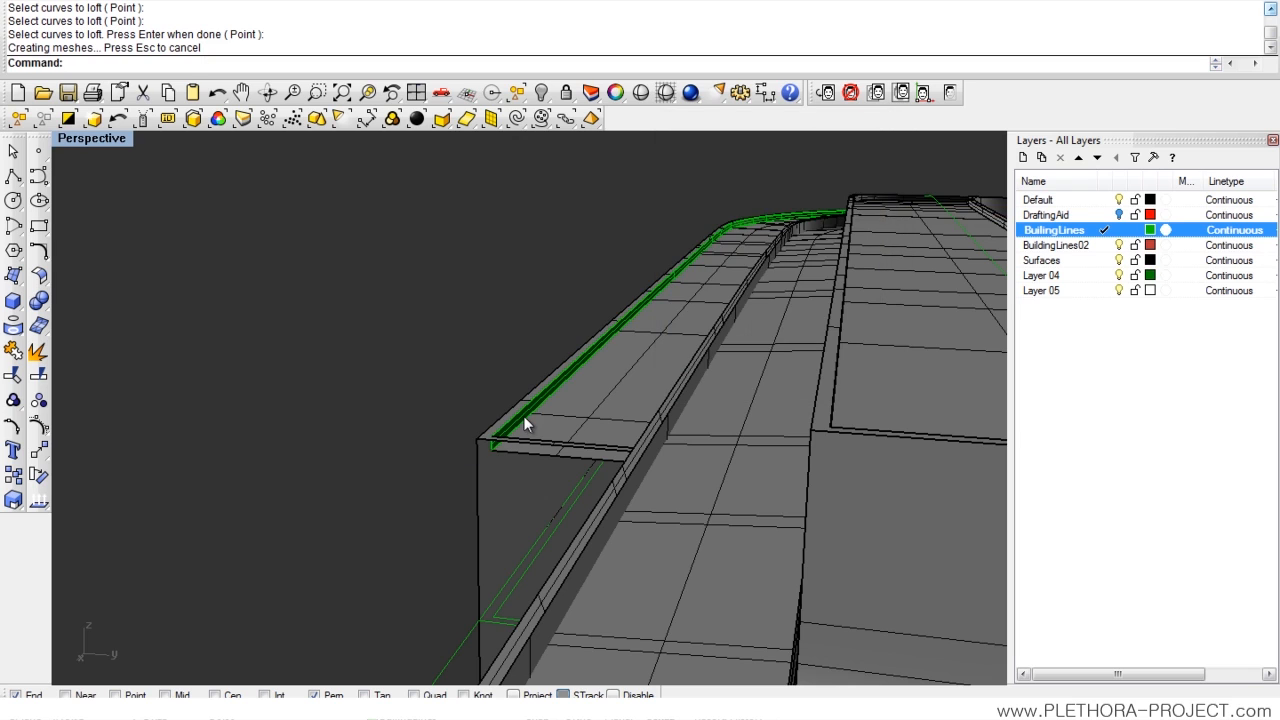
pyautogui.click(1042, 260)
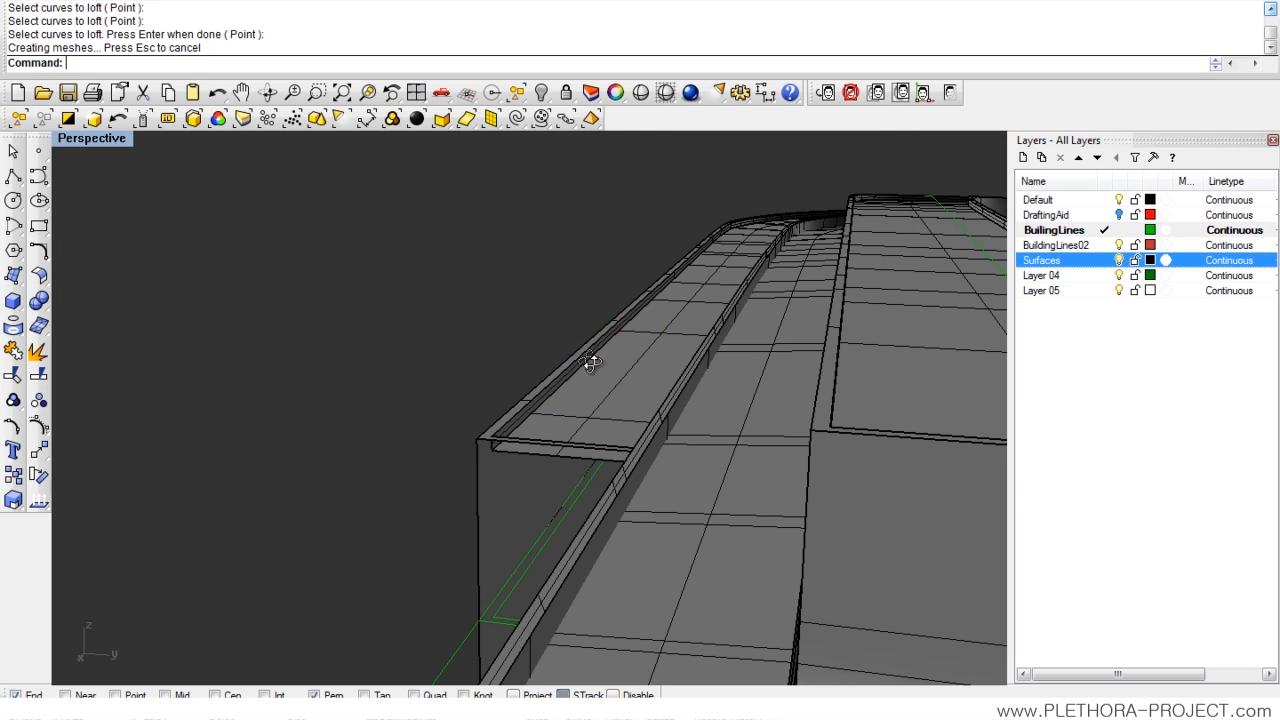
pyautogui.moveTo(590, 360); pyautogui.dragTo(500, 290)
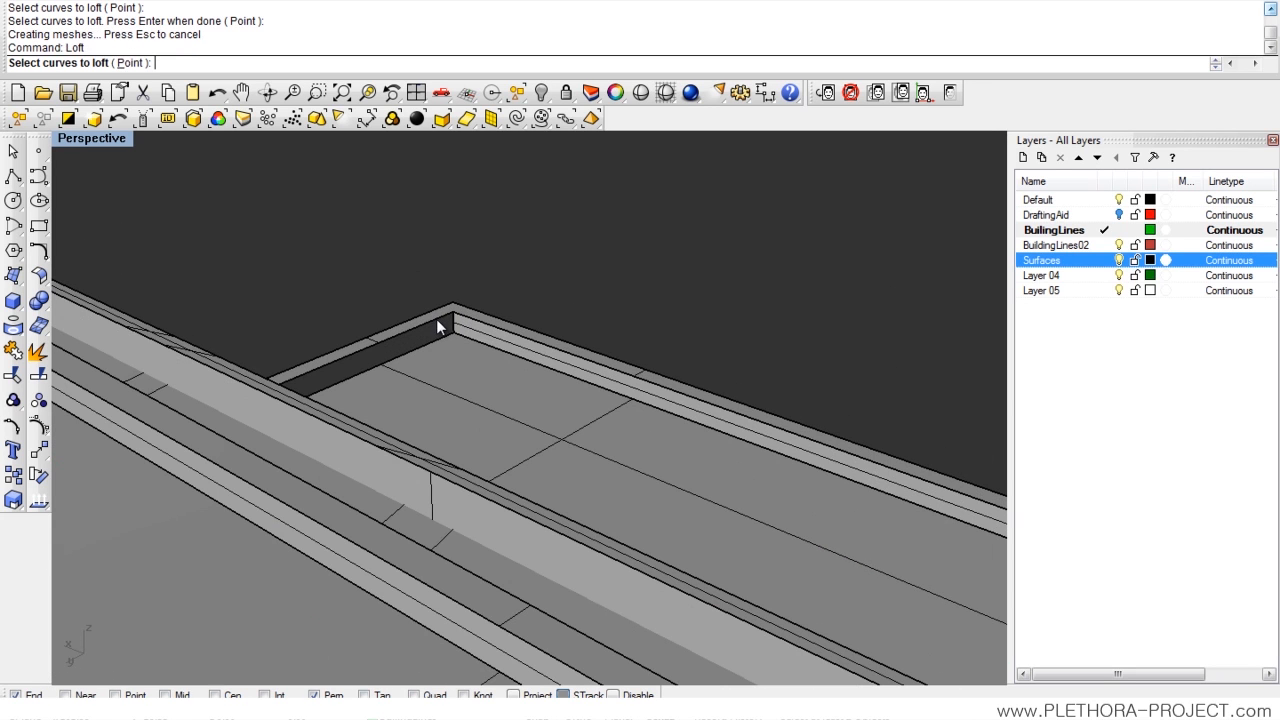
pyautogui.press('Enter')
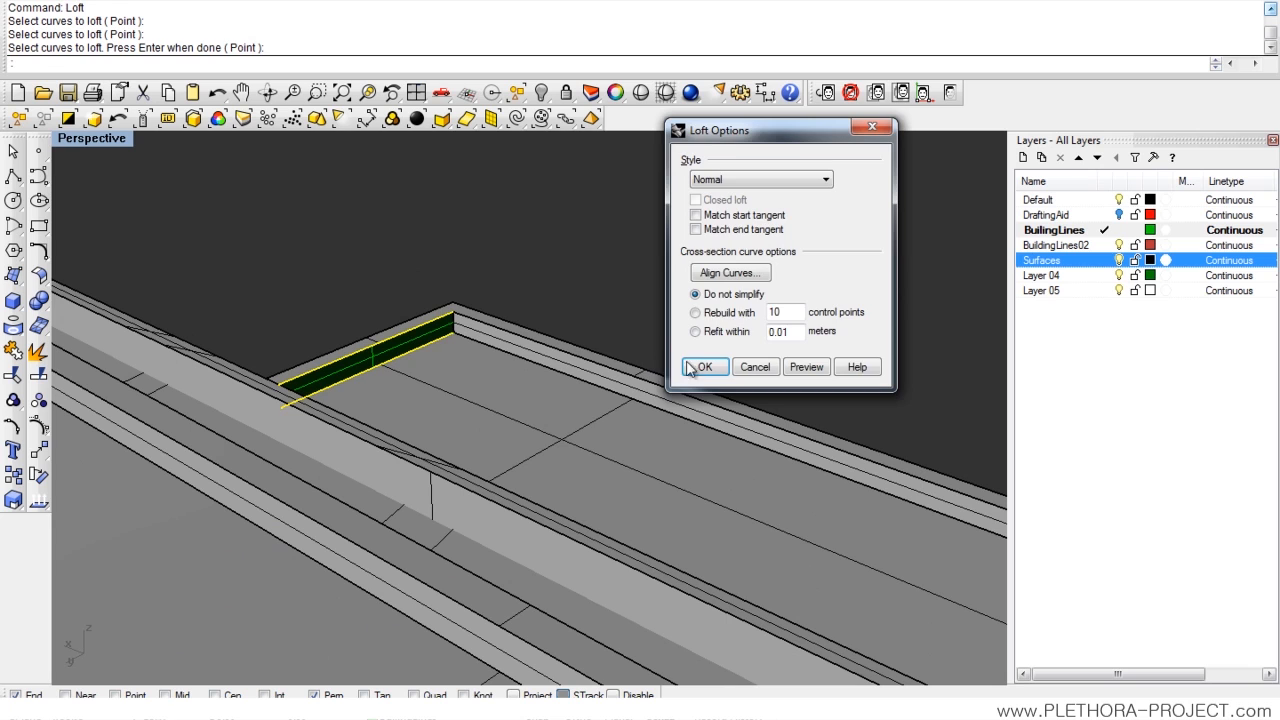
pyautogui.click(706, 366)
pyautogui.write('z')
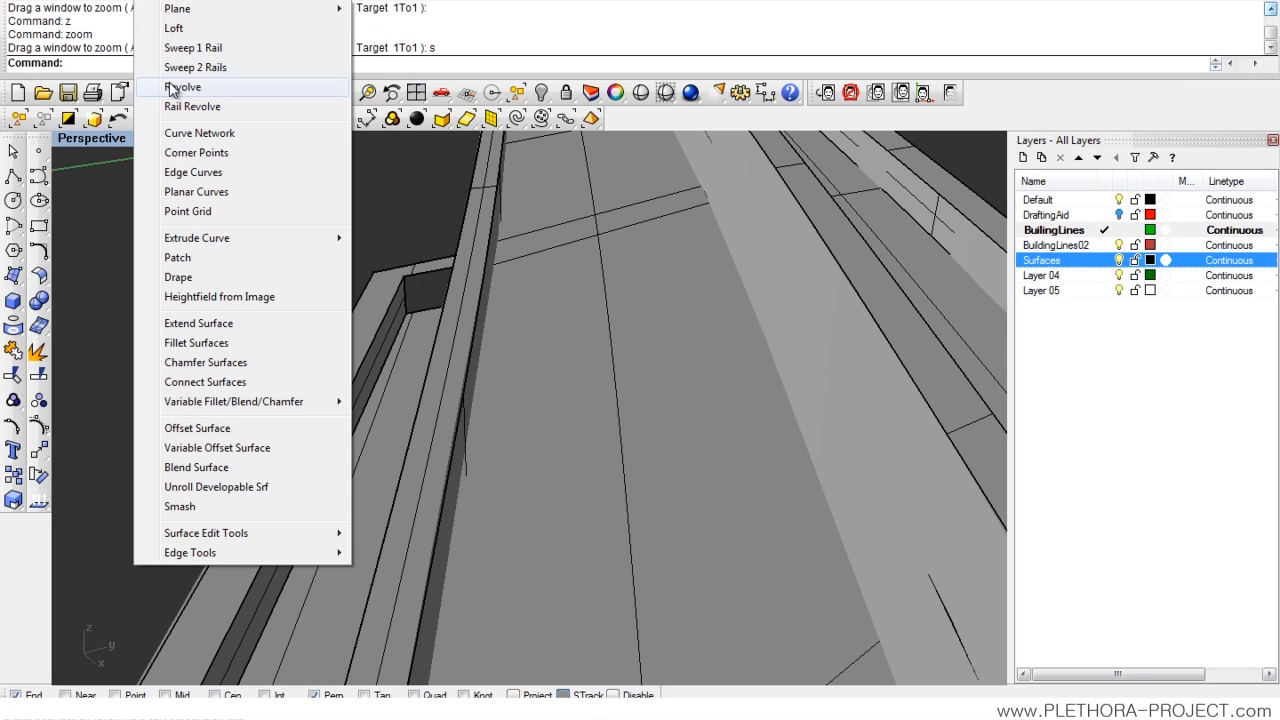
# Step: Loft another surface from the curb curves and shade the ramp model
pyautogui.click(164, 28)
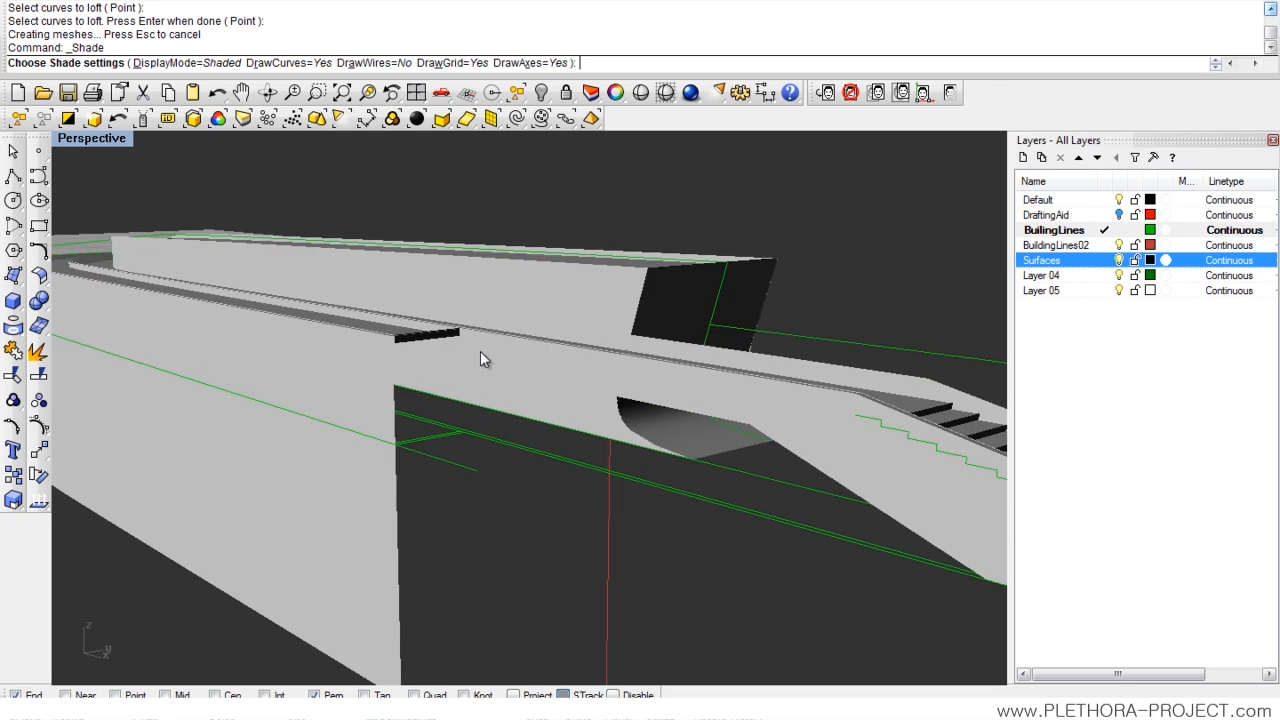
pyautogui.moveTo(484, 358); pyautogui.dragTo(670, 414)
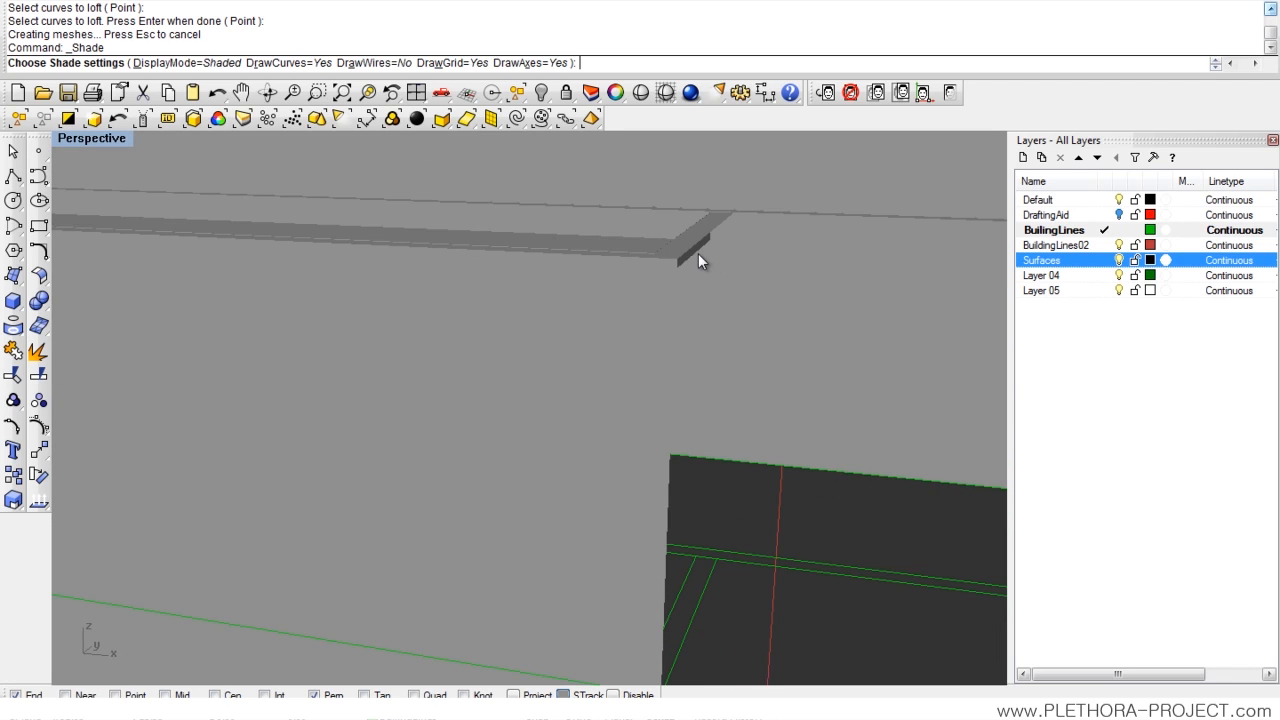
pyautogui.moveTo(416, 332)
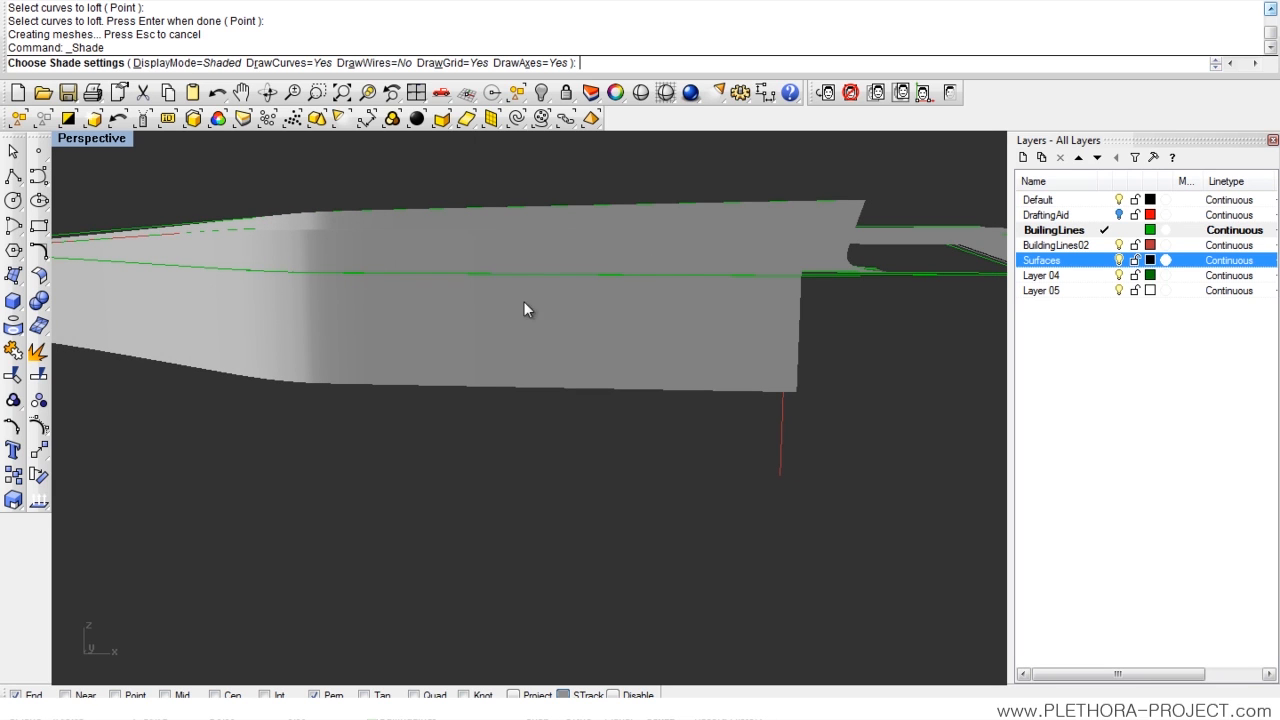
pyautogui.moveTo(528, 308); pyautogui.dragTo(560, 340)
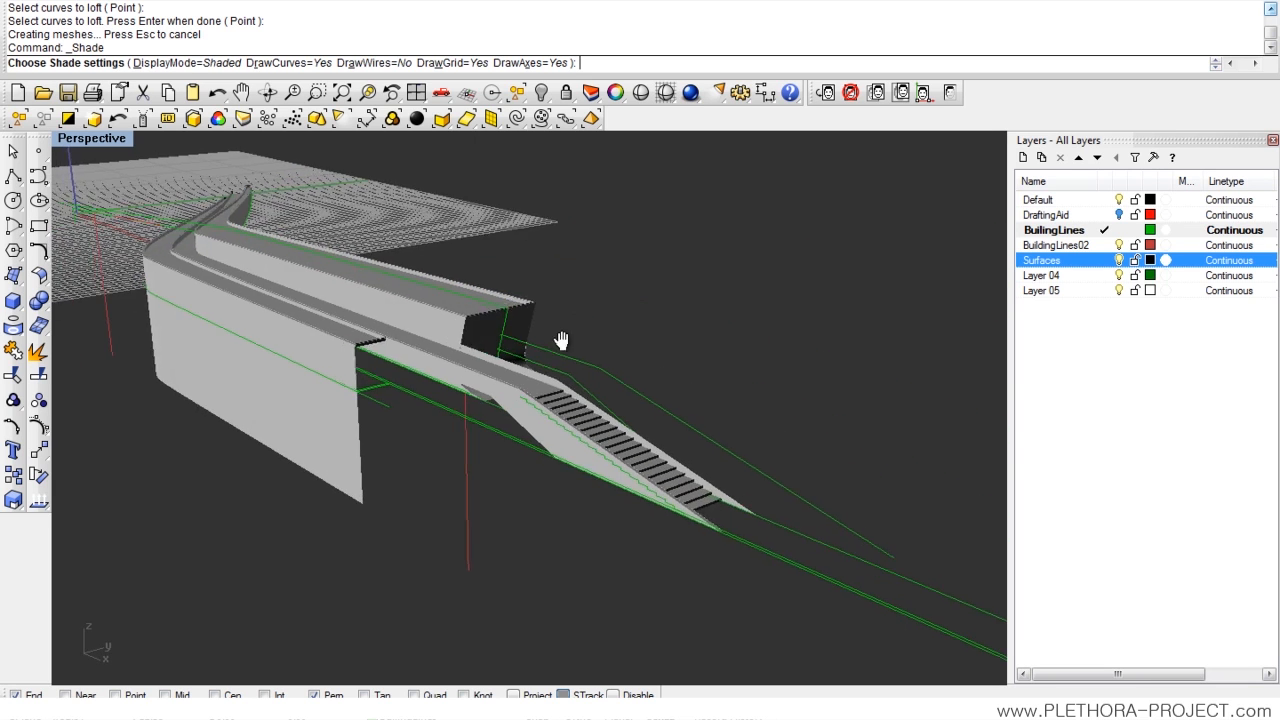
pyautogui.moveTo(560, 340); pyautogui.dragTo(416, 336)
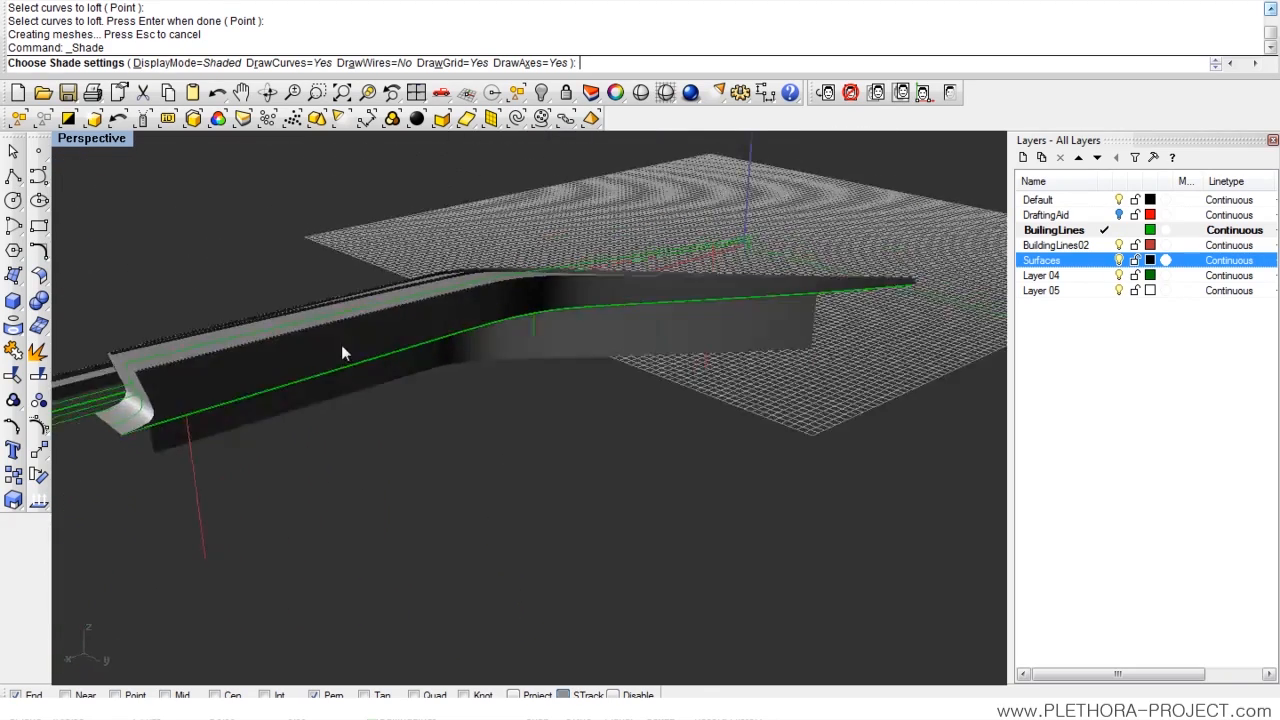
pyautogui.moveTo(344, 352); pyautogui.dragTo(624, 242)
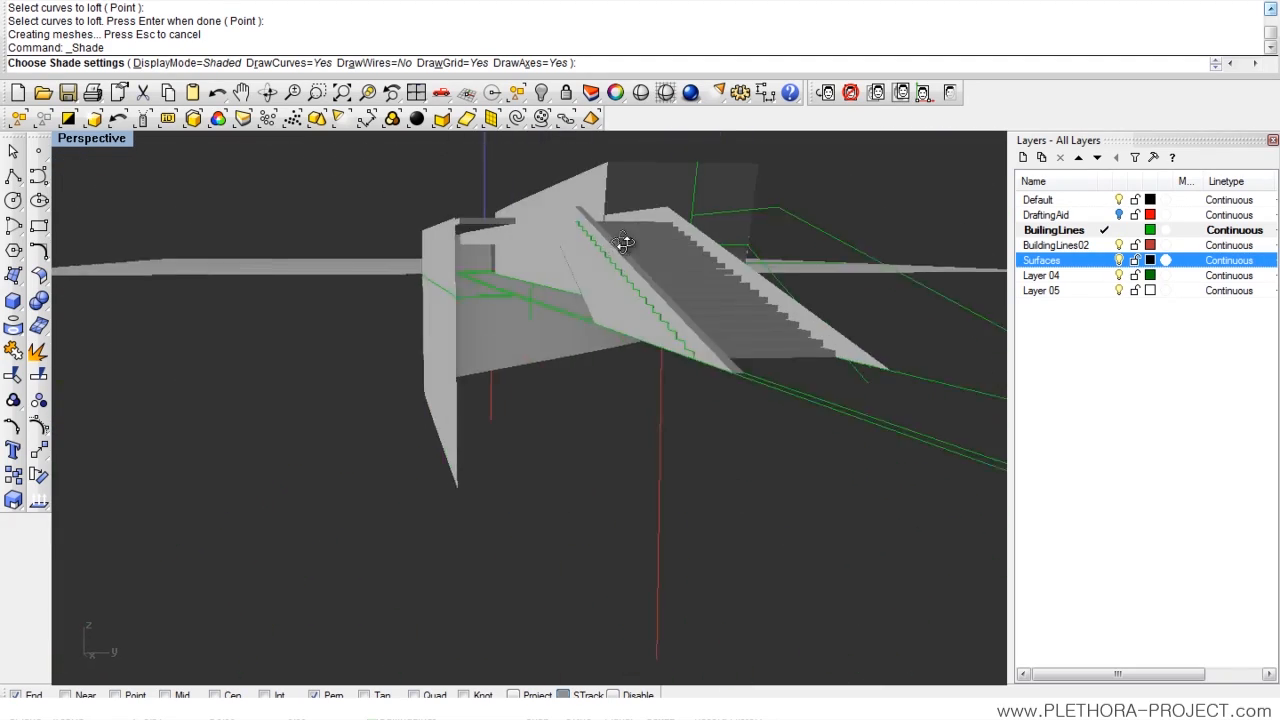